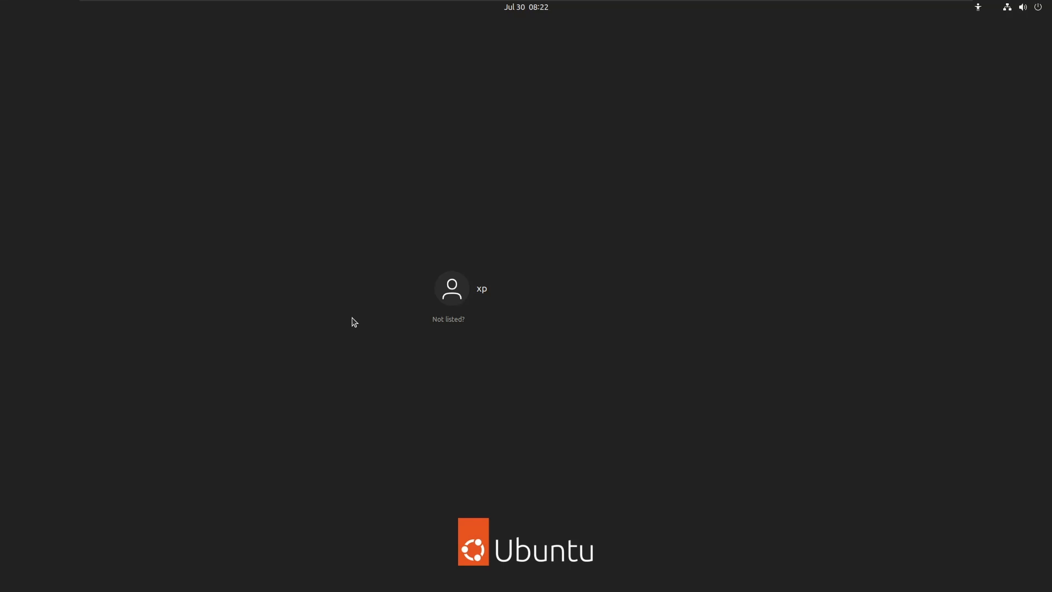
# Select the only listed user account, enter its password and log in to the desktop
pyautogui.click(452, 289)
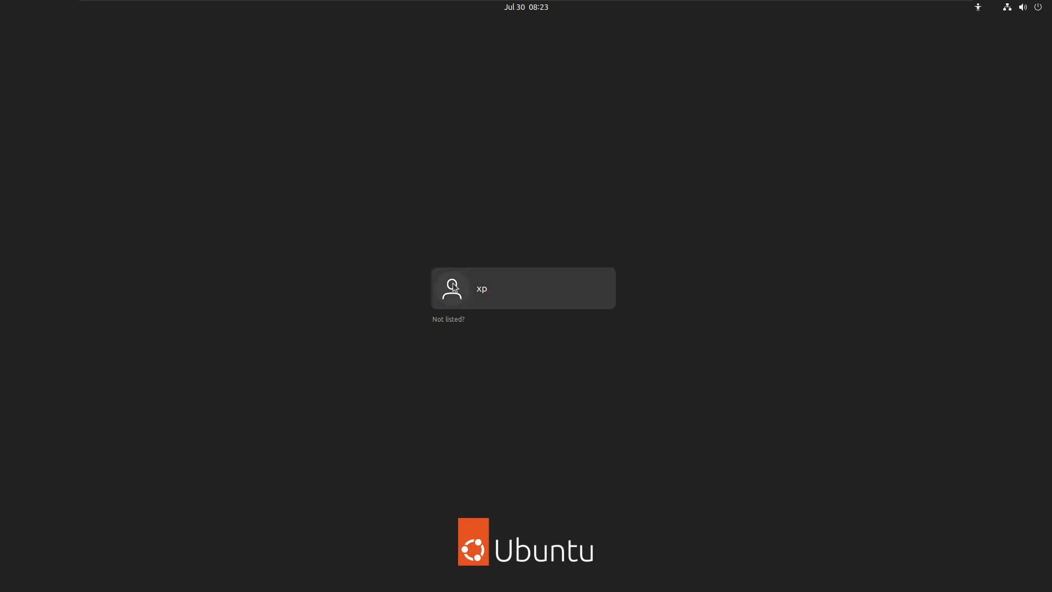
pyautogui.moveTo(526, 346)
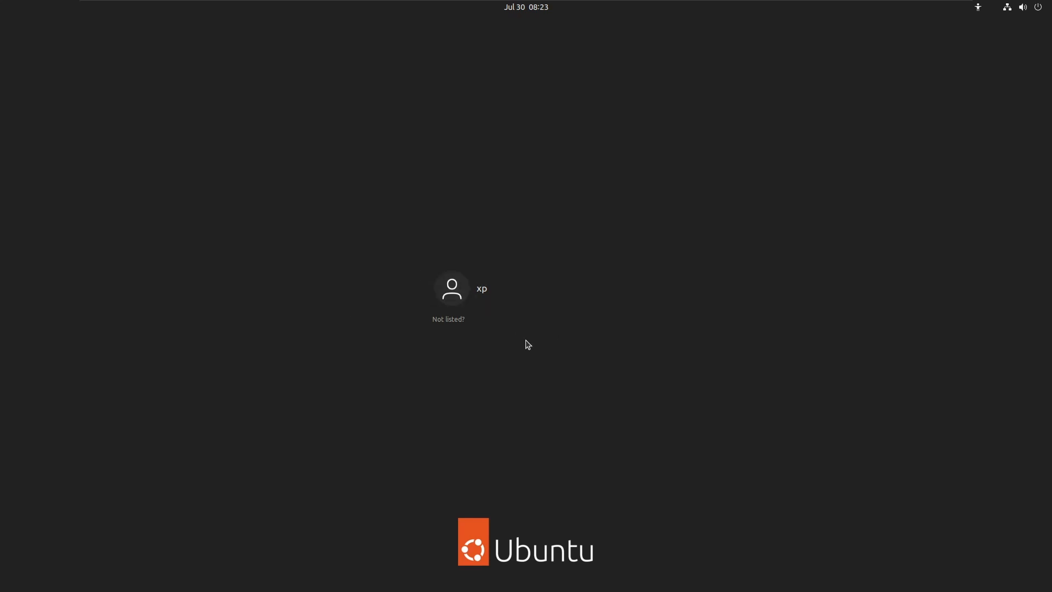
pyautogui.click(450, 289)
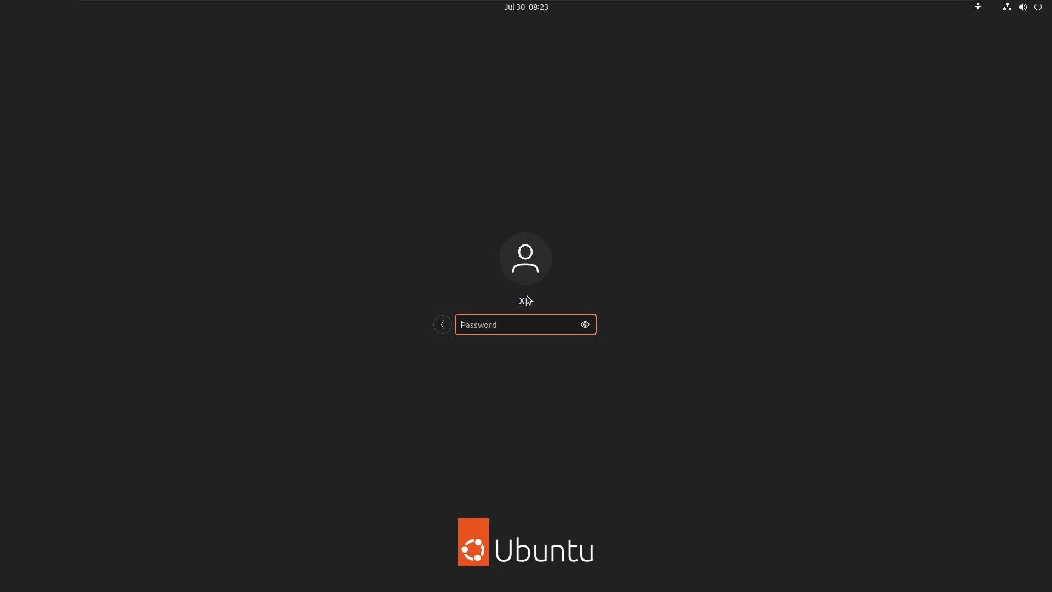
pyautogui.press('Return')
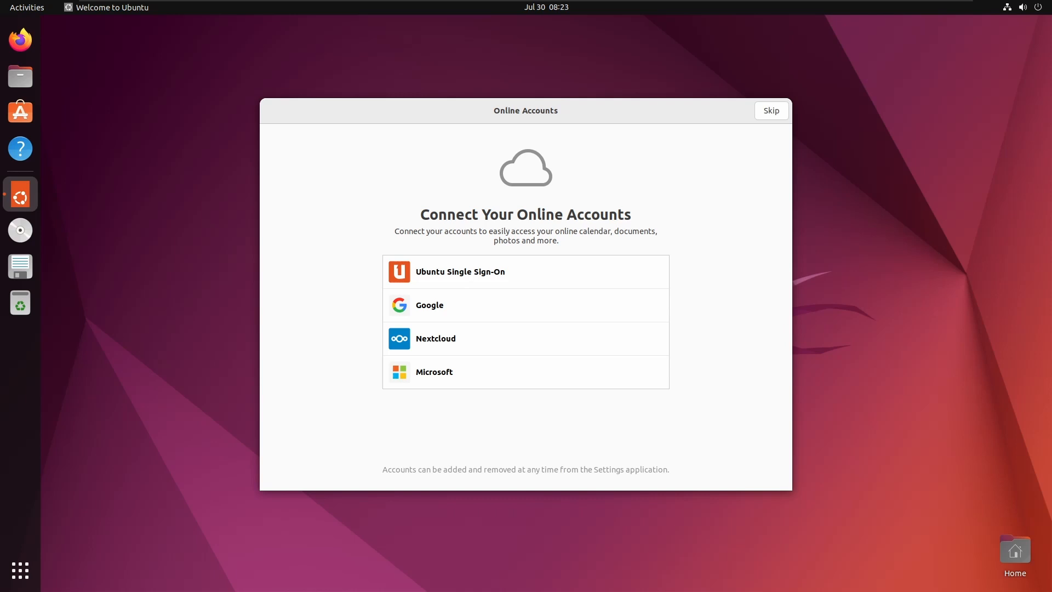
pyautogui.moveTo(703, 176)
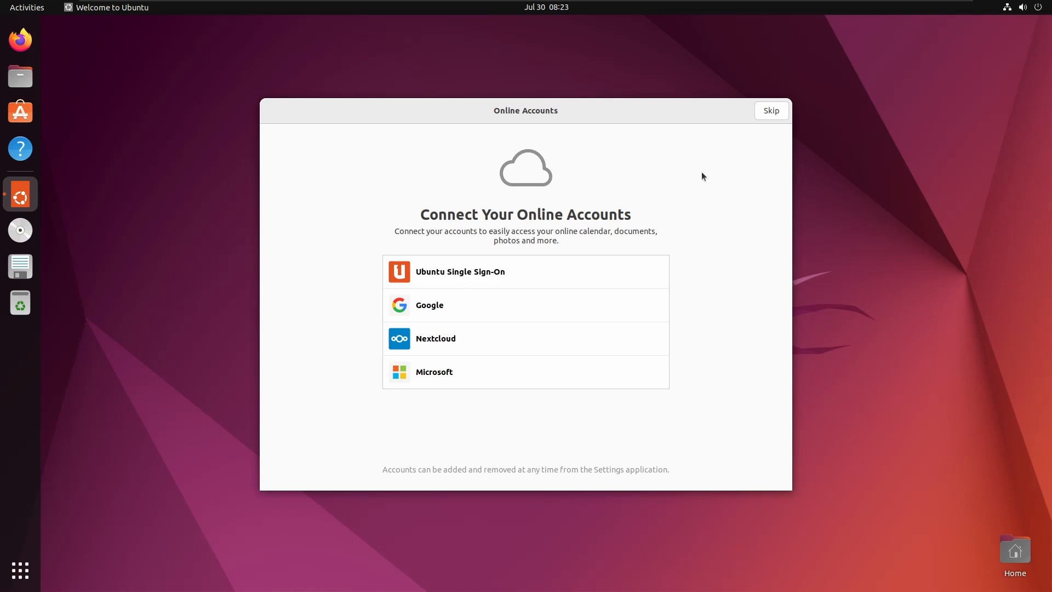
pyautogui.moveTo(768, 151)
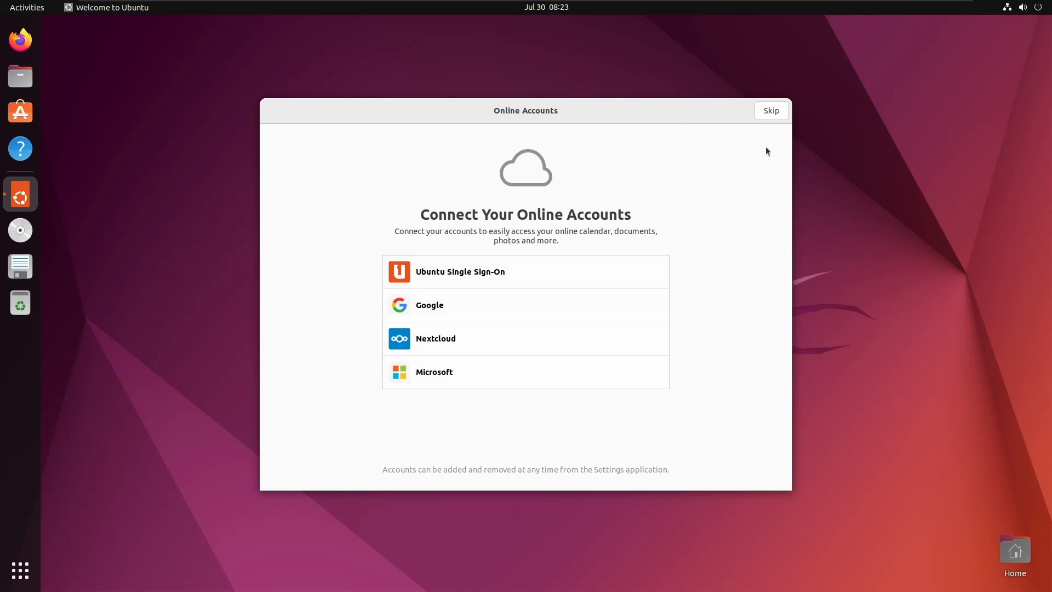
# Skip online accounts, choose 'No, don't send system info', and finish the welcome tour
pyautogui.click(771, 110)
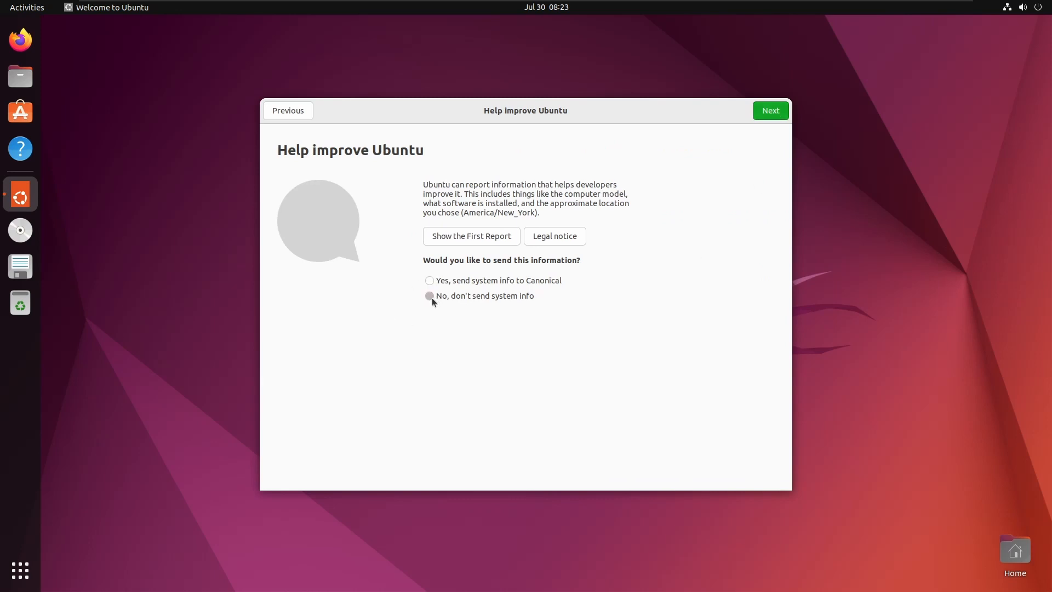
pyautogui.click(429, 296)
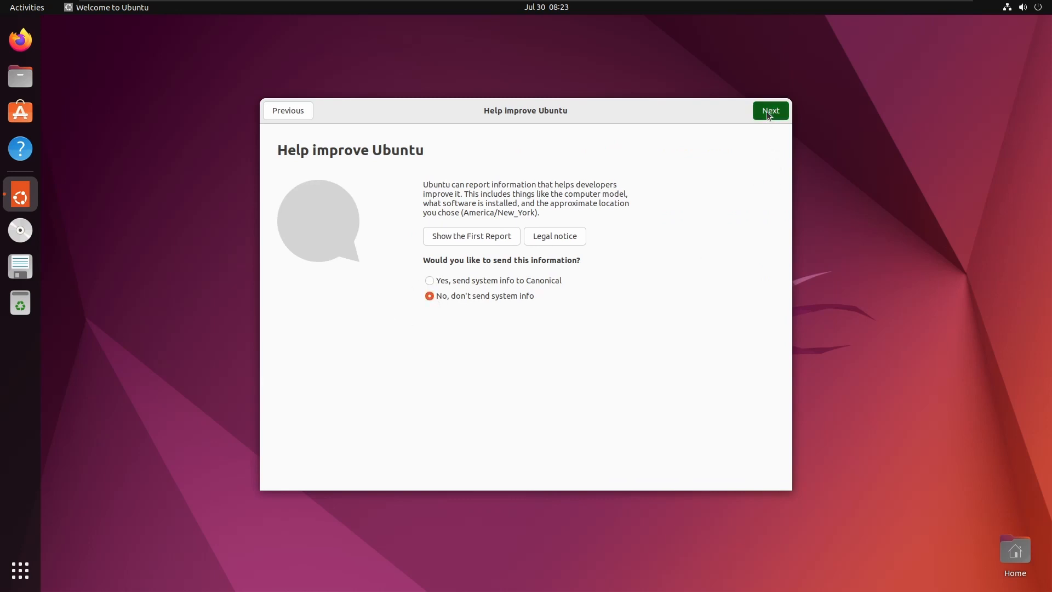
pyautogui.moveTo(736, 186)
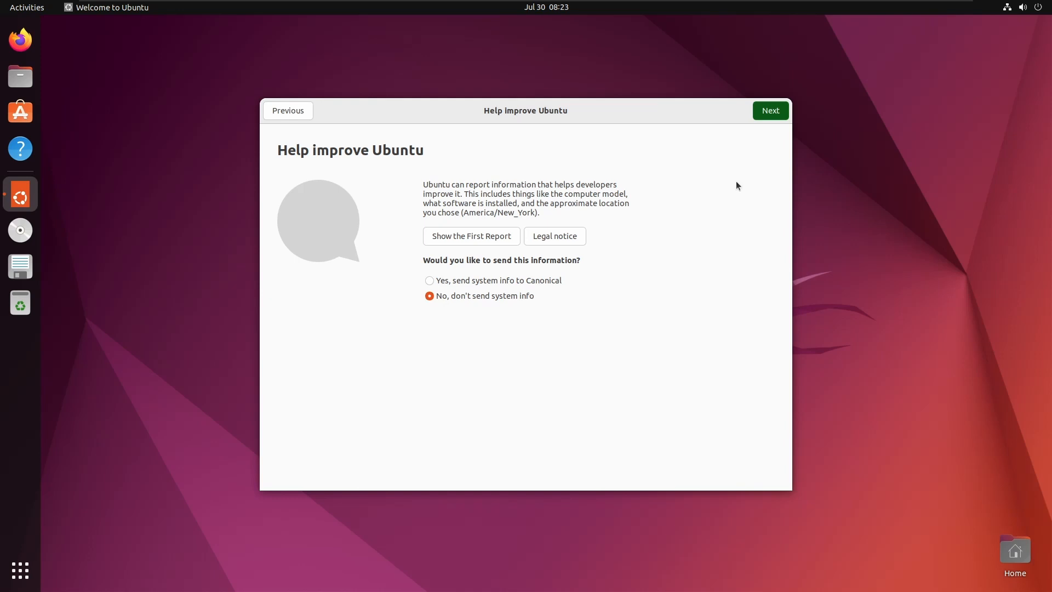
pyautogui.click(770, 109)
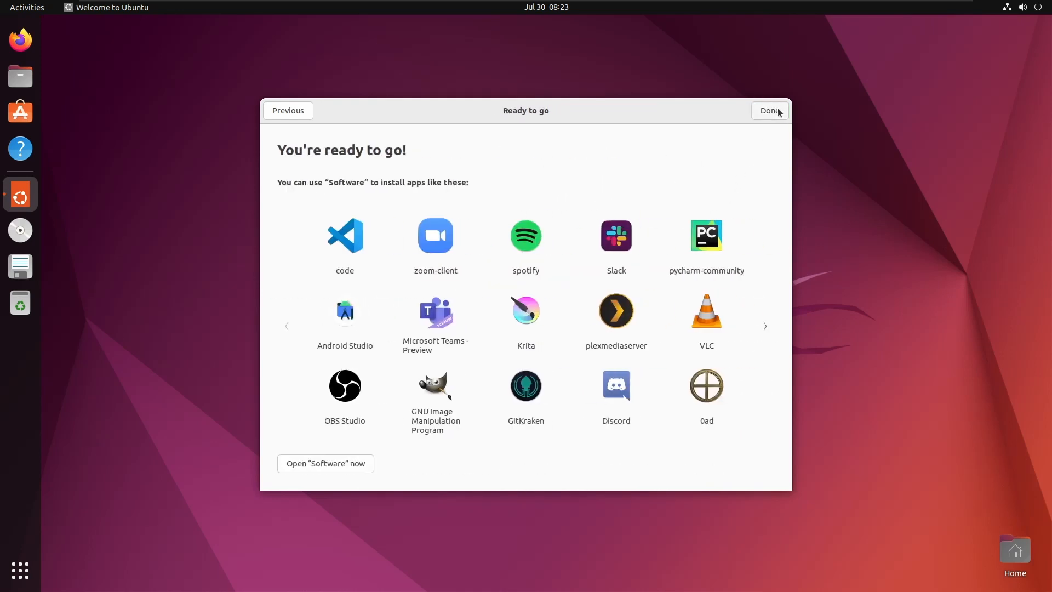
pyautogui.click(770, 111)
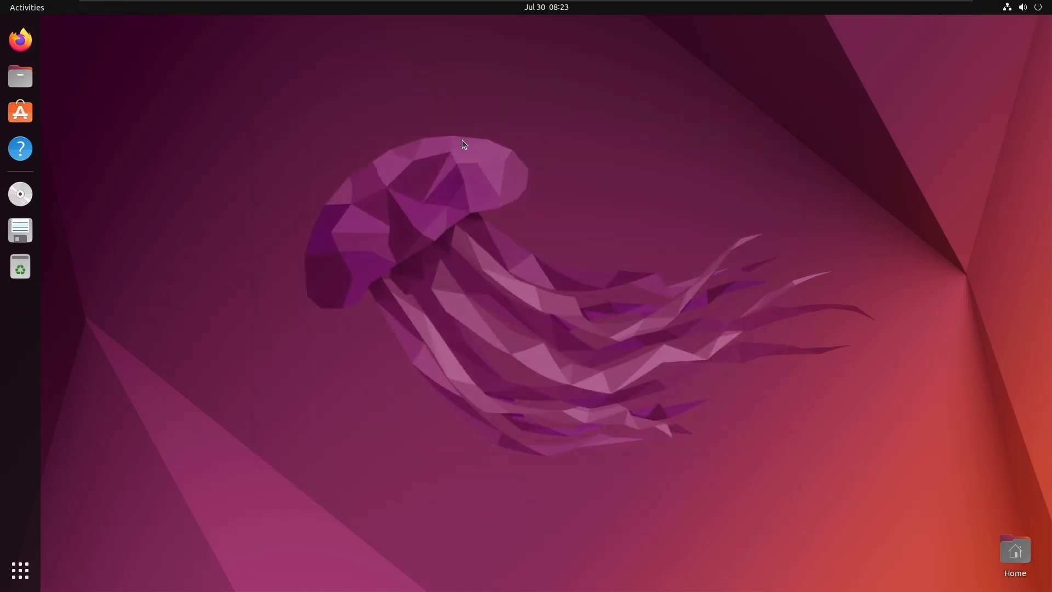
pyautogui.moveTo(463, 145)
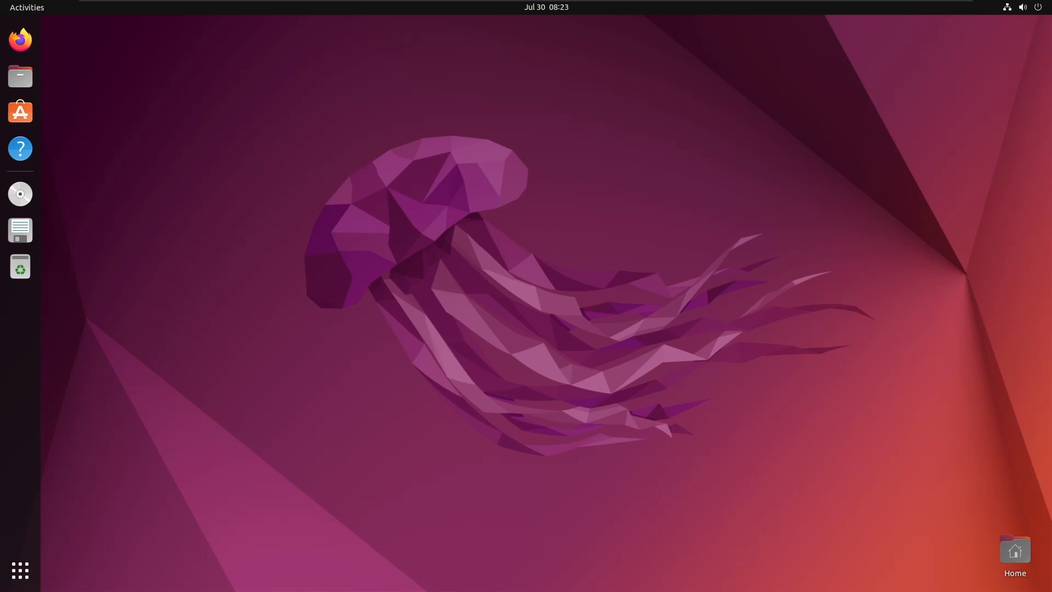
pyautogui.moveTo(477, 247)
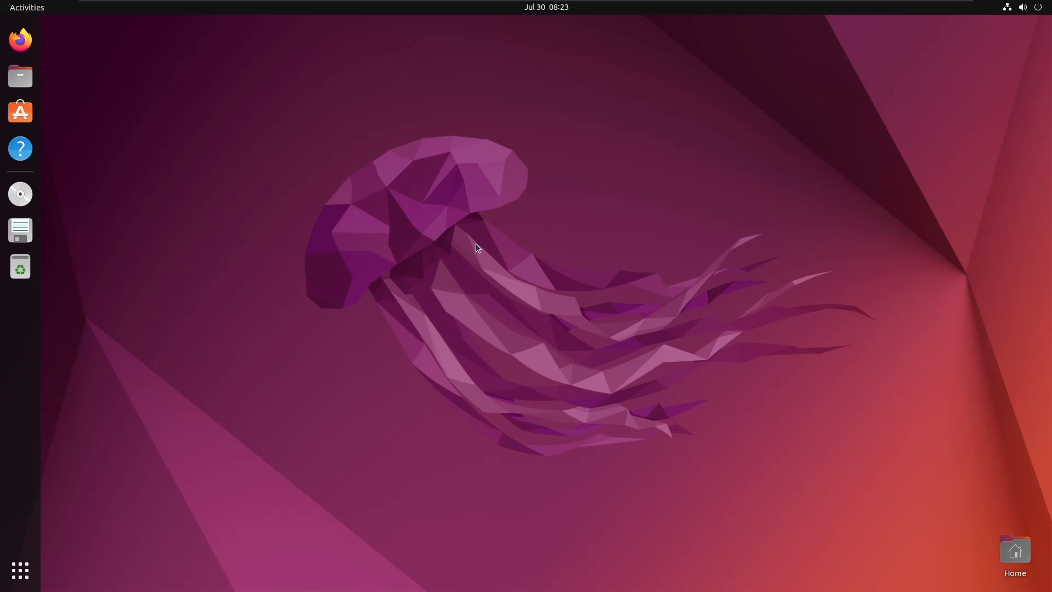
pyautogui.moveTo(618, 6)
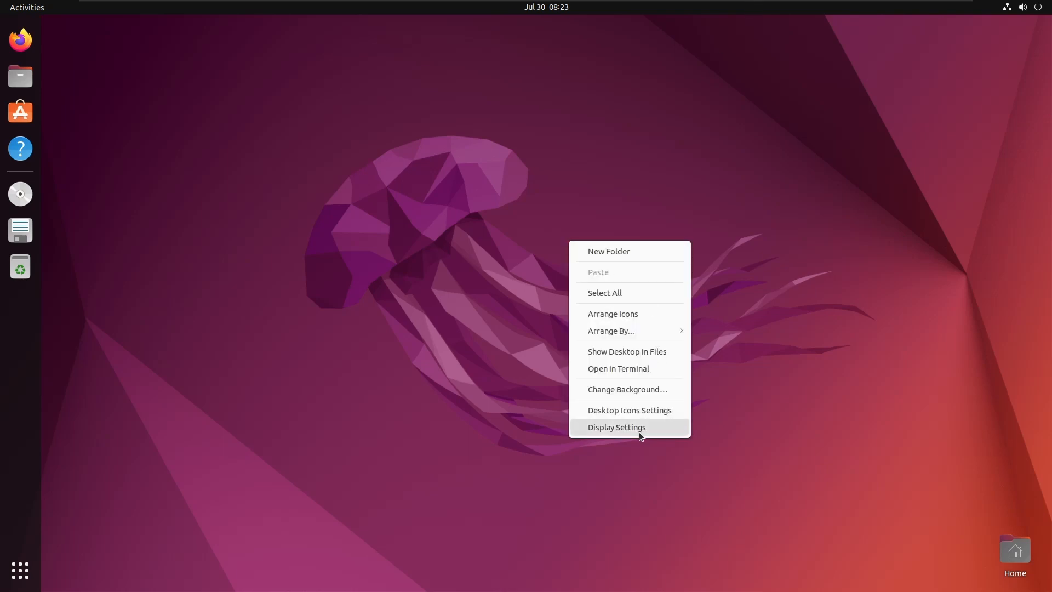
pyautogui.moveTo(639, 351)
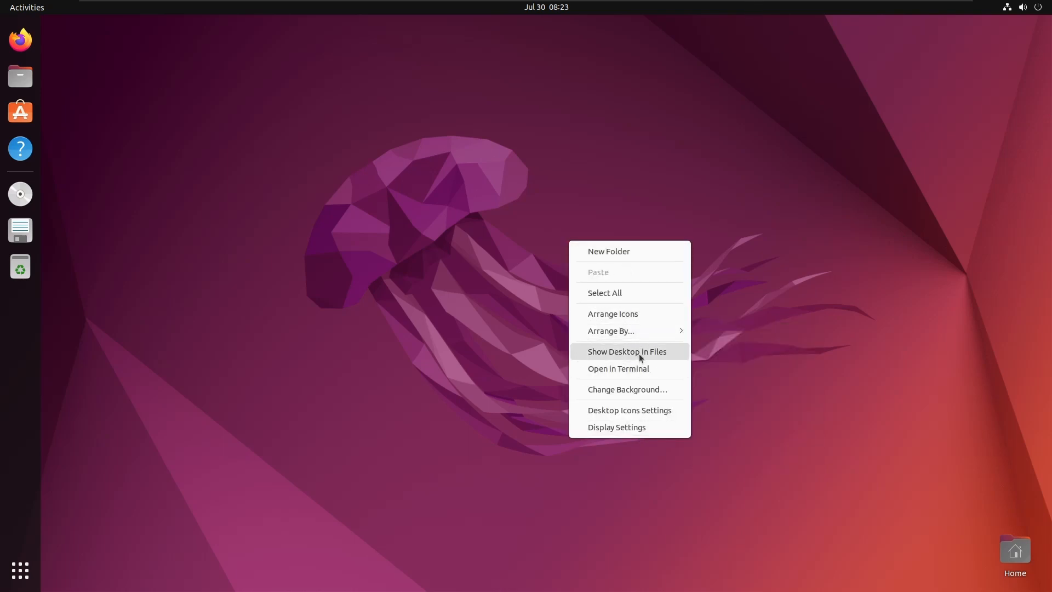
# From the Desktop folder's terminal, run 'sudo apt install git' with the administrator password
pyautogui.click(619, 369)
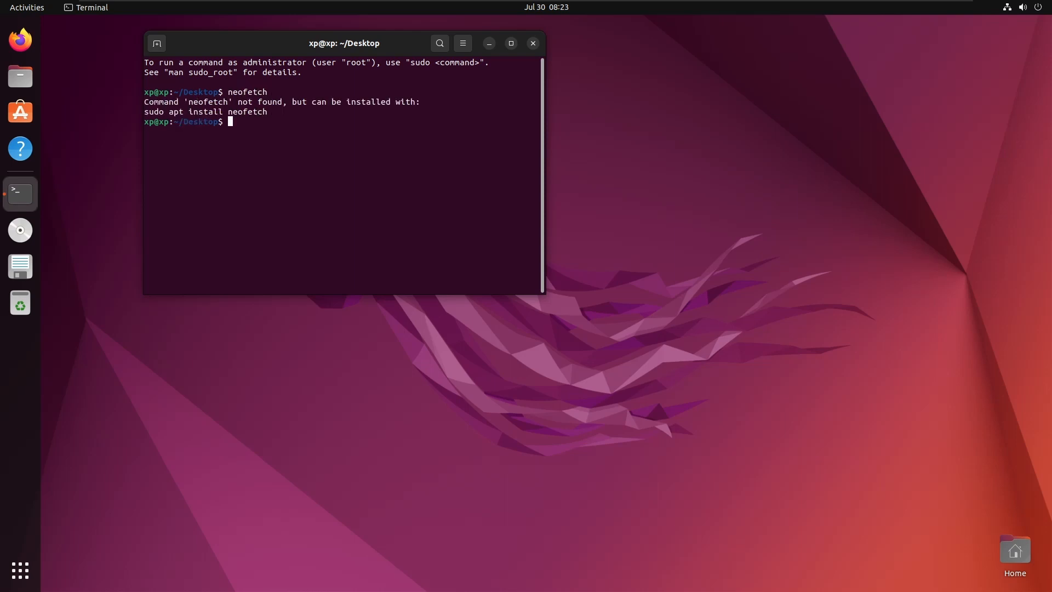
pyautogui.write('sudo apt i')
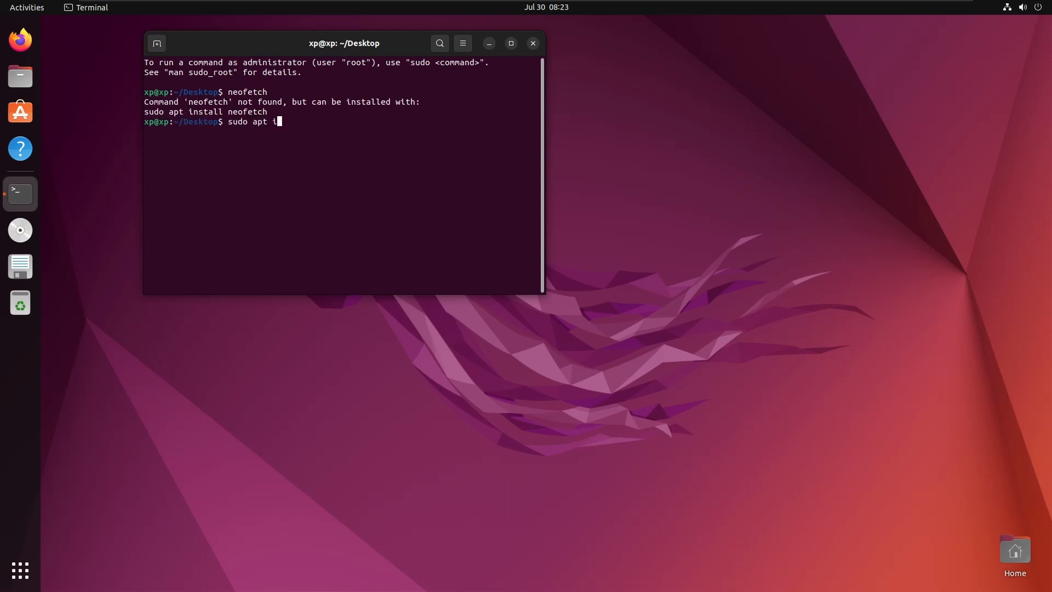
pyautogui.press('Return')
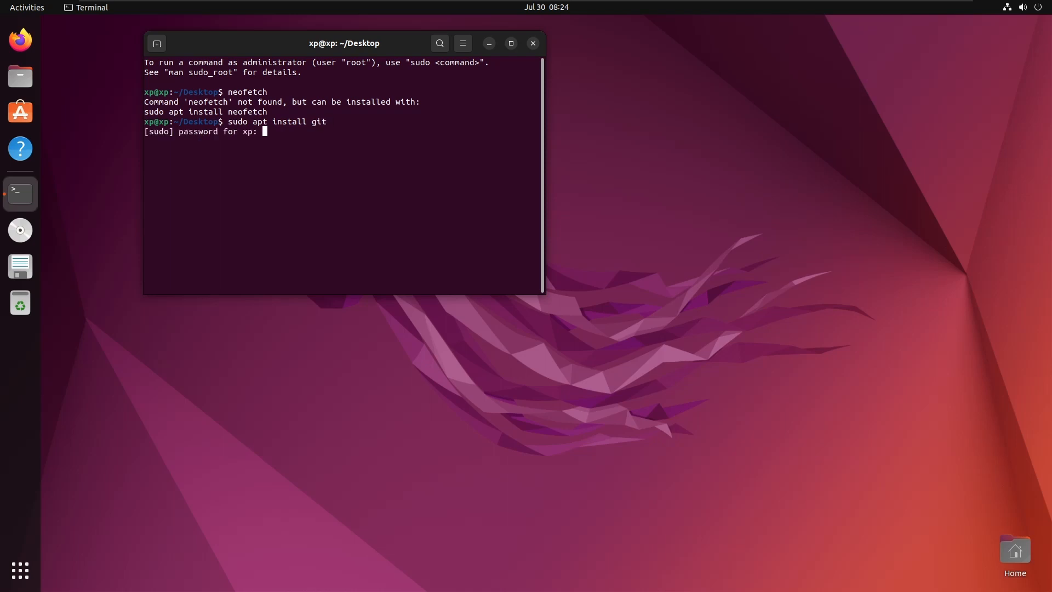
pyautogui.press('Return')
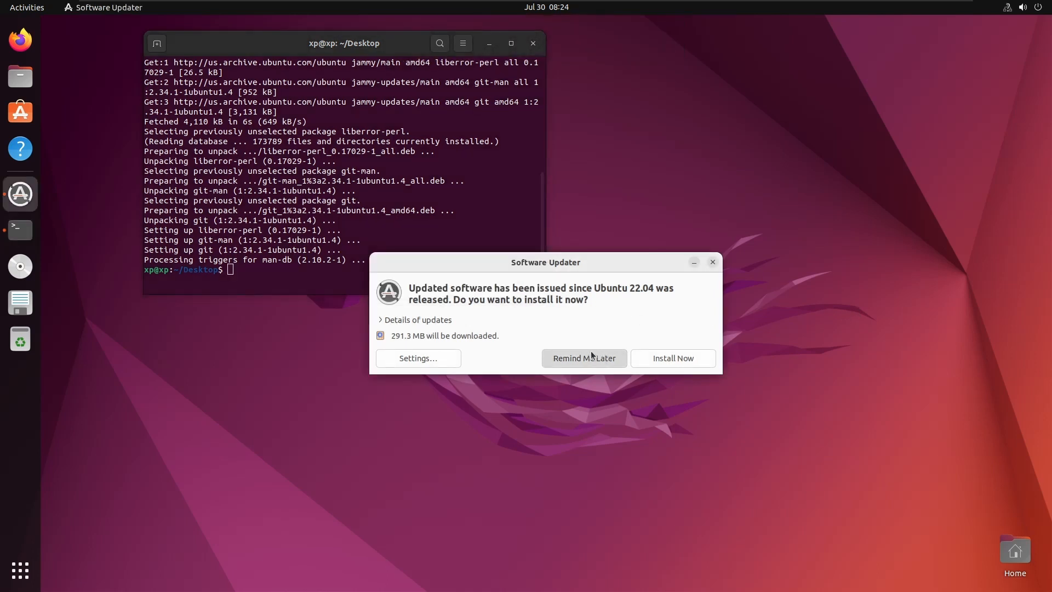
pyautogui.click(583, 357)
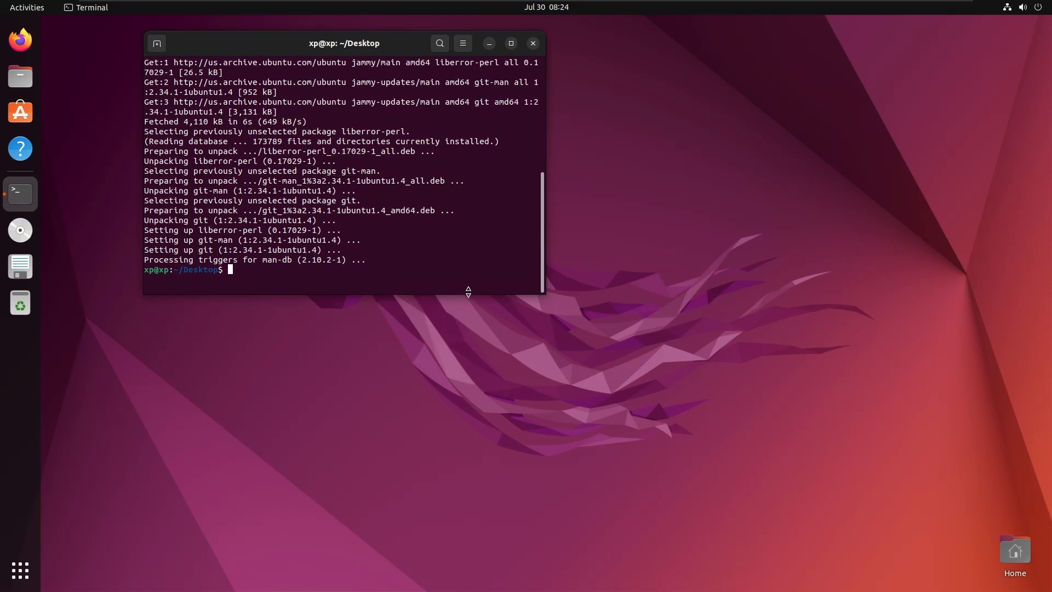
pyautogui.write('git clone https:')
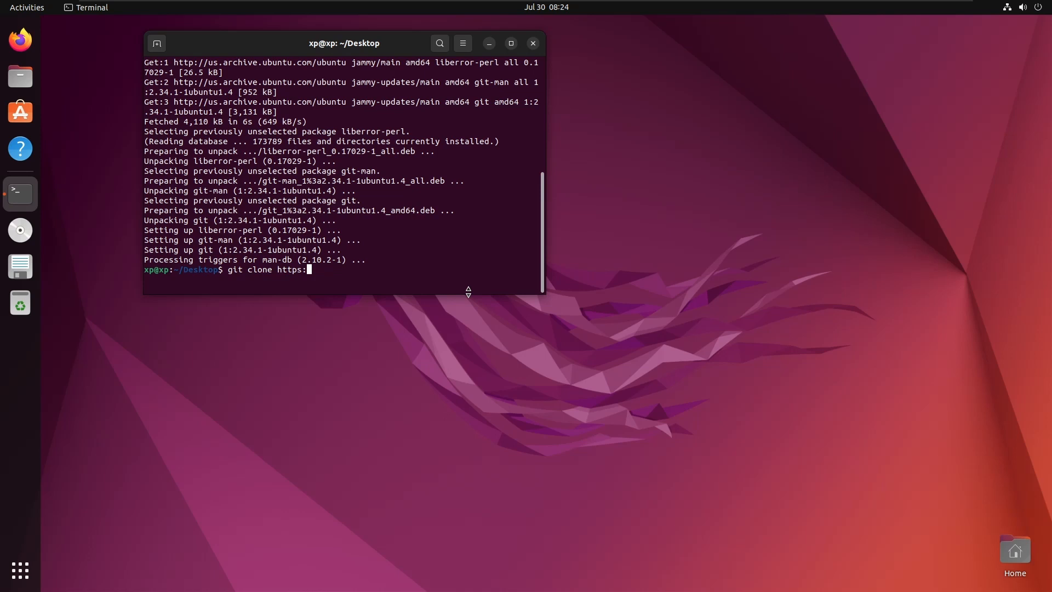
pyautogui.write('/github')
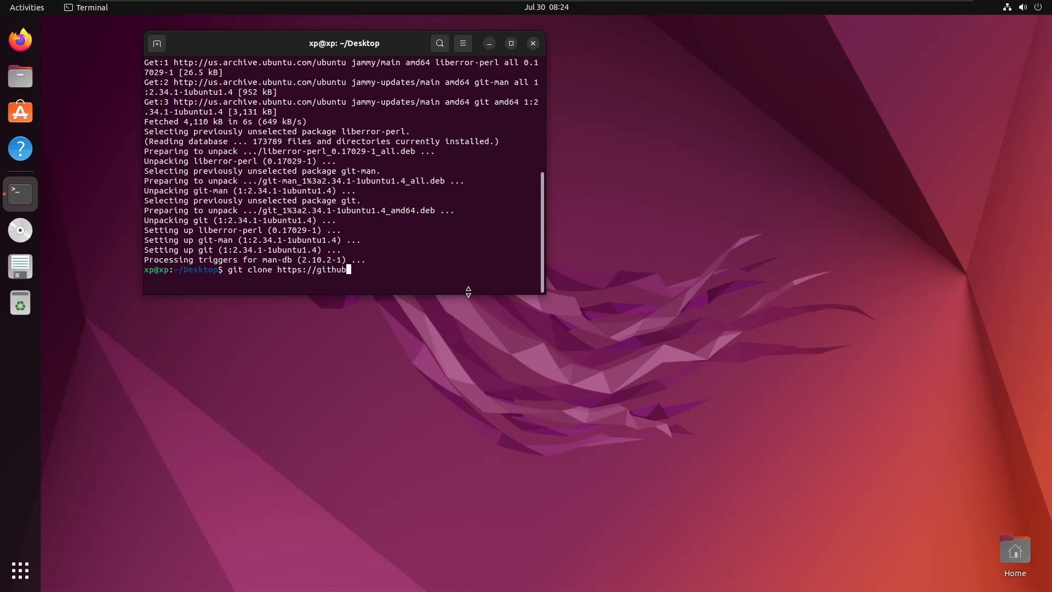
pyautogui.write('.com/nmatt1/Ubuntu')
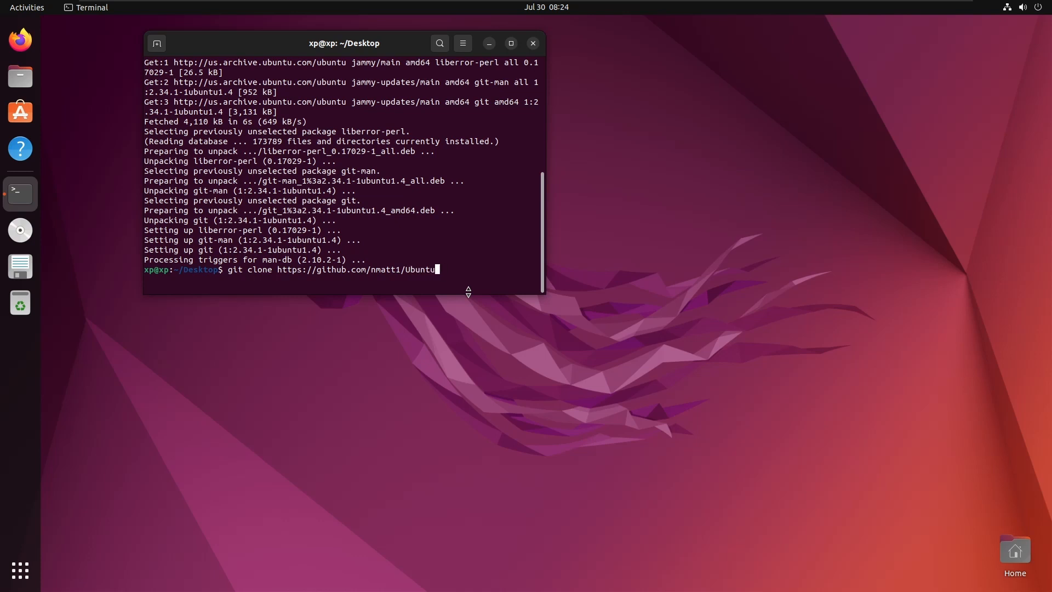
pyautogui.press('Return')
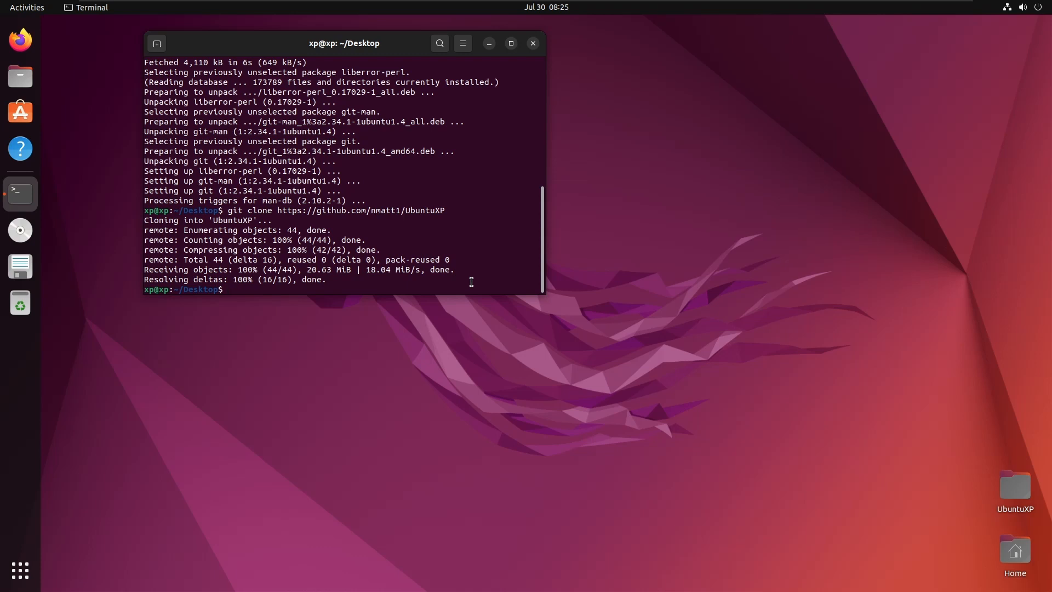
# Change into the UbuntuXP folder and prepare the 'nano install.sh' command
pyautogui.write('cd UbuntuXP/')
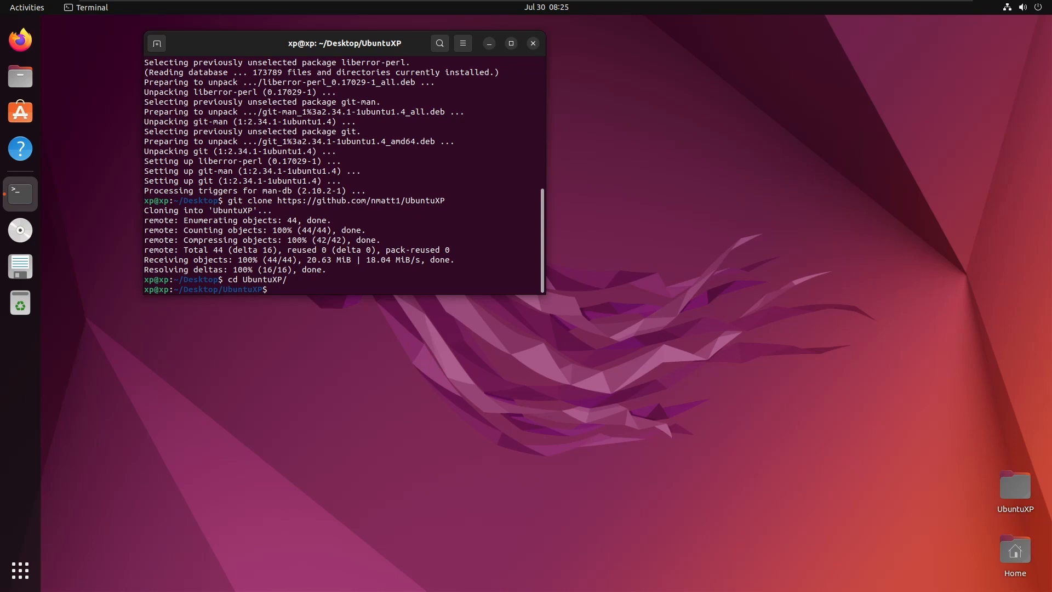
pyautogui.write('nano')
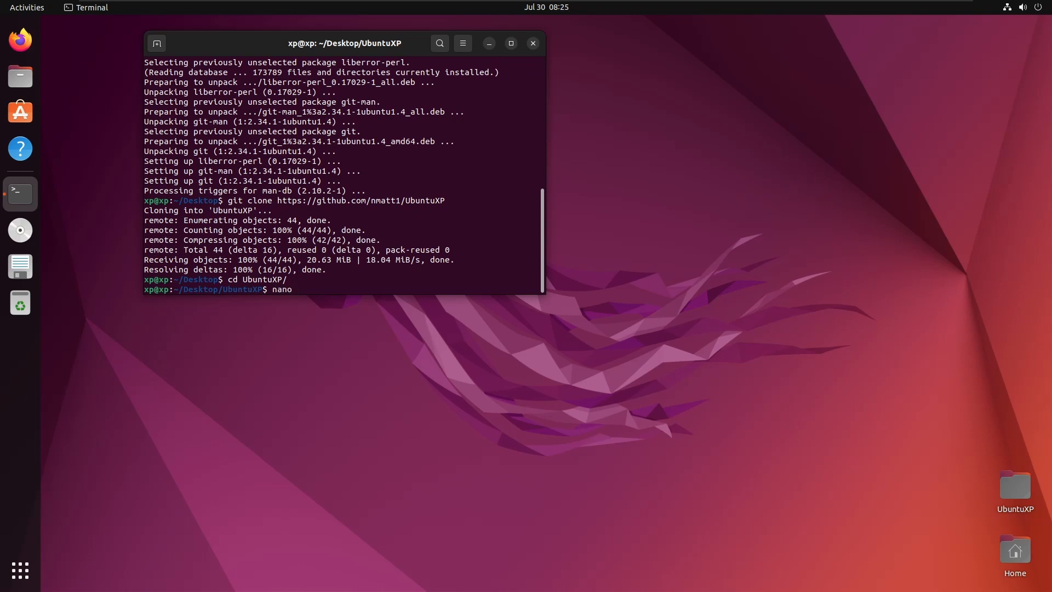
pyautogui.write('install.sh')
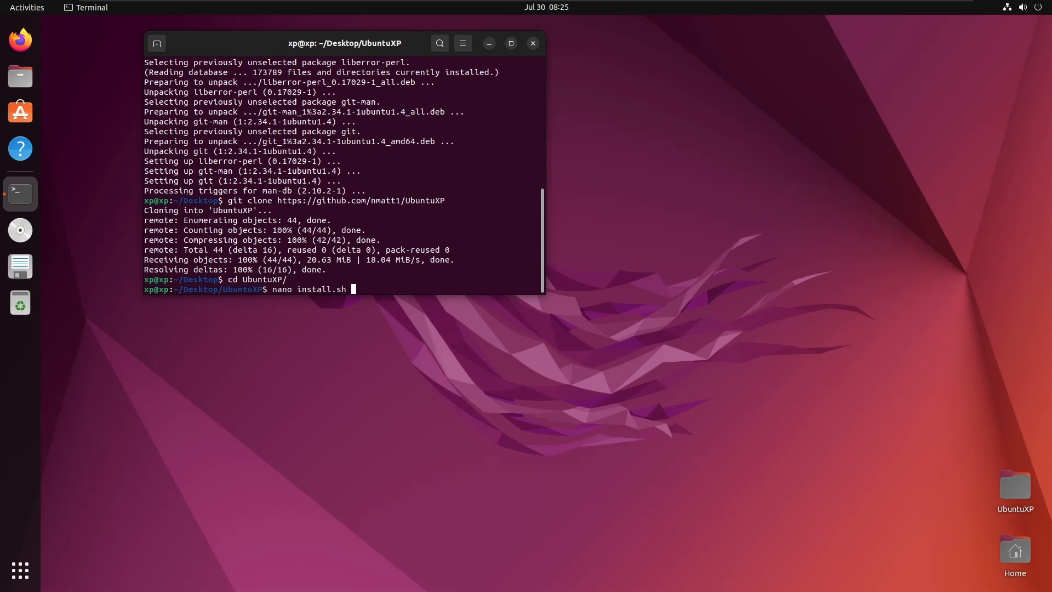
# In nano, trim line 1 of install.sh to 'sudo apt update' and agree to save on exit
pyautogui.press('Return')
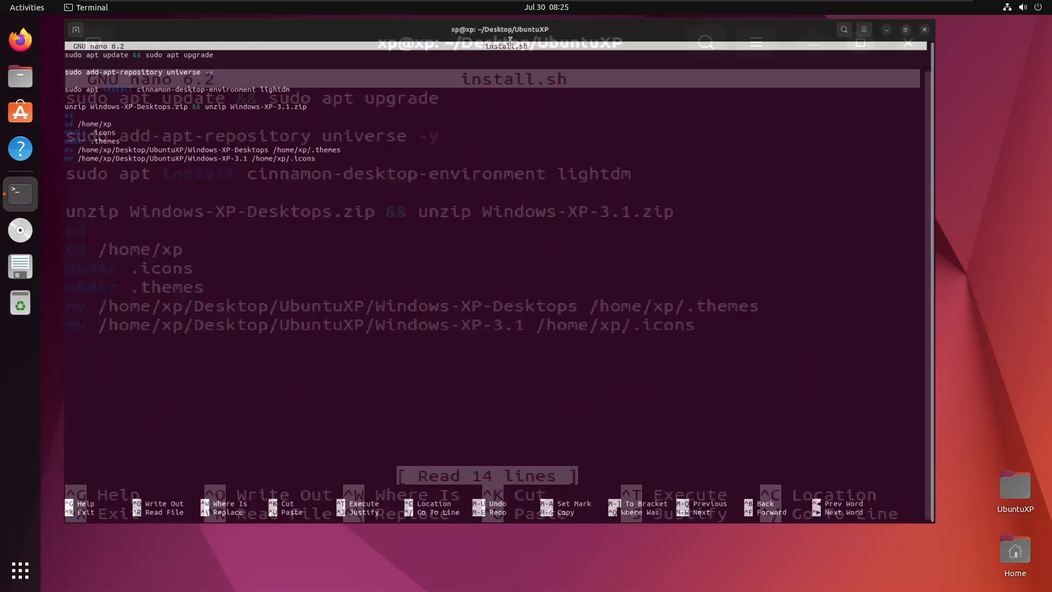
pyautogui.click(905, 29)
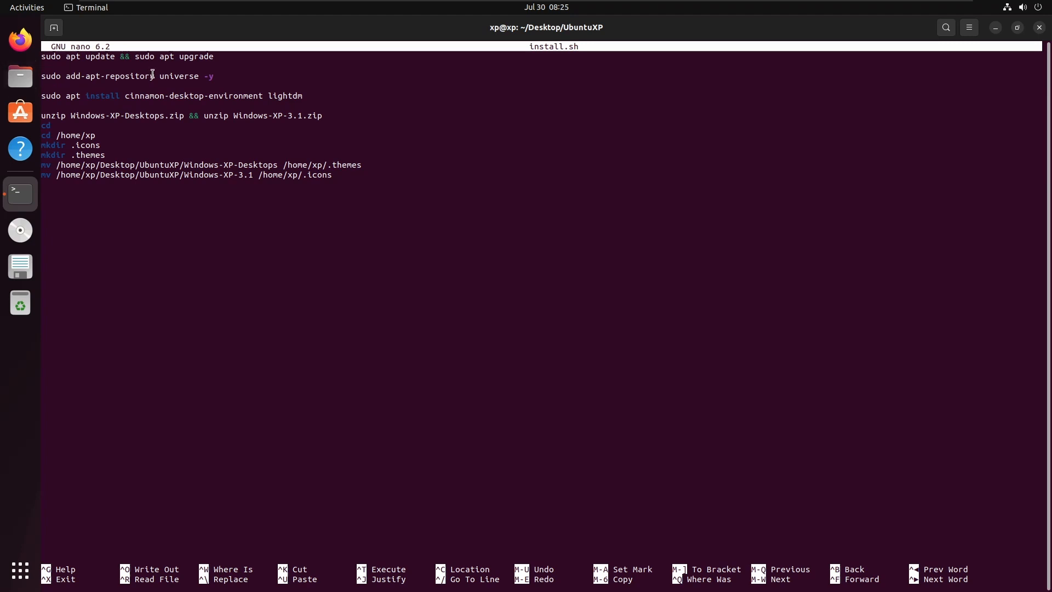
pyautogui.moveTo(202, 67)
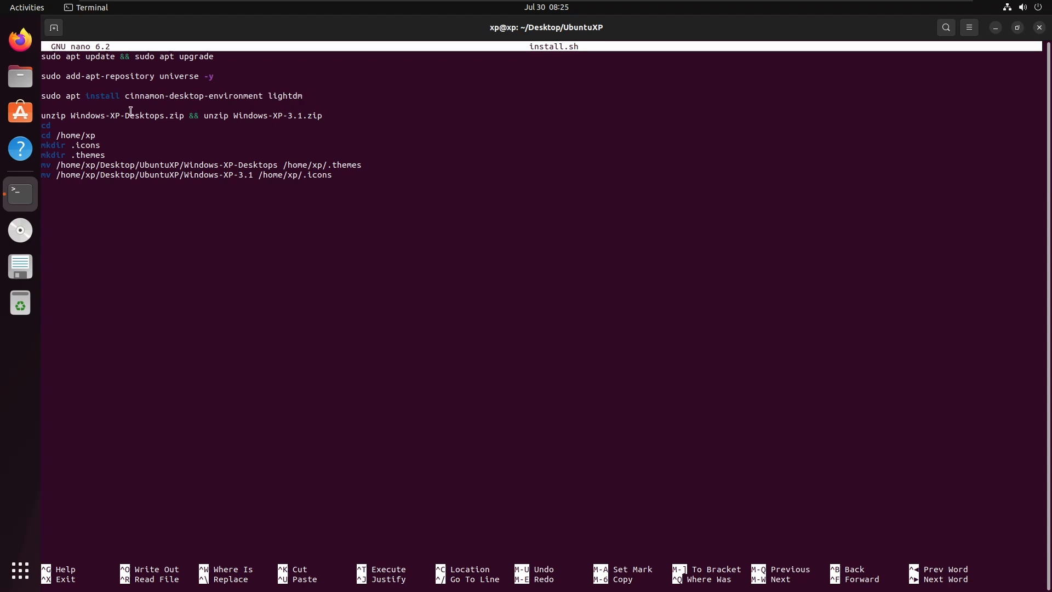
pyautogui.moveTo(120, 238)
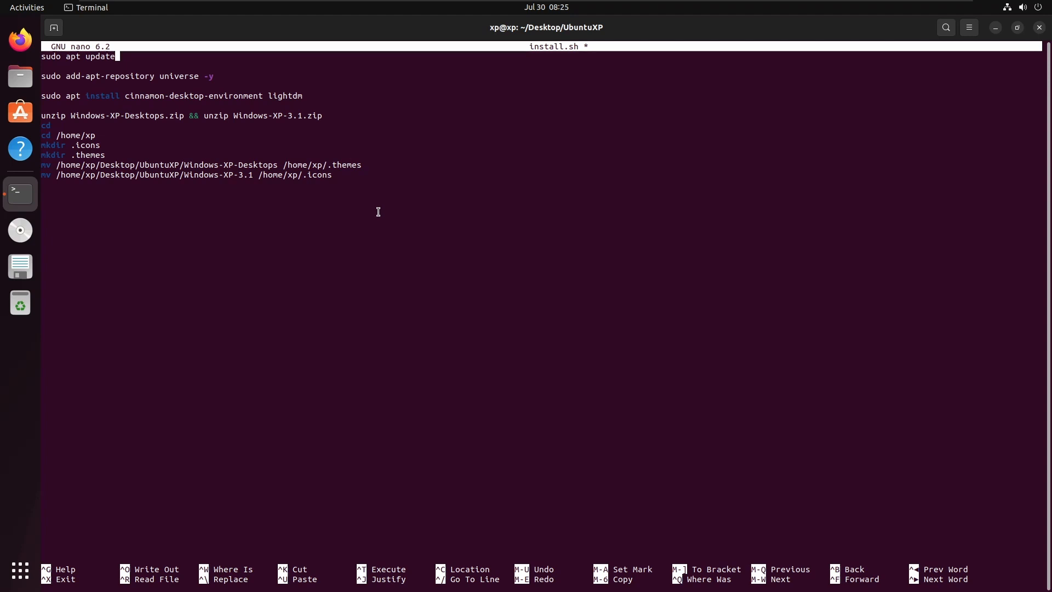
pyautogui.moveTo(289, 173)
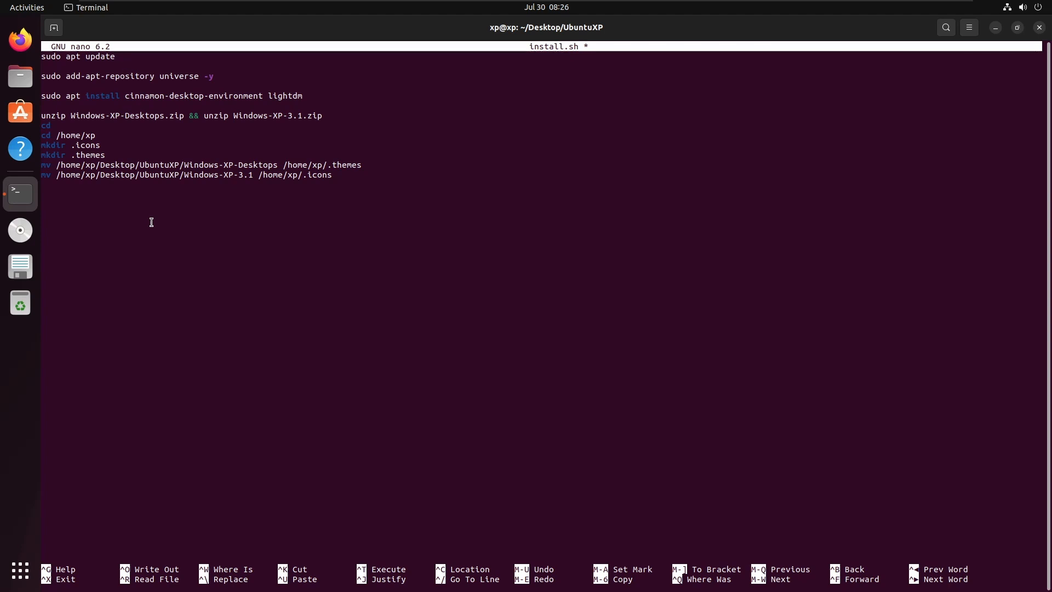
pyautogui.click(117, 56)
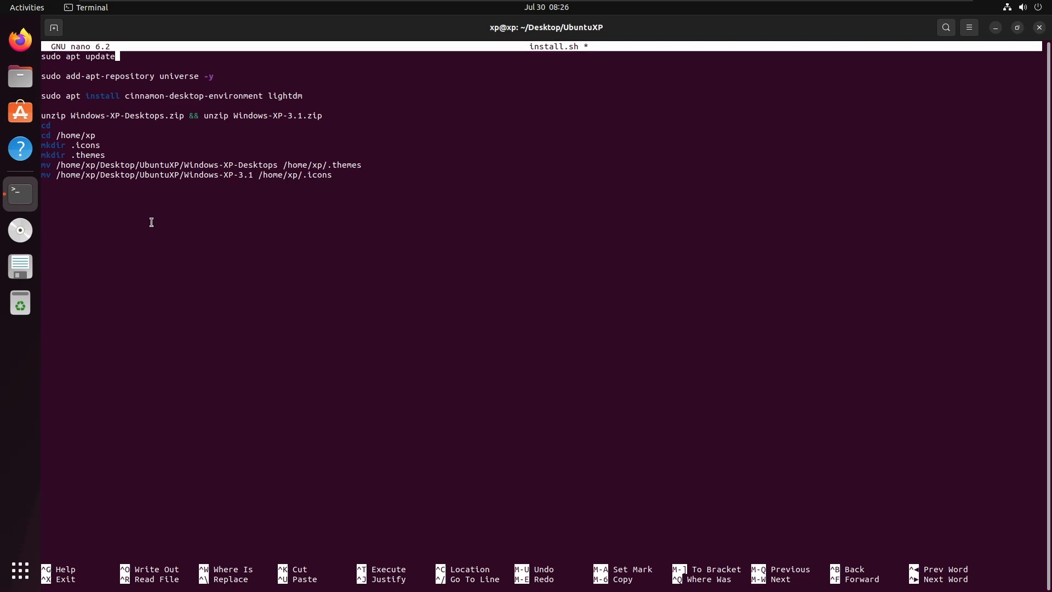
pyautogui.press('ctrl+x')
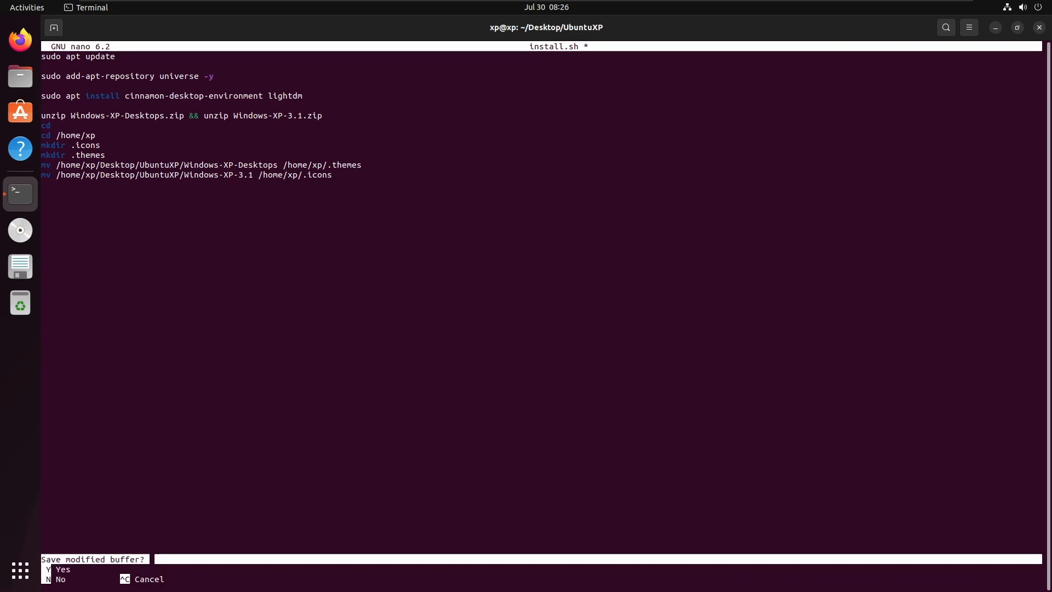
pyautogui.press('y')
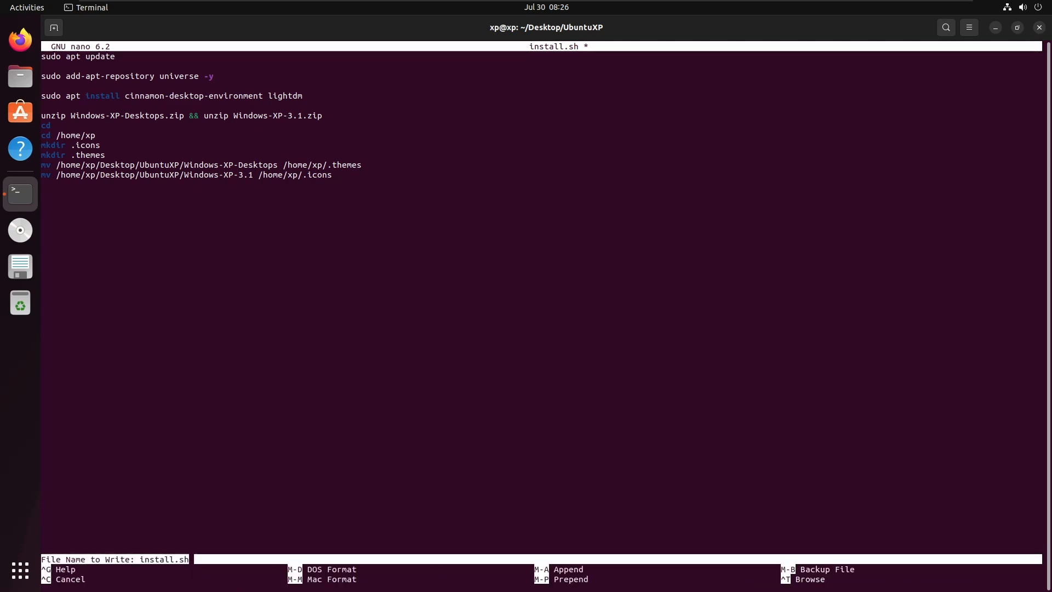
# Save as install.sh and make it executable with 'chmod +x install.sh'
pyautogui.press('Return')
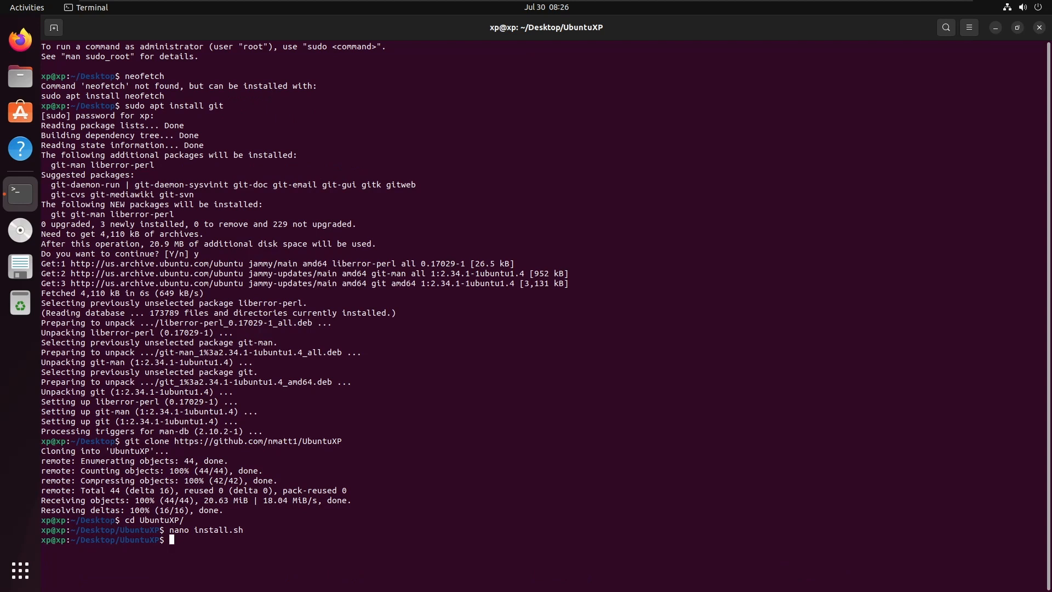
pyautogui.write('chm')
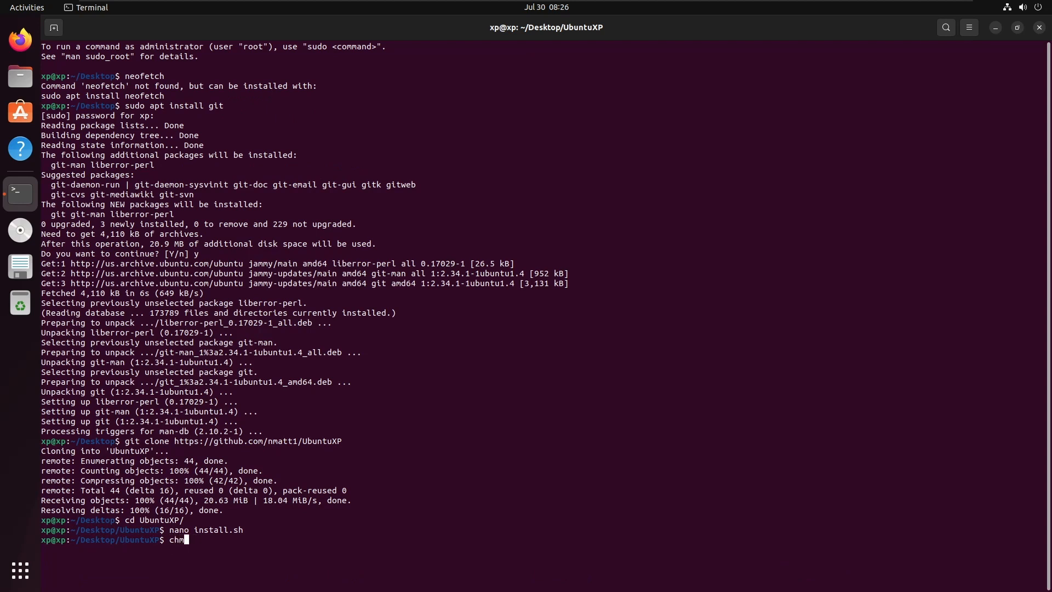
pyautogui.write('od +x install.sh')
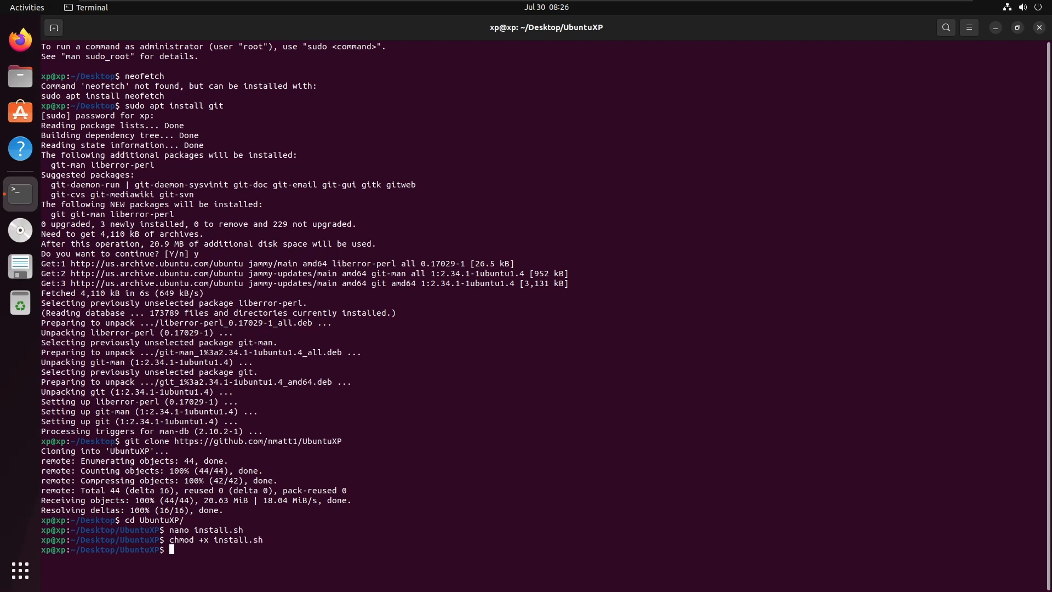
pyautogui.write('./i')
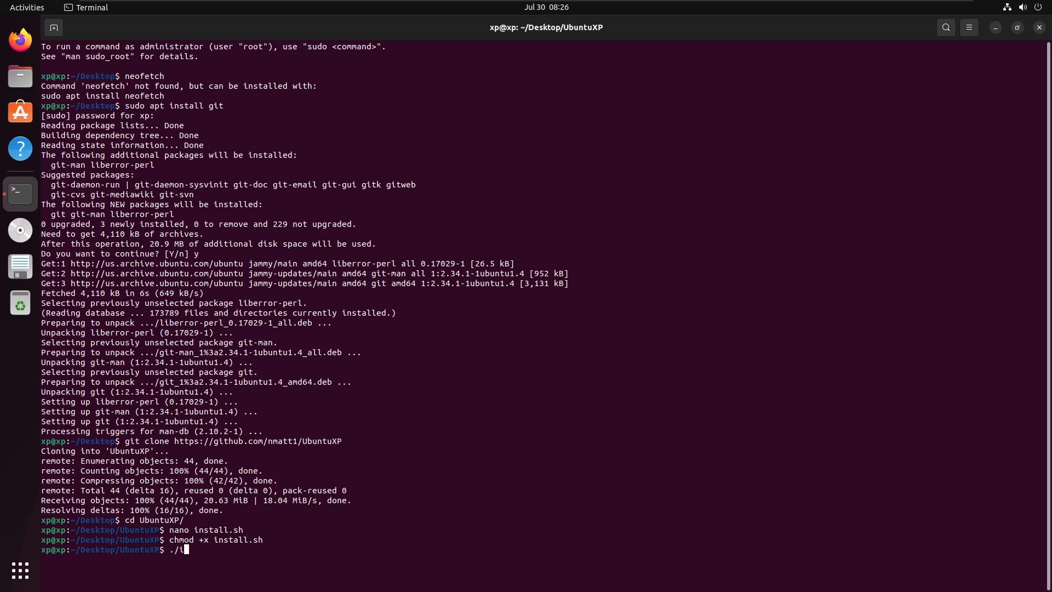
# Run ./install.sh and follow its output to the 'Do you want to continue? [Y/n]' prompt
pyautogui.press('Return')
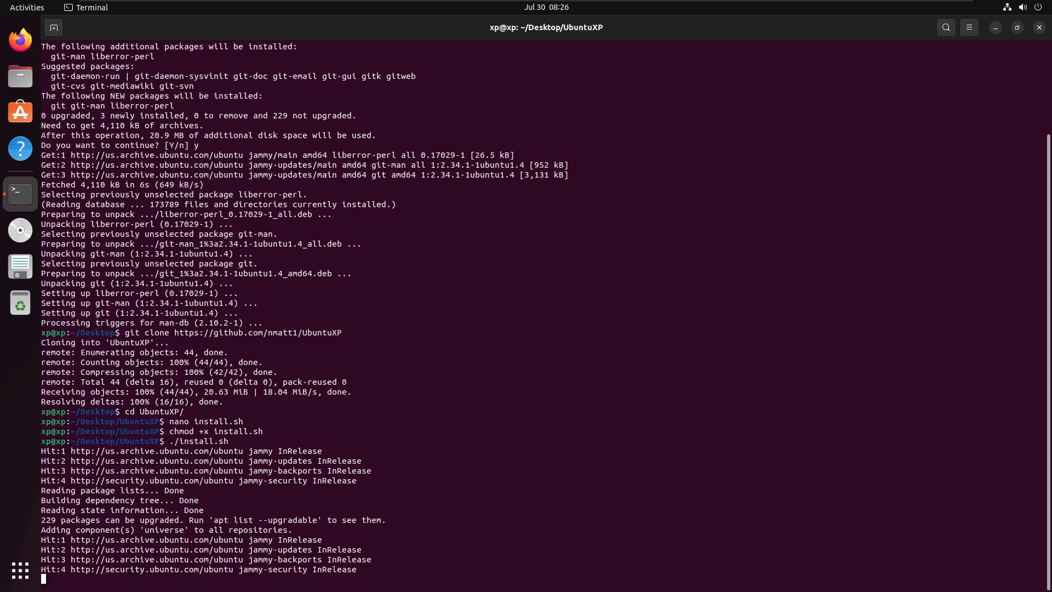
pyautogui.moveTo(629, 462)
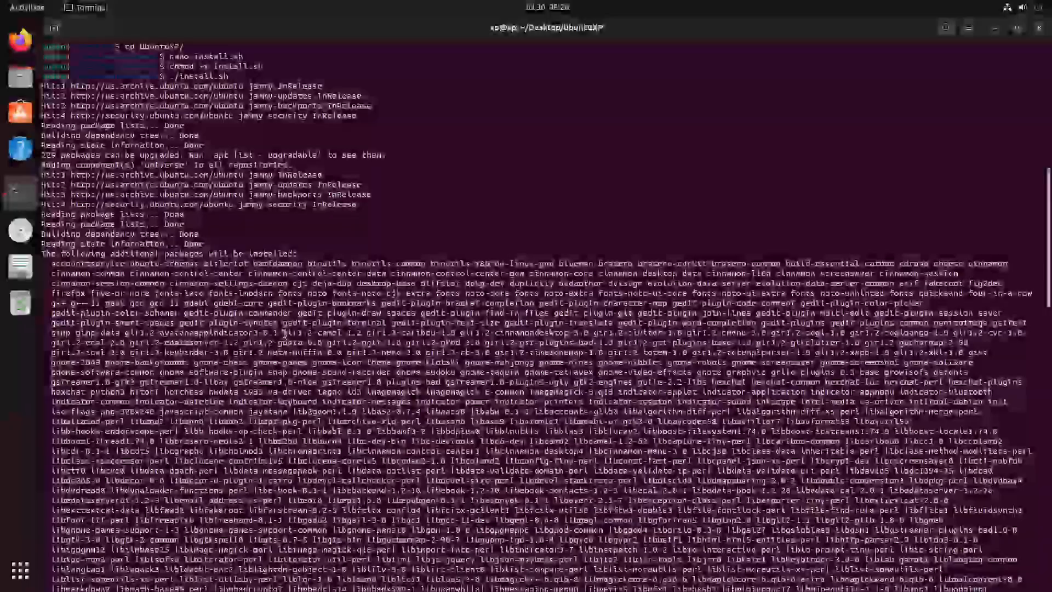
pyautogui.scroll(-3)
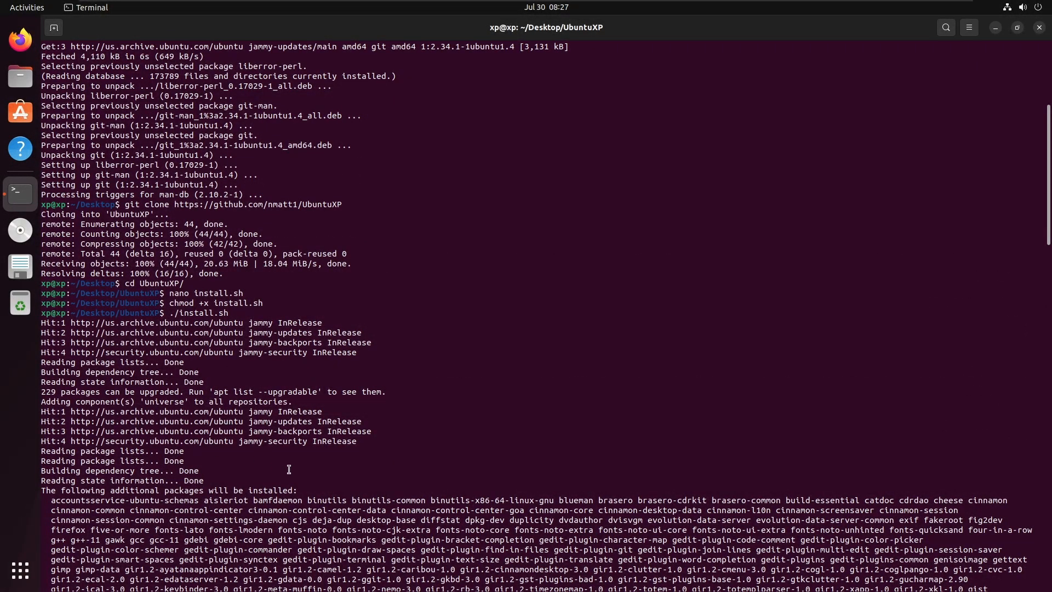
pyautogui.scroll(-3)
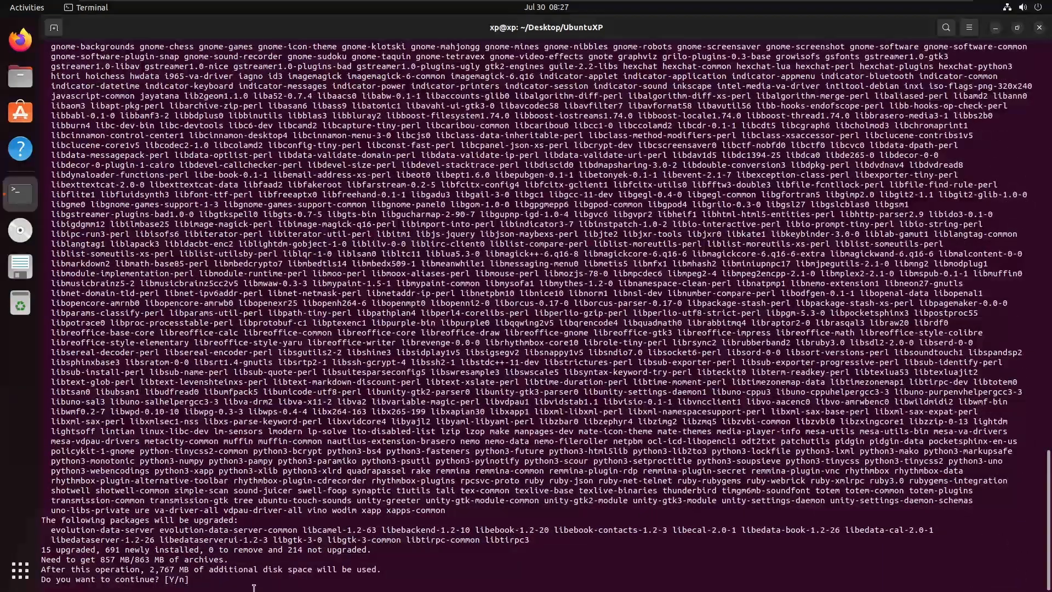
# Answer y so the Cinnamon desktop packages begin downloading
pyautogui.write('y')
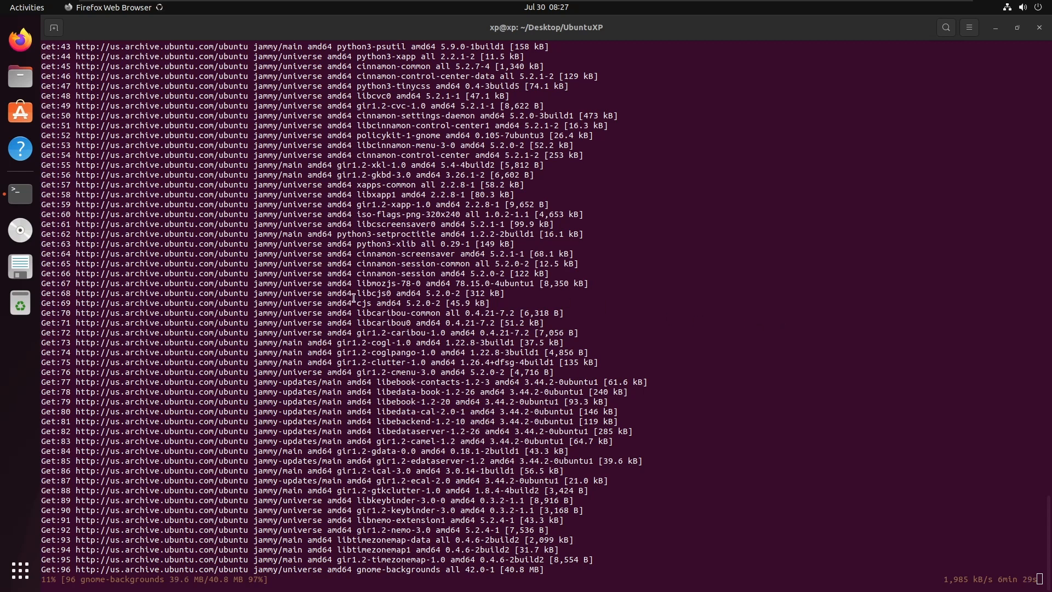
# Load github.com/nmatt1/UbuntuXP in Firefox's address bar
pyautogui.click(19, 41)
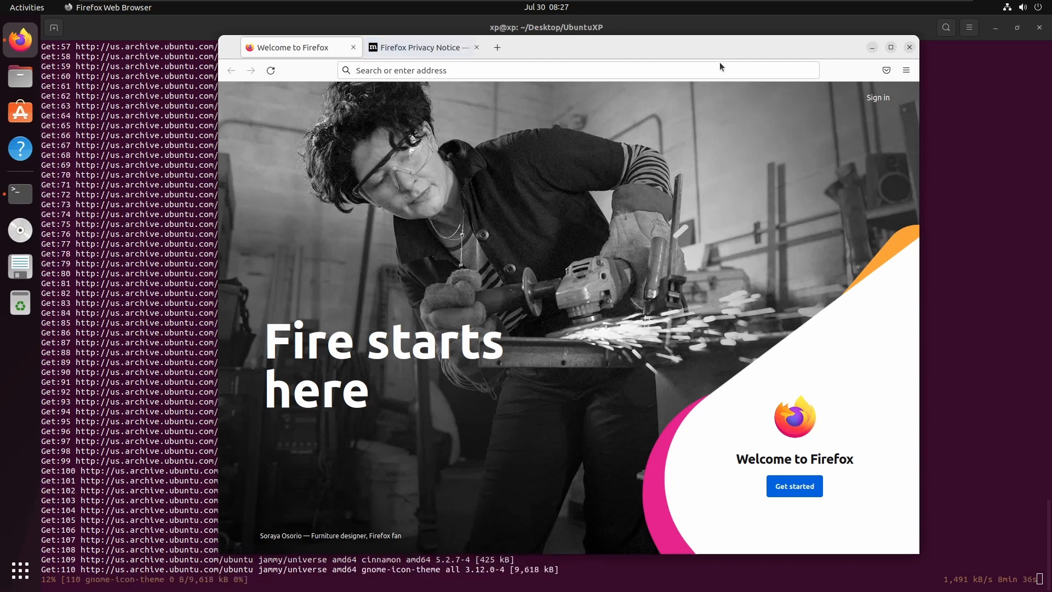
pyautogui.write('gt')
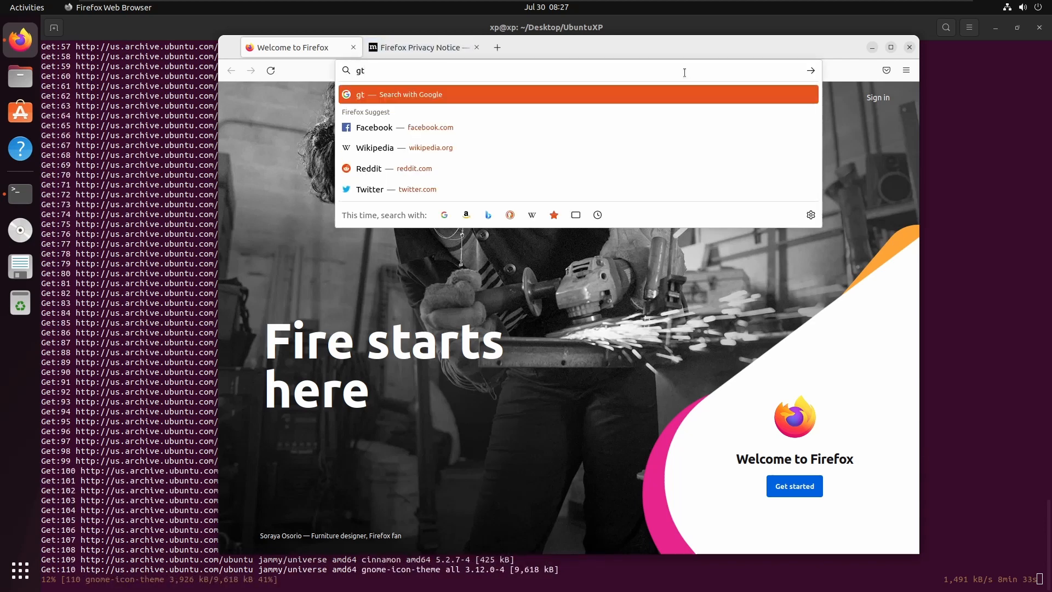
pyautogui.write('ithub.com')
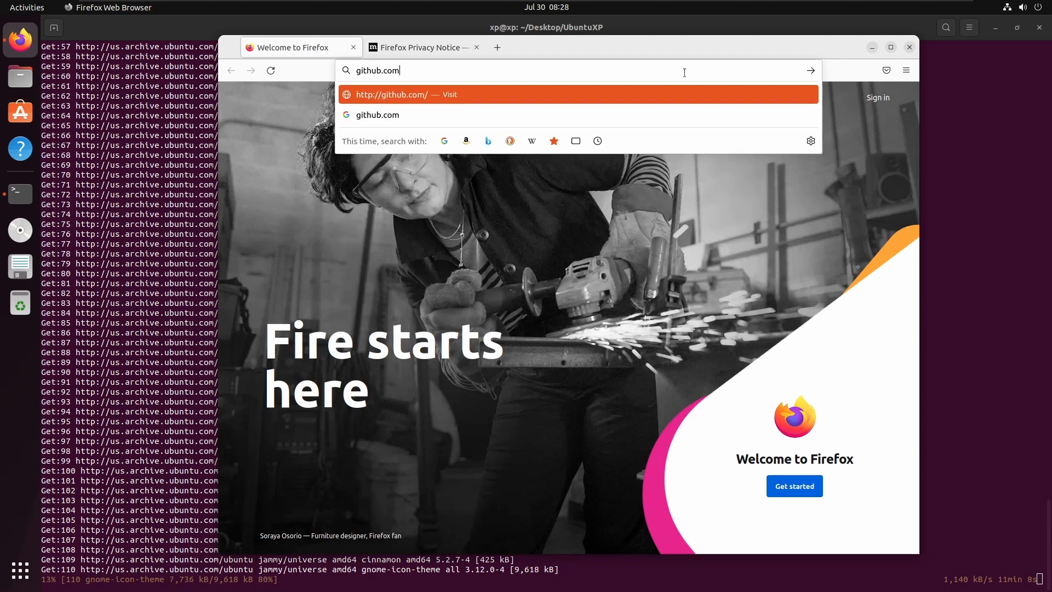
pyautogui.write('/')
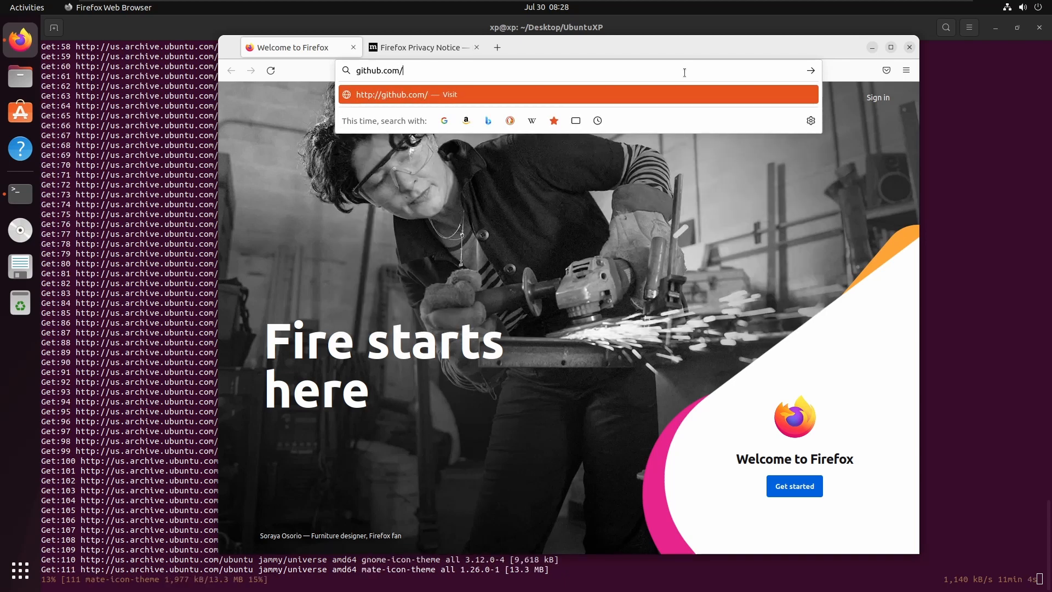
pyautogui.write('nmatt1/')
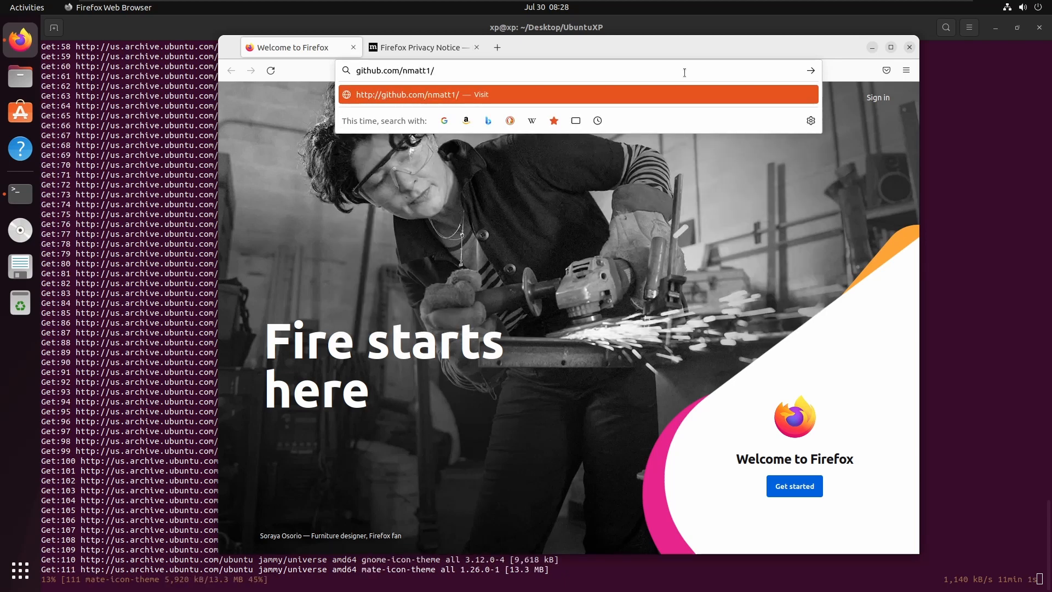
pyautogui.write('UbuntuX')
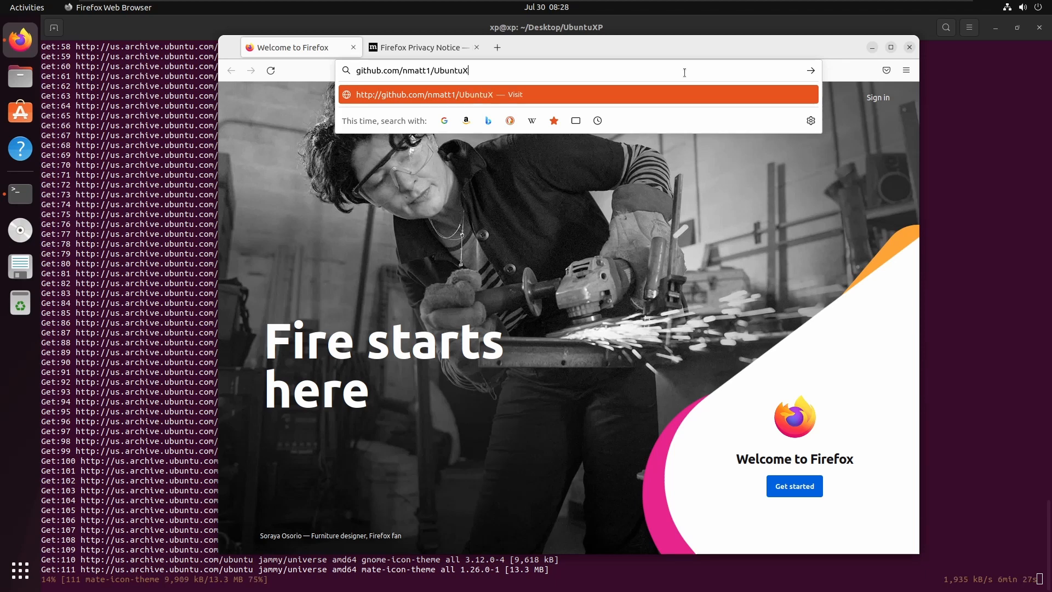
pyautogui.press('Return')
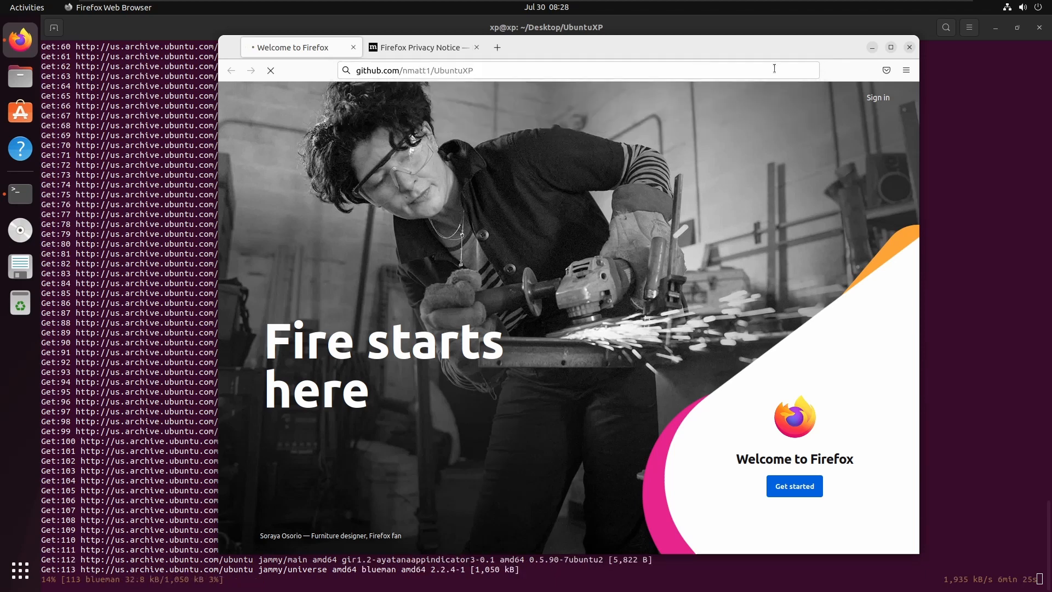
pyautogui.press('Return')
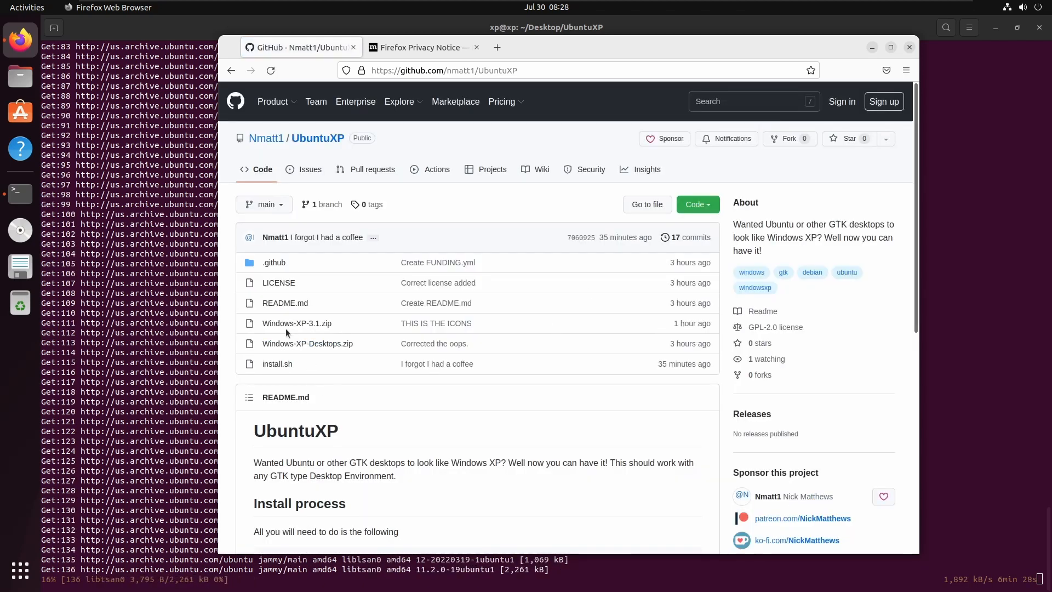
pyautogui.moveTo(297, 323)
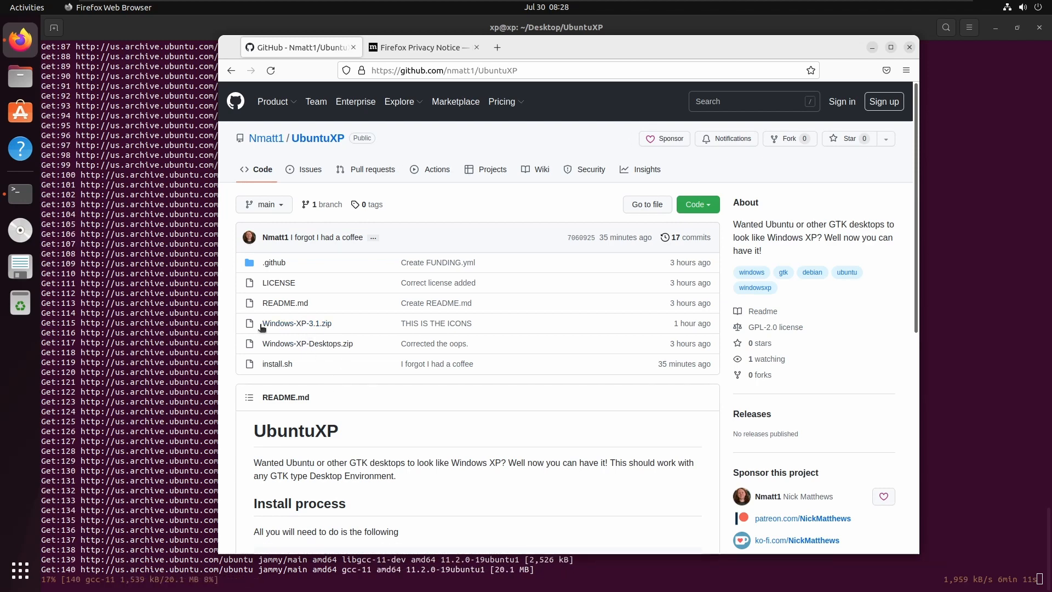
pyautogui.moveTo(366, 354)
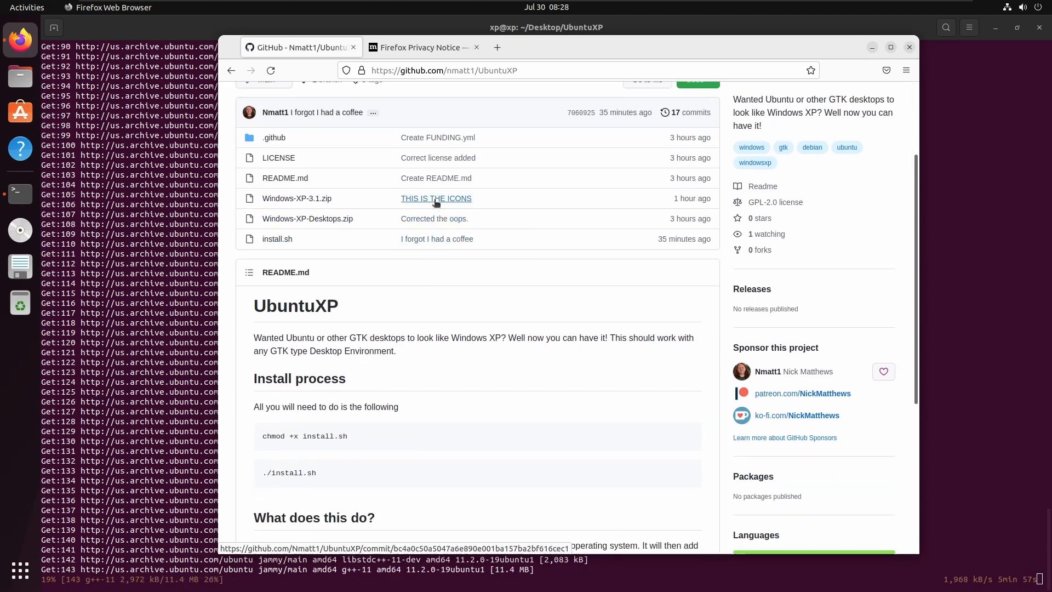
# Read the README's Install process section, return to the top and go to the Insights page
pyautogui.scroll(-3)
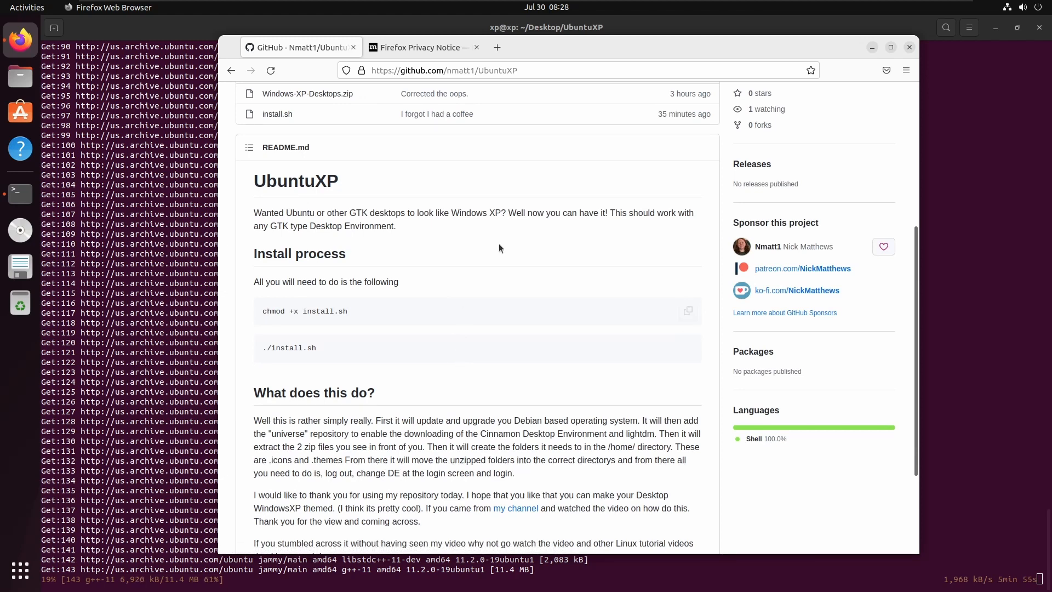
pyautogui.scroll(-3)
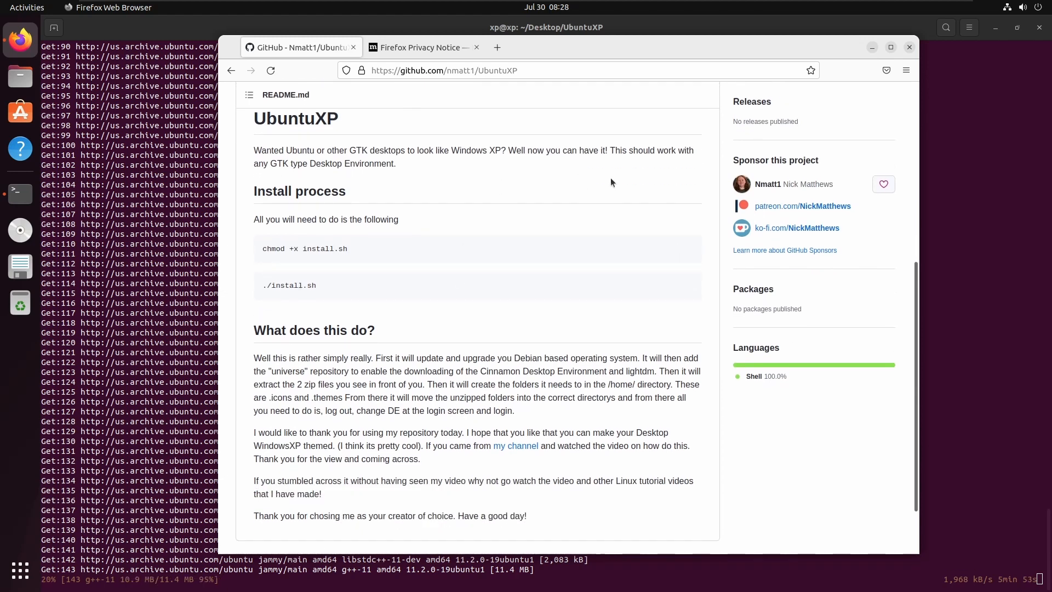
pyautogui.moveTo(331, 177)
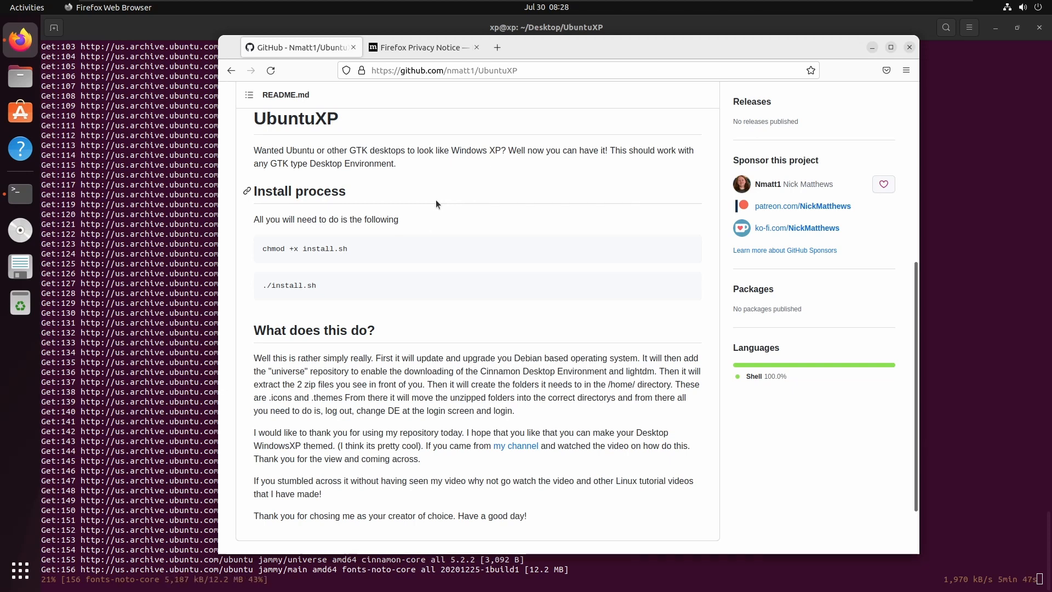
pyautogui.moveTo(671, 206)
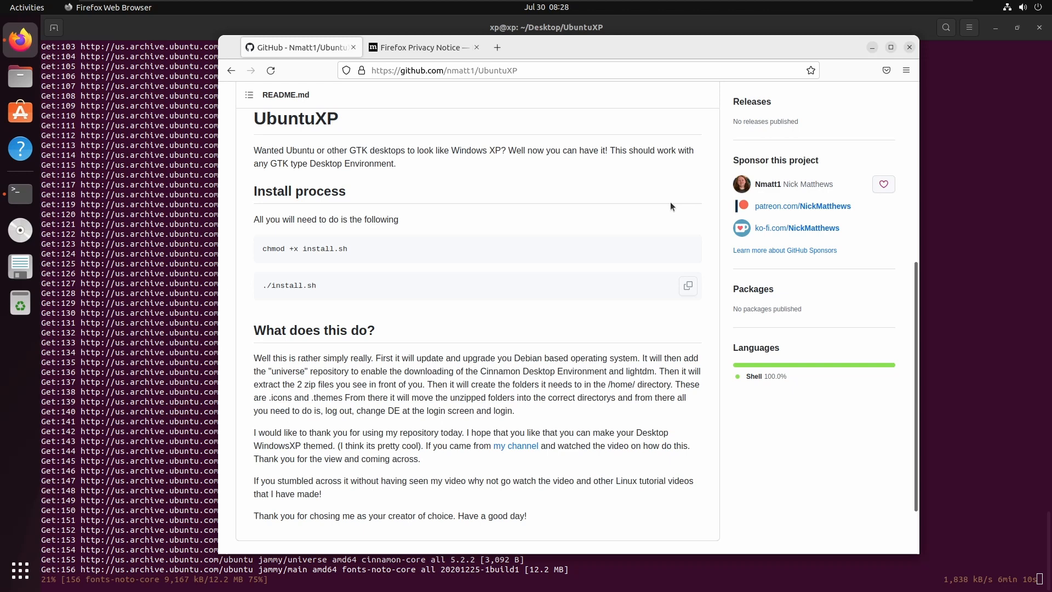
pyautogui.moveTo(530, 186)
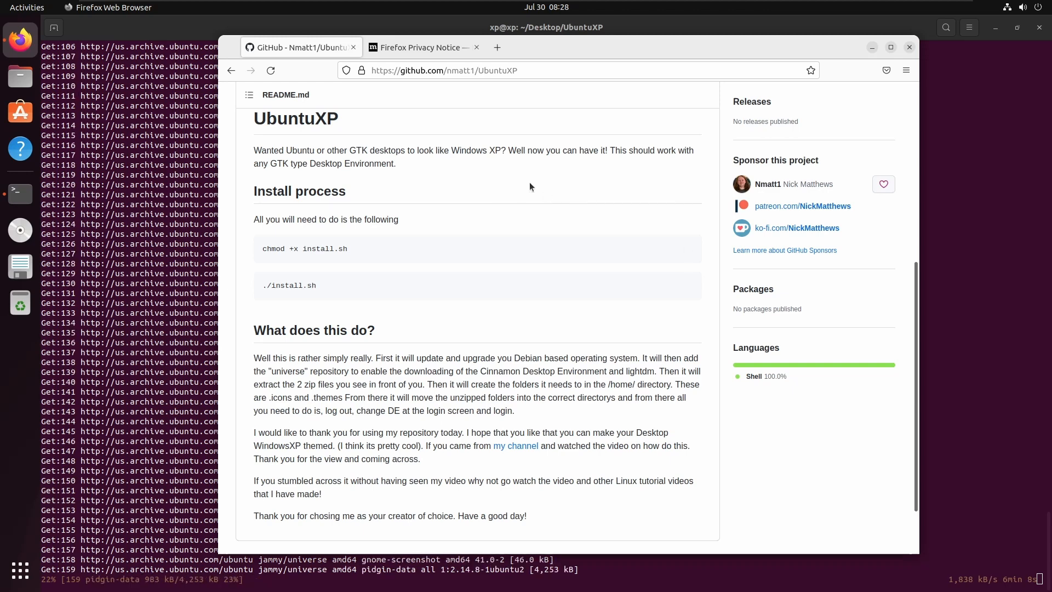
pyautogui.scroll(-3)
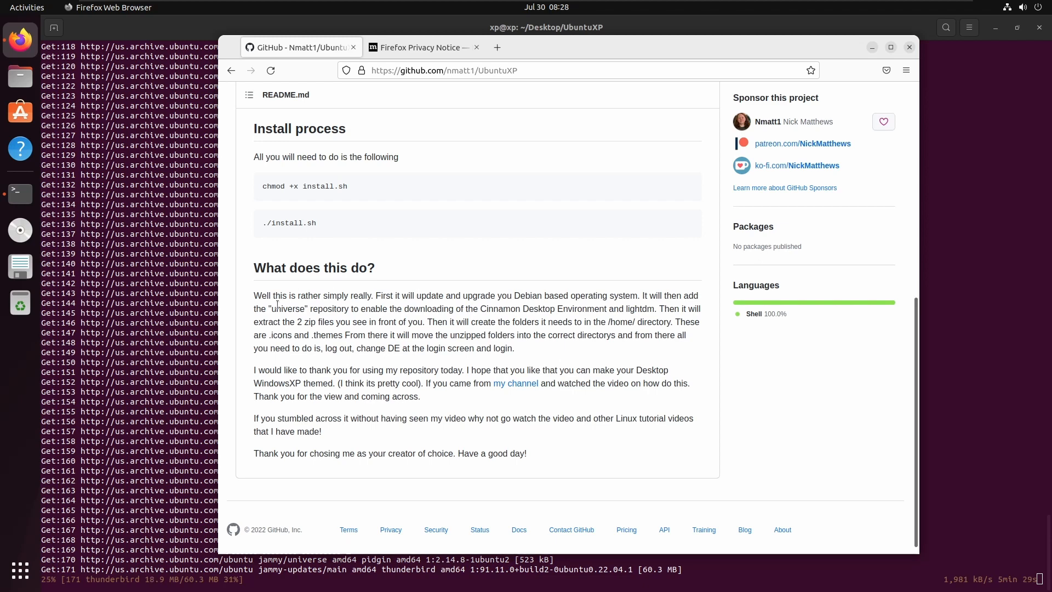
pyautogui.moveTo(366, 448)
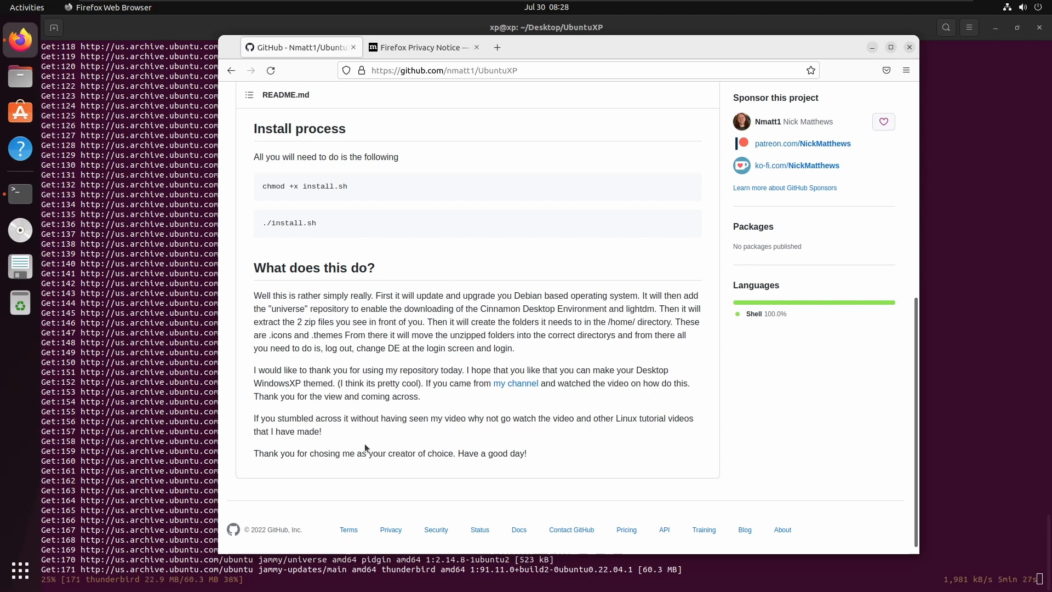
pyautogui.scroll(3)
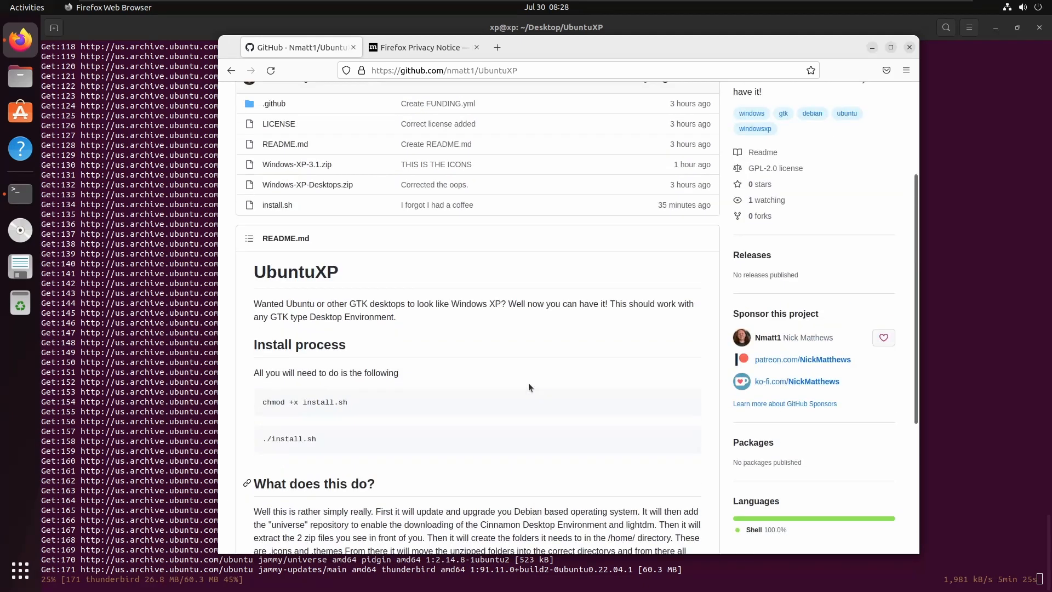
pyautogui.scroll(3)
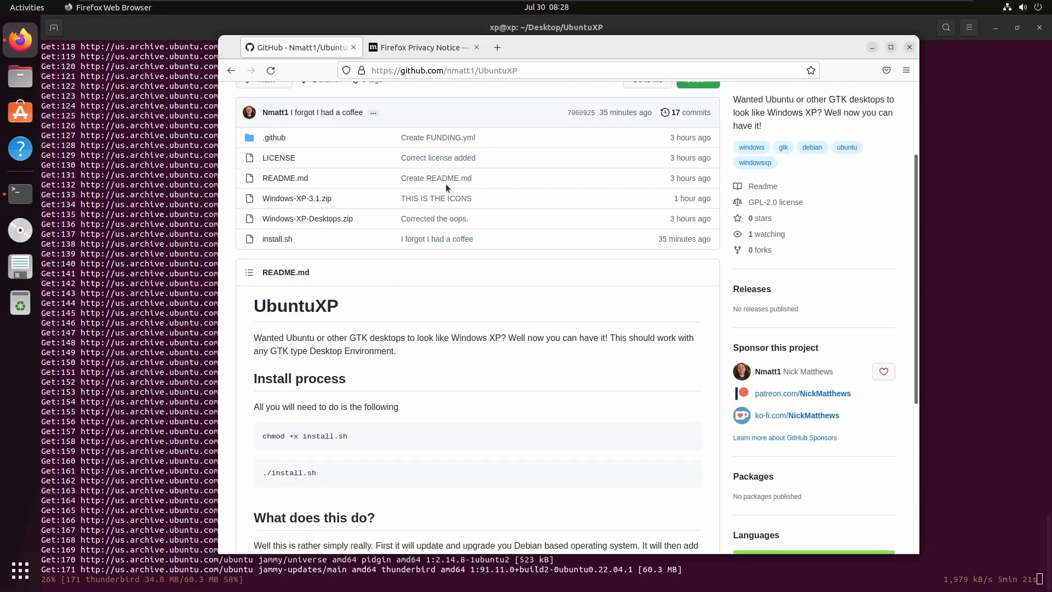
pyautogui.moveTo(437, 238)
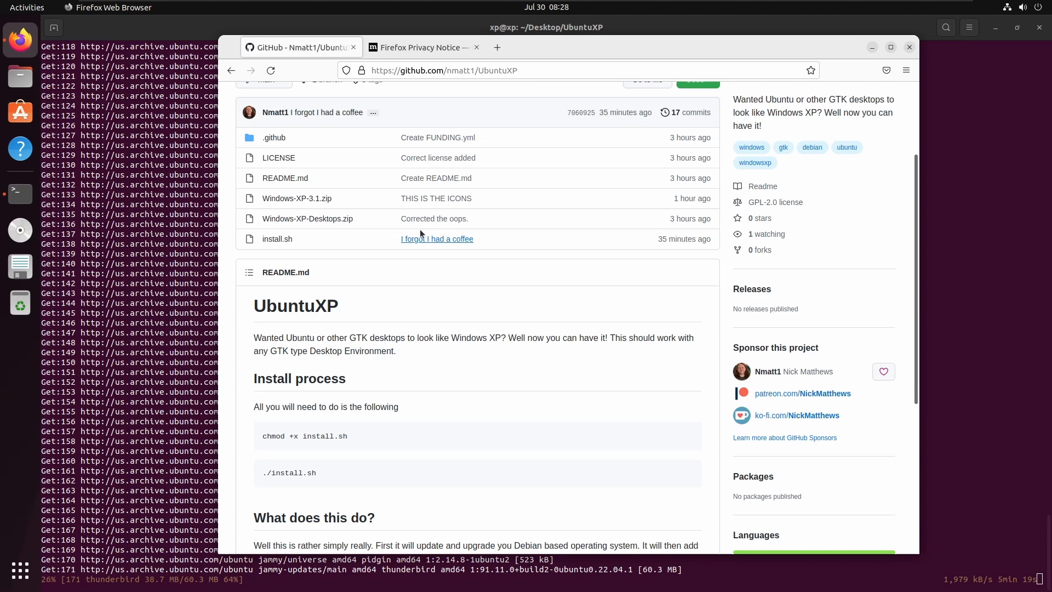
pyautogui.moveTo(435, 408)
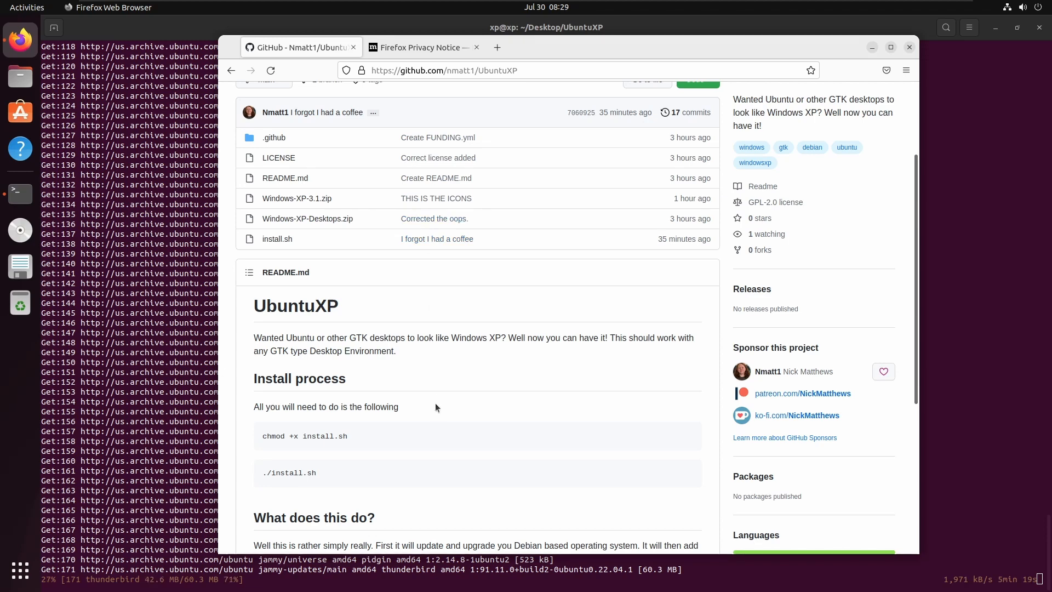
pyautogui.moveTo(443, 402)
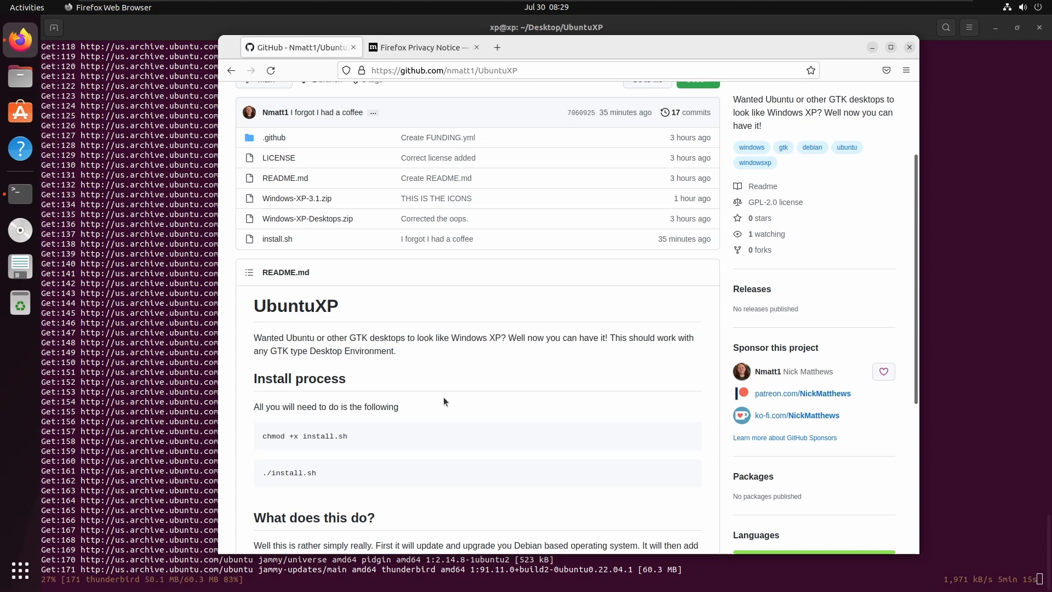
pyautogui.scroll(3)
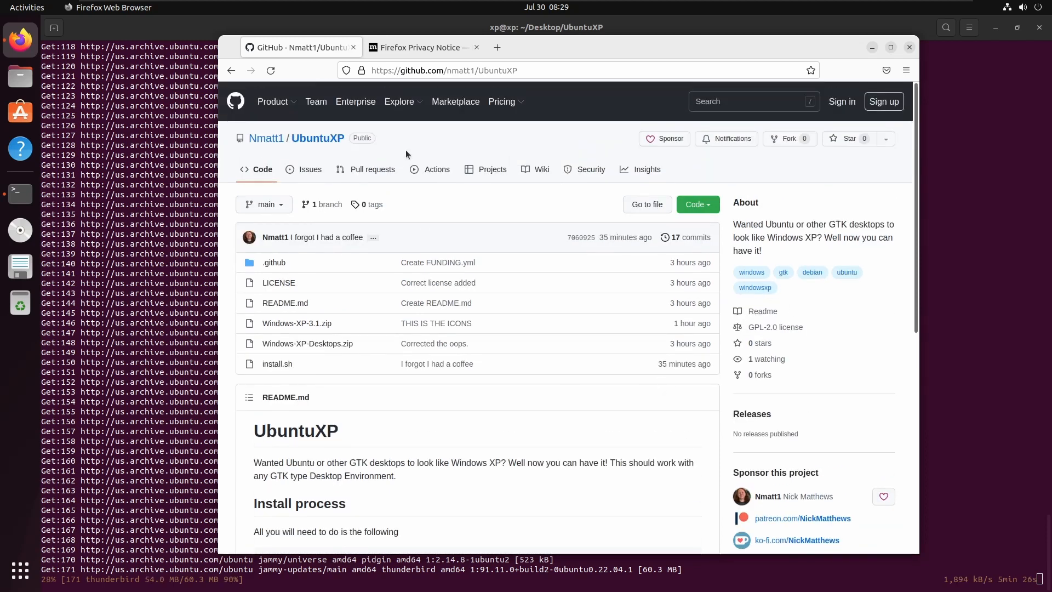
pyautogui.moveTo(641, 169)
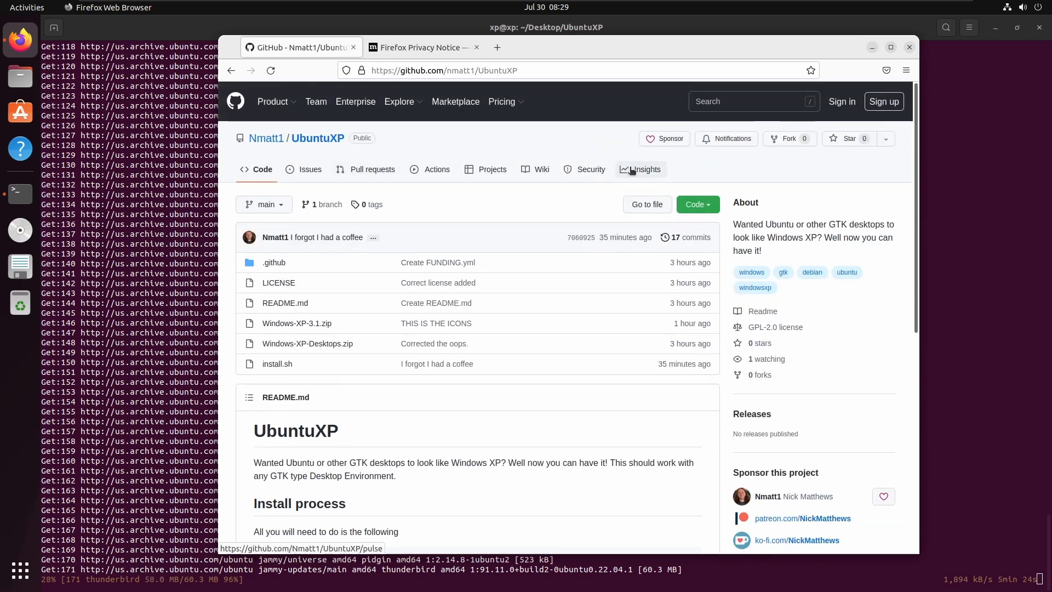
pyautogui.click(645, 169)
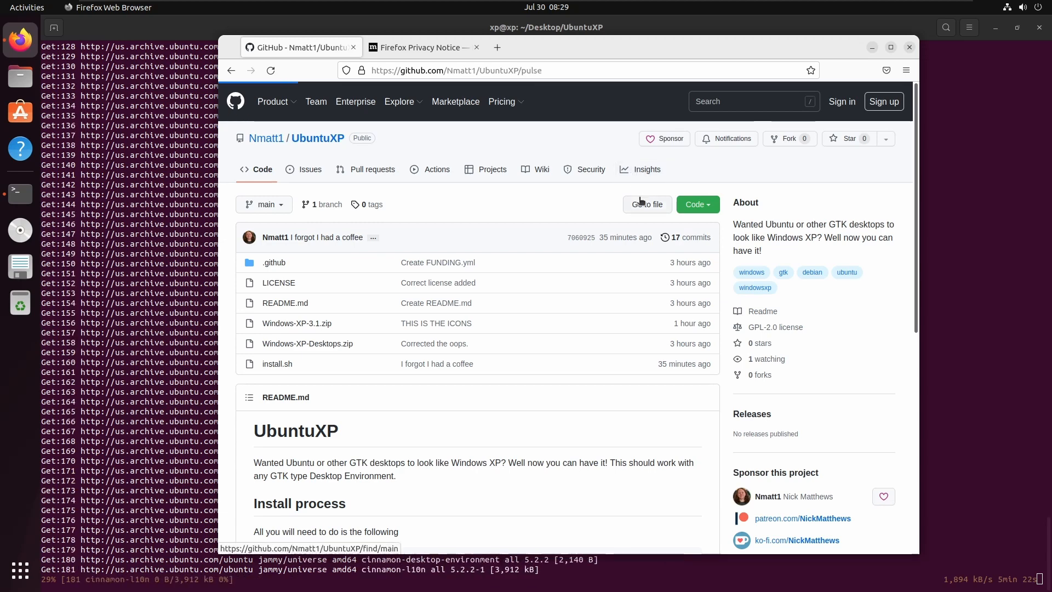
pyautogui.click(646, 169)
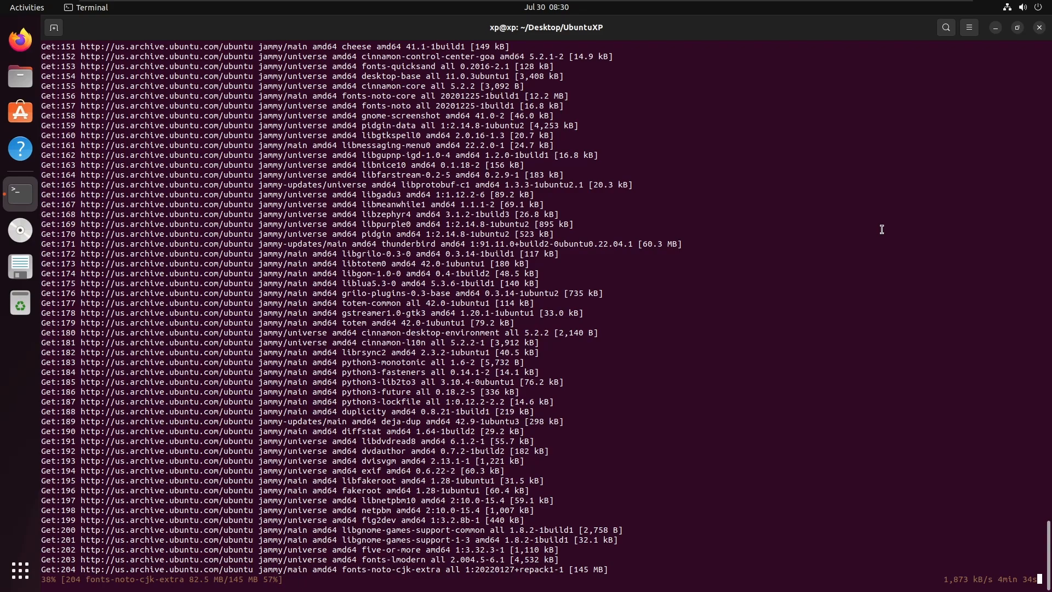
# Scroll through the apt output while the upgrade downloads Cinnamon and font packages
pyautogui.scroll(3)
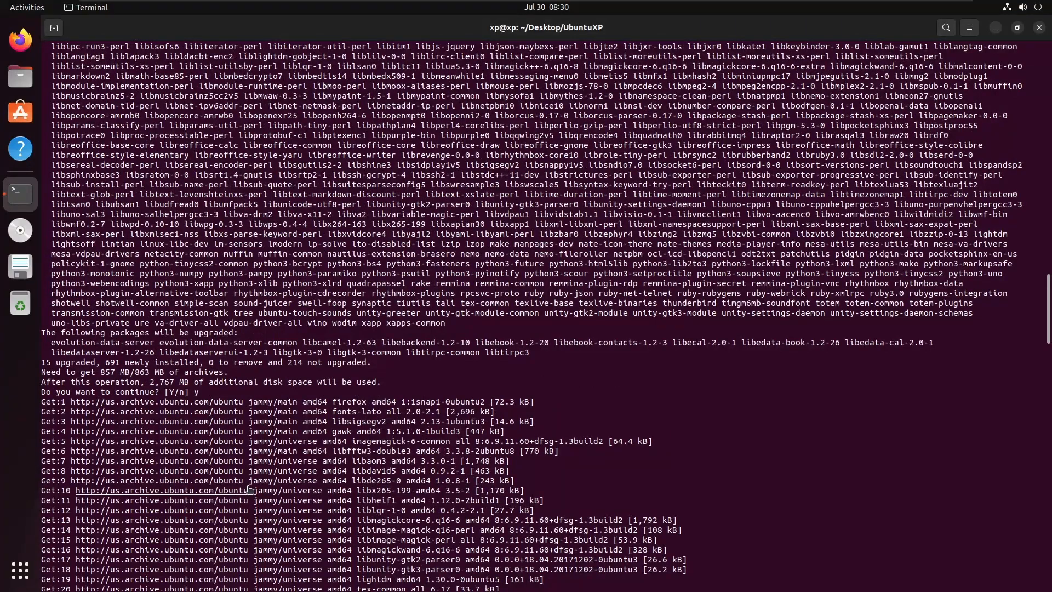
pyautogui.scroll(-3)
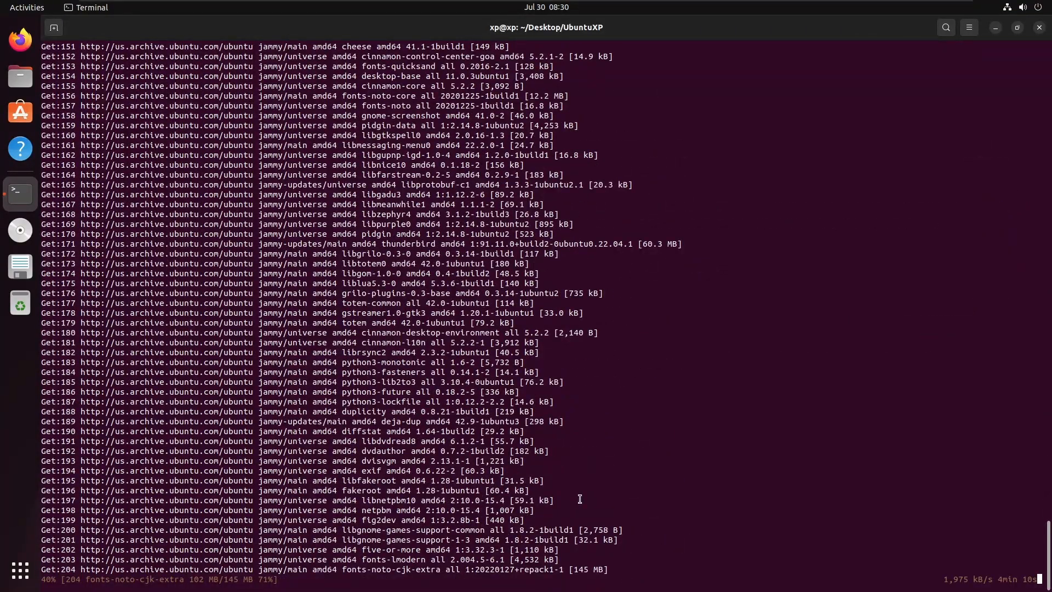
pyautogui.moveTo(938, 550)
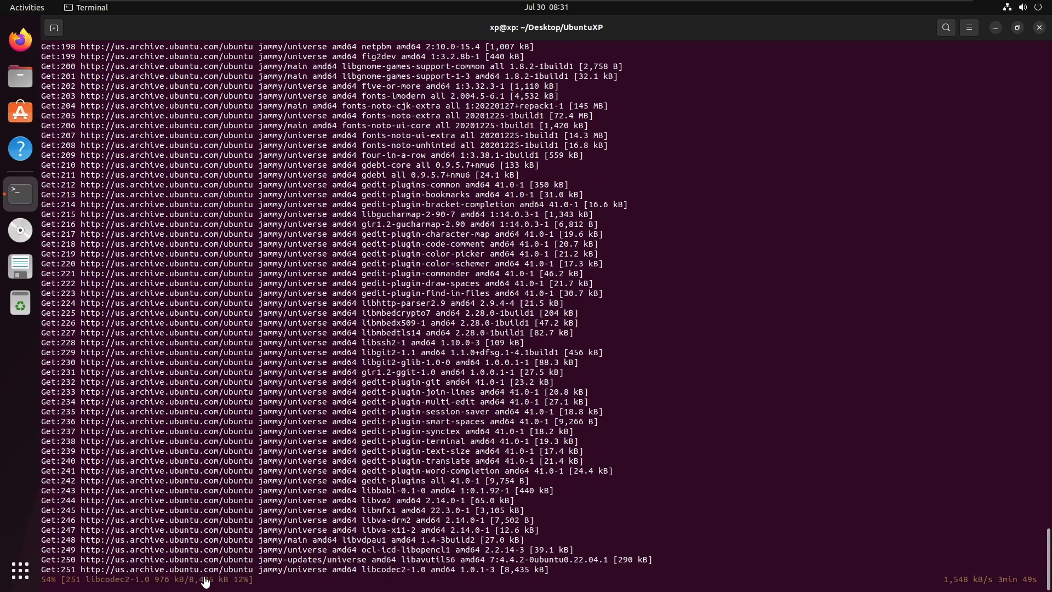
pyautogui.moveTo(820, 380)
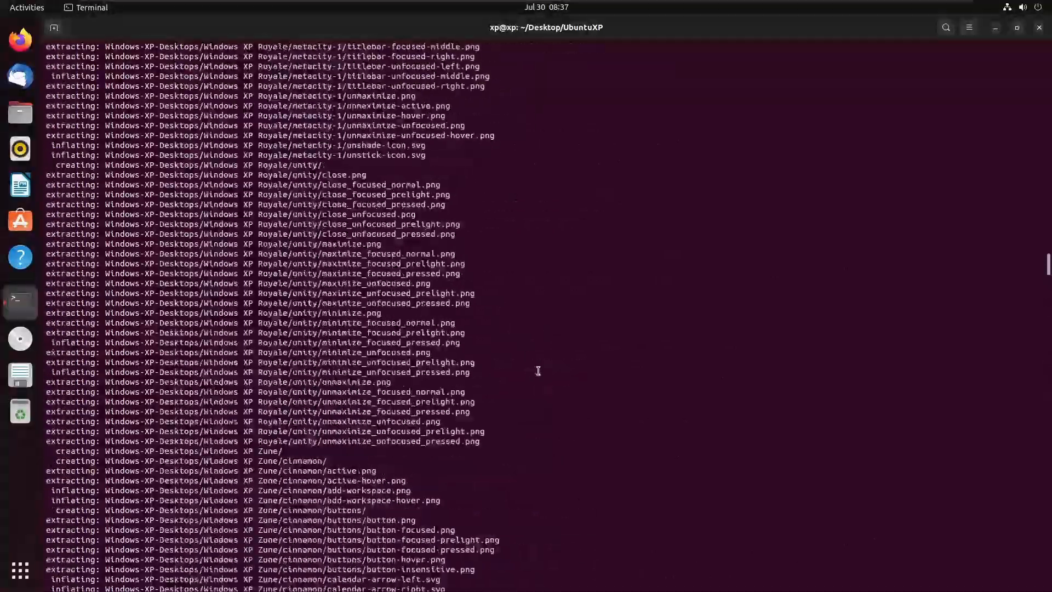
# Scroll the unzip output until the XP icon extraction finishes at the prompt
pyautogui.scroll(-3)
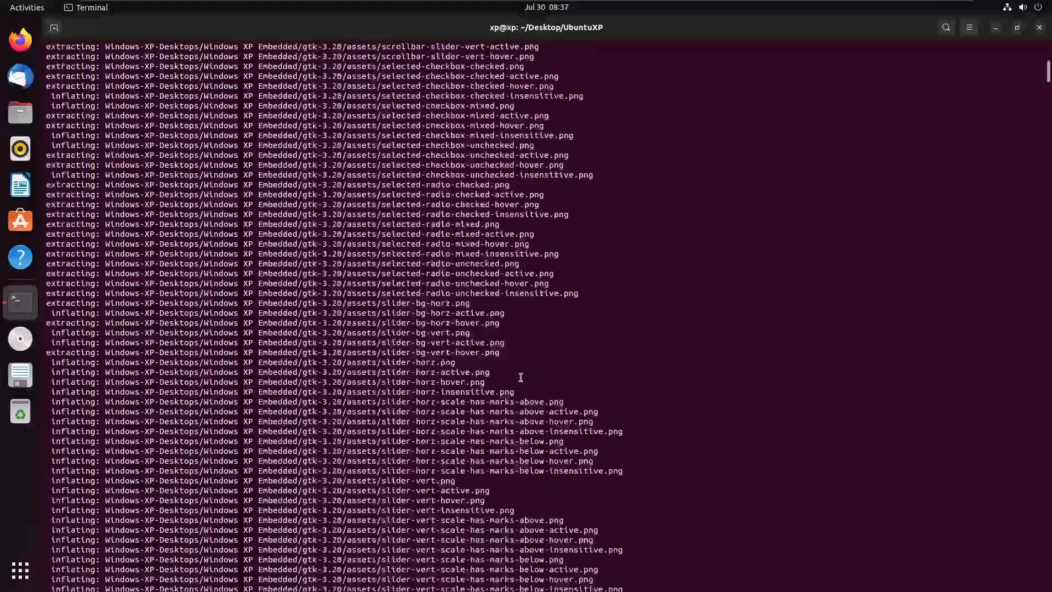
pyautogui.scroll(-3)
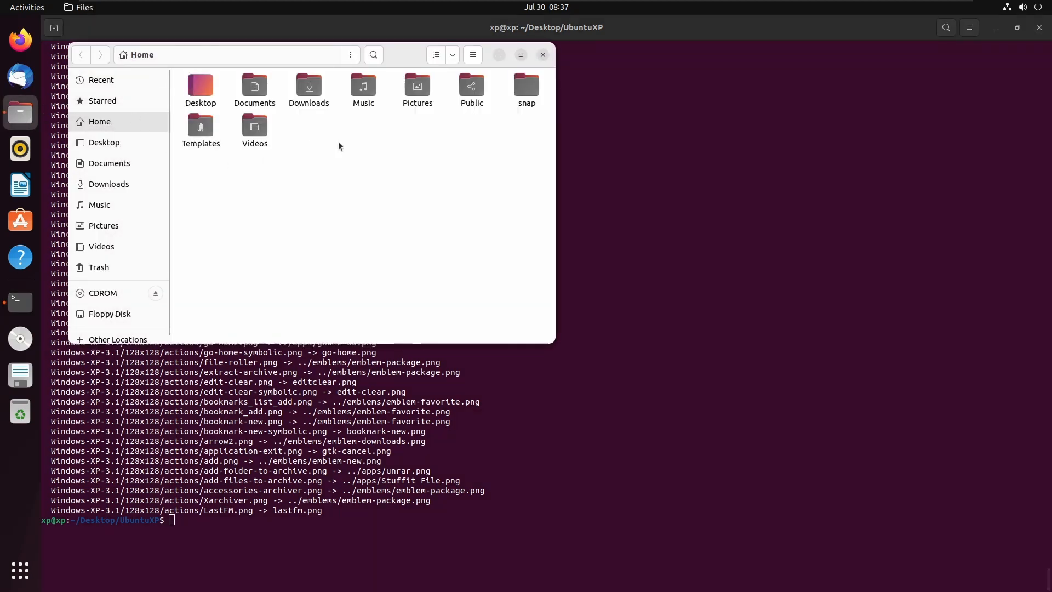
# Show hidden files and confirm Windows-XP-3.1 is installed in .icons
pyautogui.click(472, 55)
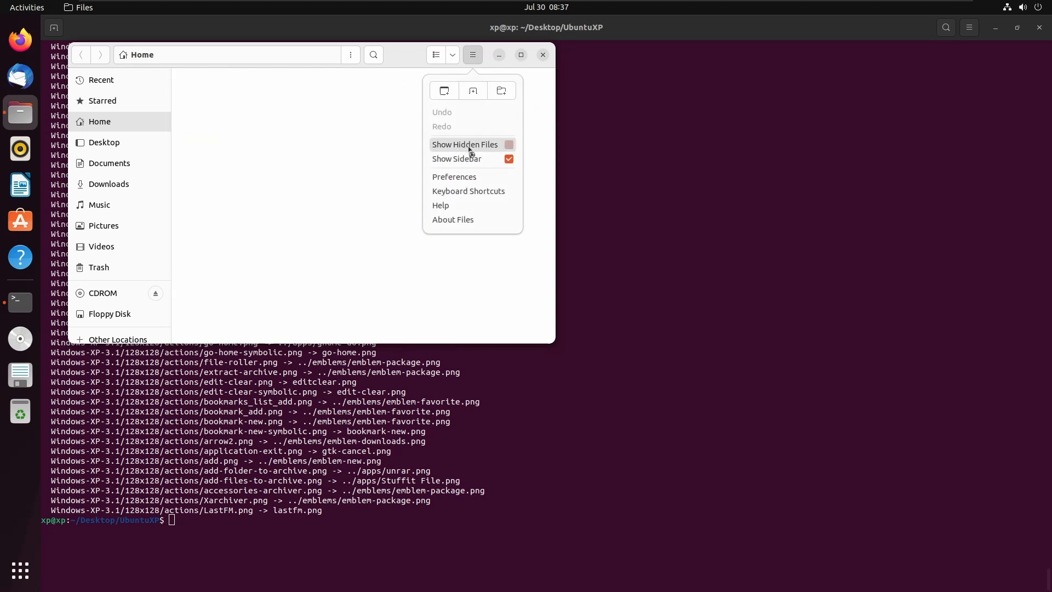
pyautogui.click(465, 145)
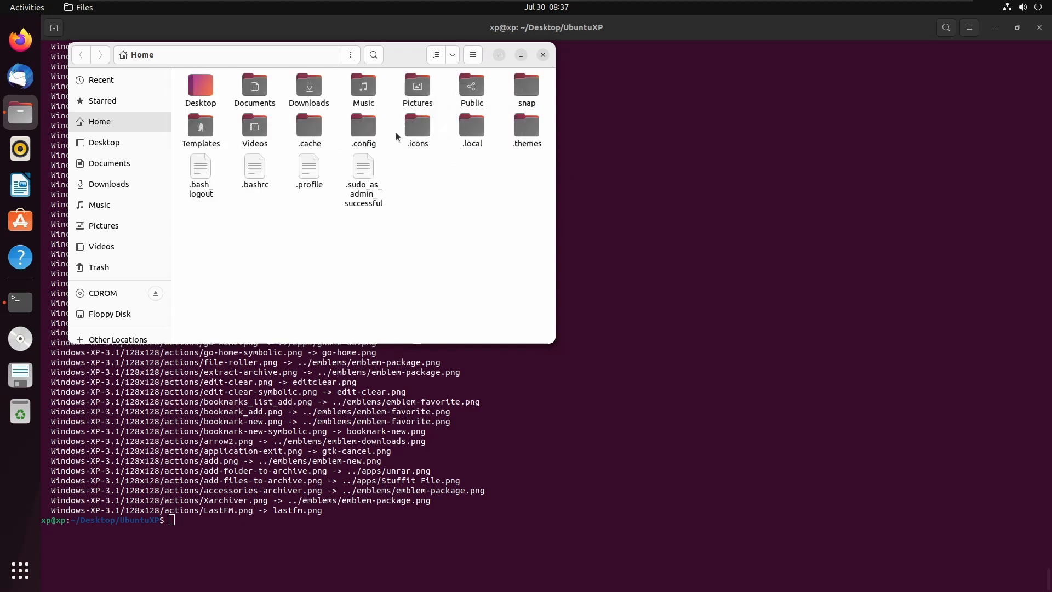
pyautogui.doubleClick(418, 127)
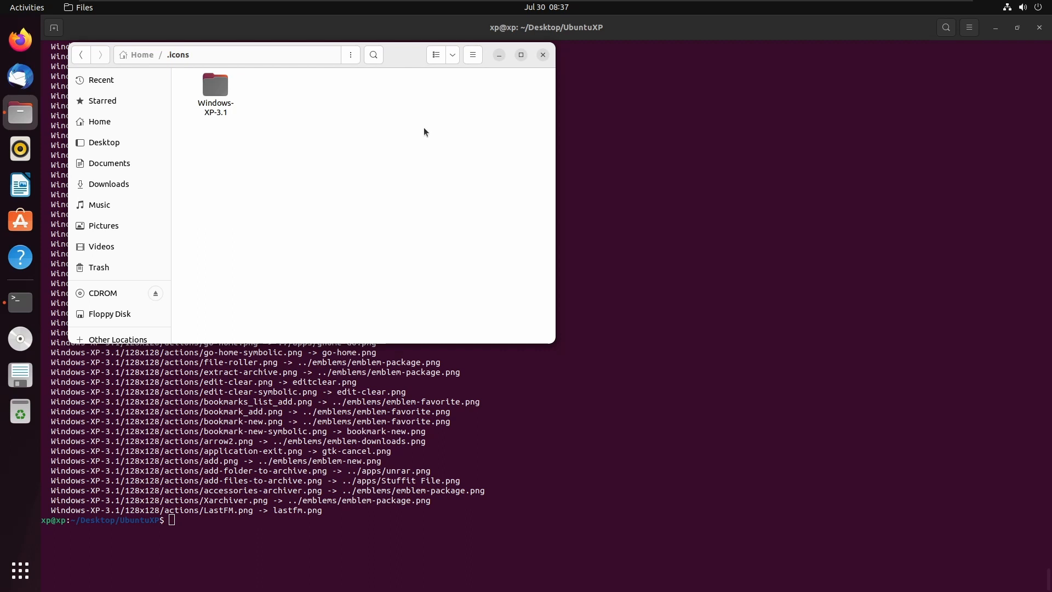
pyautogui.click(80, 55)
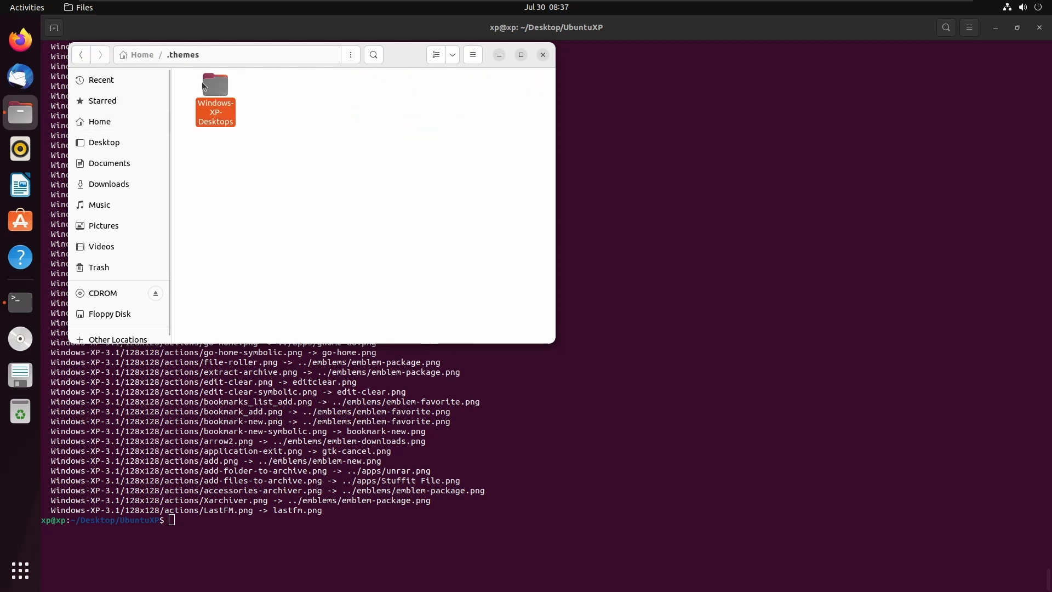
# Confirm the XP desktop themes in .themes > Windows-XP-Desktops, then close Files
pyautogui.doubleClick(215, 101)
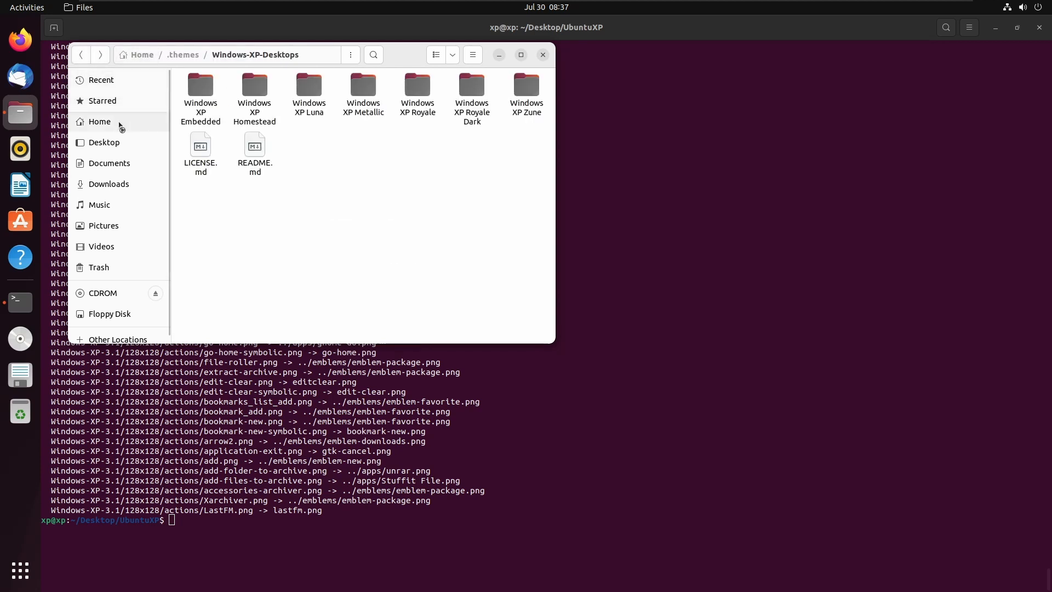
pyautogui.click(99, 121)
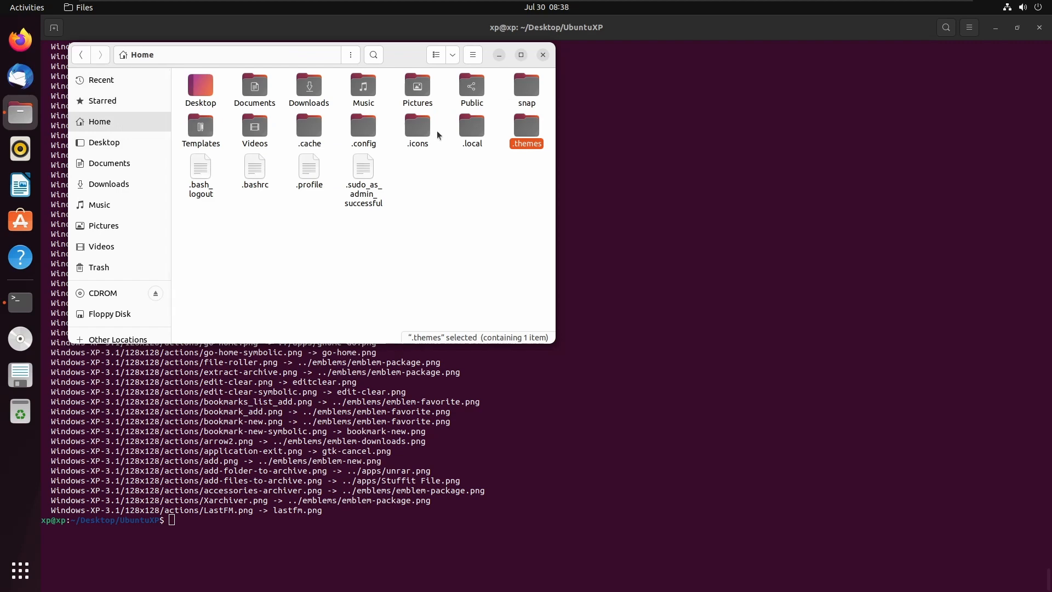
pyautogui.click(542, 55)
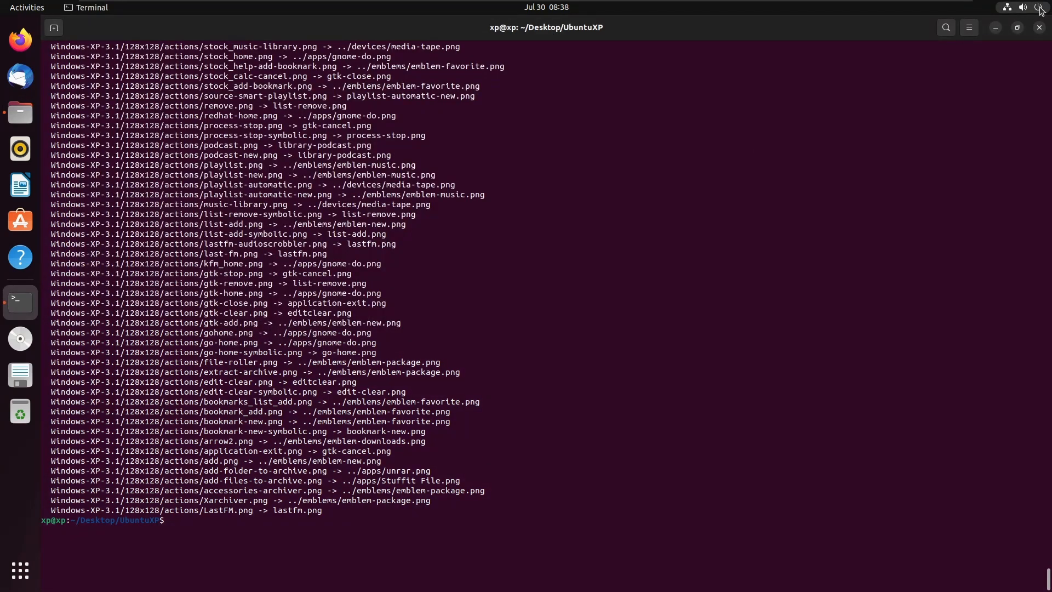
# Log out and sign back in choosing the Cinnamon session
pyautogui.click(1039, 7)
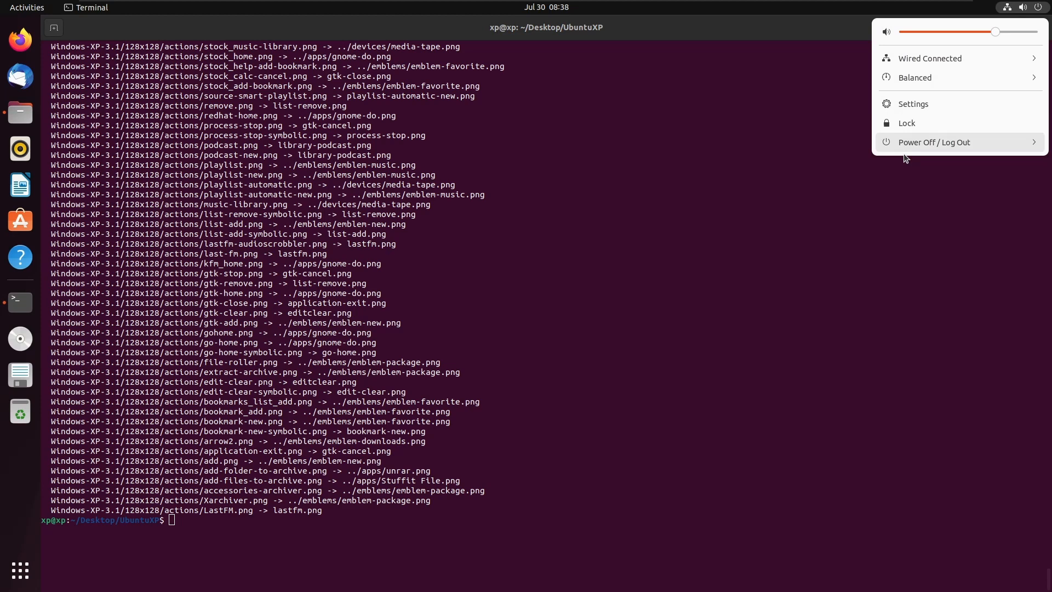
pyautogui.click(933, 141)
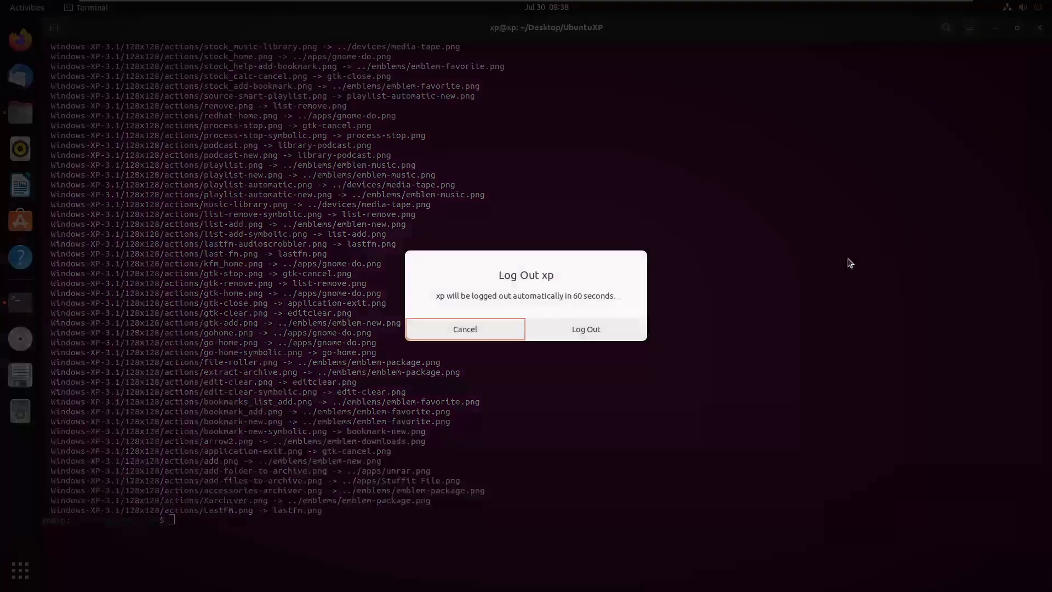
pyautogui.click(465, 329)
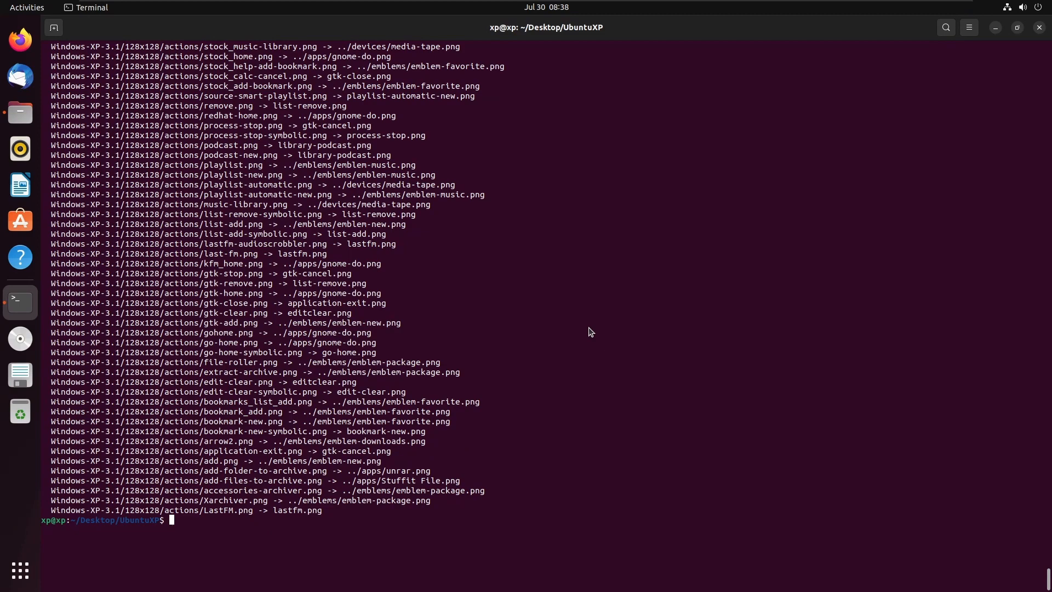
pyautogui.moveTo(1030, 12)
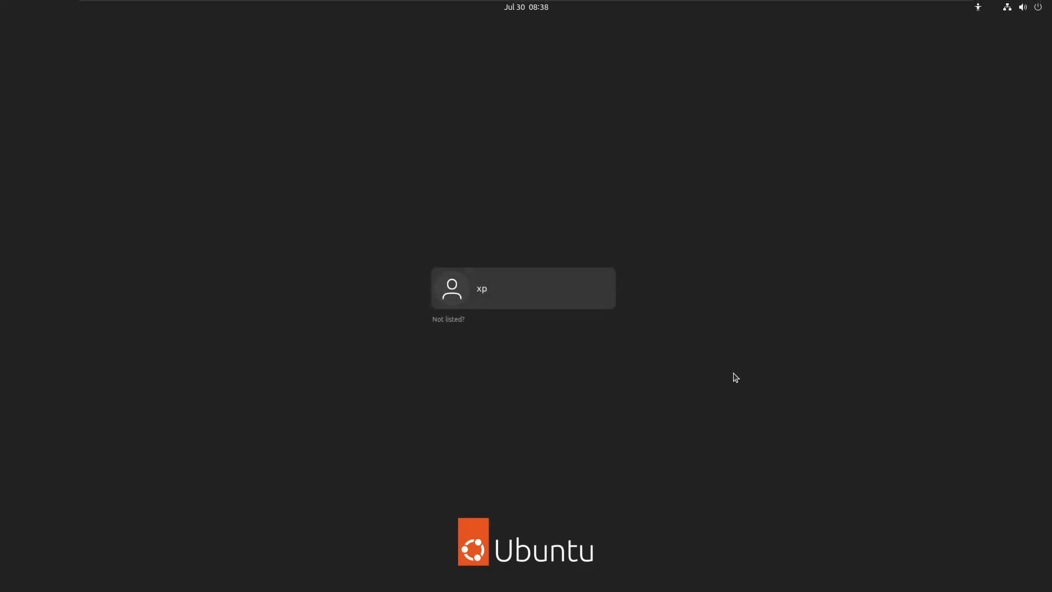
pyautogui.moveTo(509, 283)
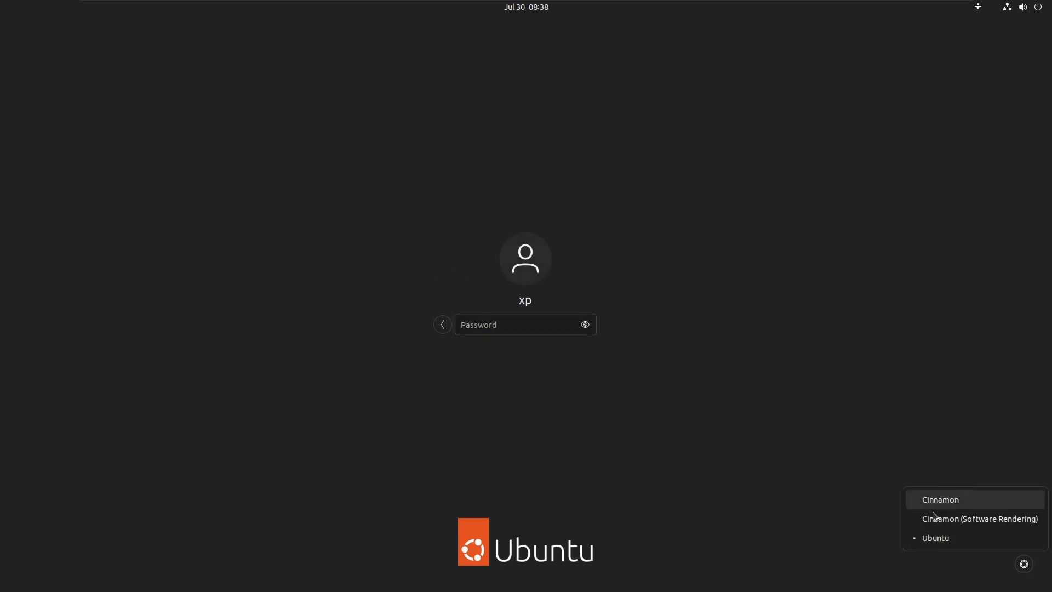
pyautogui.click(517, 324)
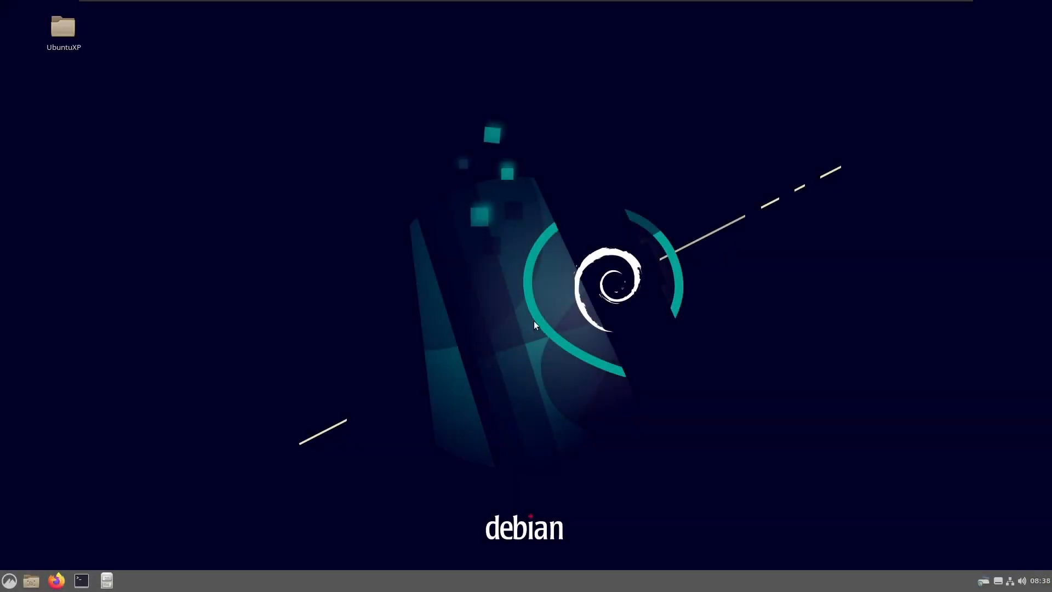
pyautogui.moveTo(493, 304)
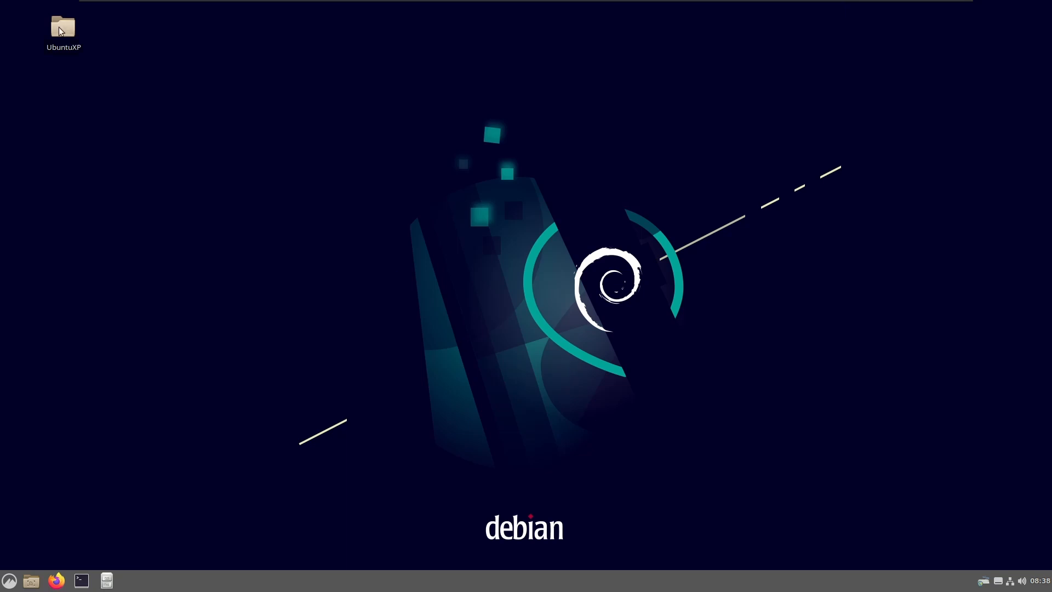
# From the UbuntuXP folder go to Home in Nemo and show hidden files
pyautogui.doubleClick(63, 26)
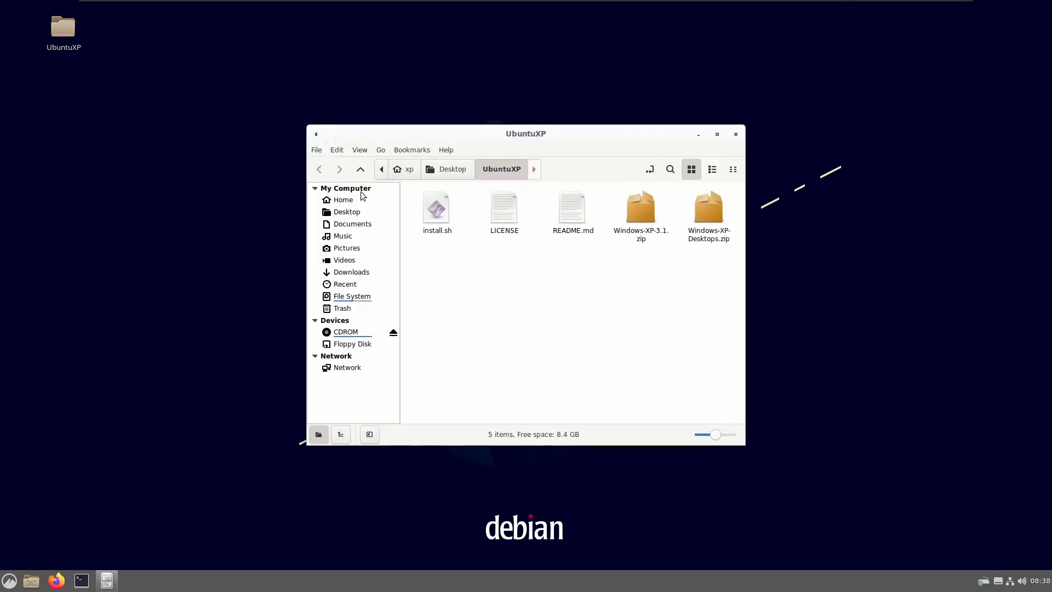
pyautogui.moveTo(772, 190)
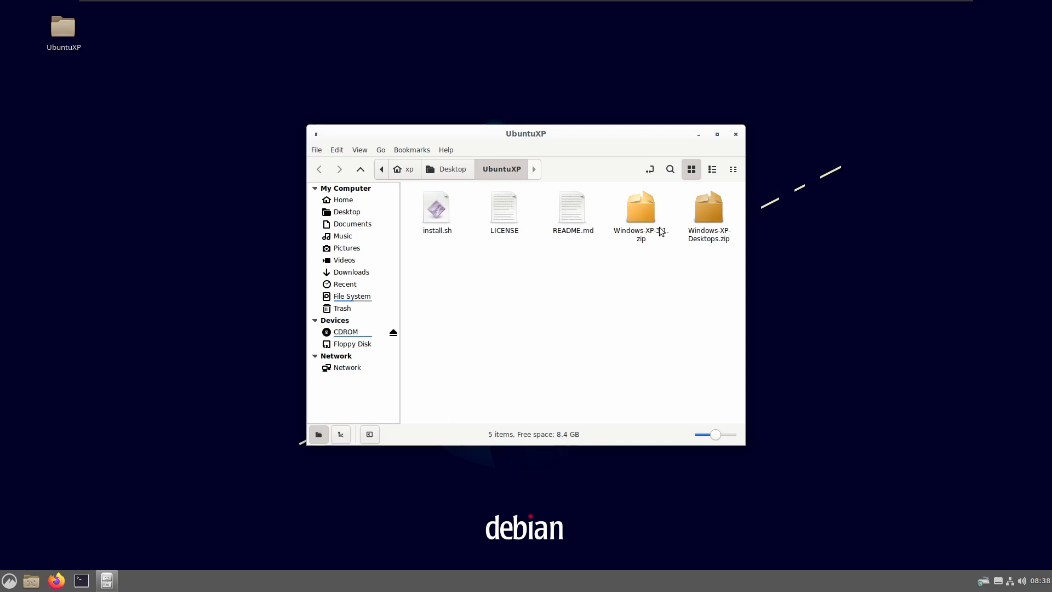
pyautogui.click(343, 199)
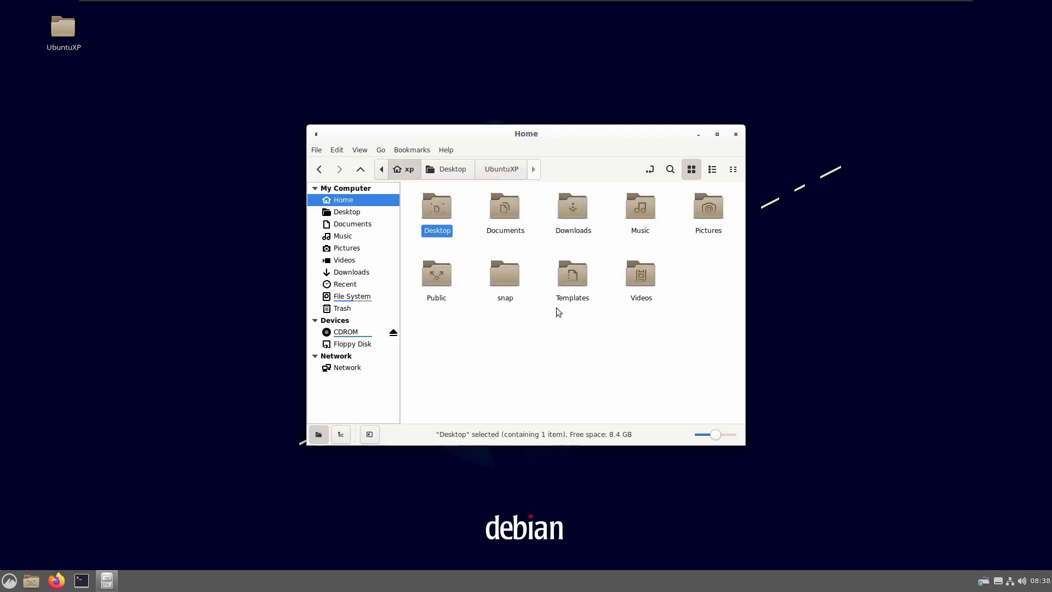
pyautogui.moveTo(352, 158)
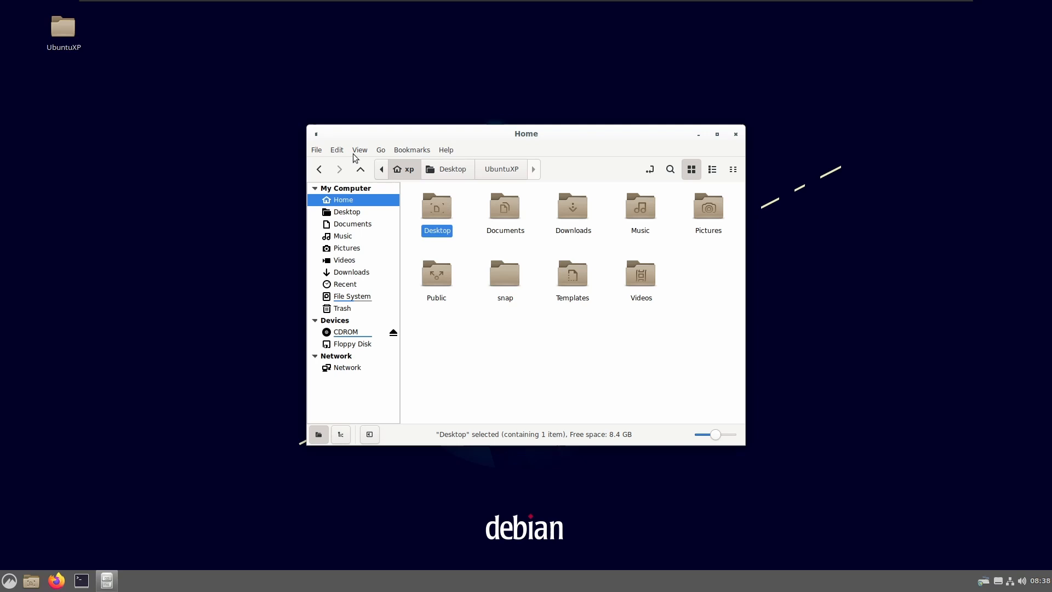
pyautogui.click(360, 150)
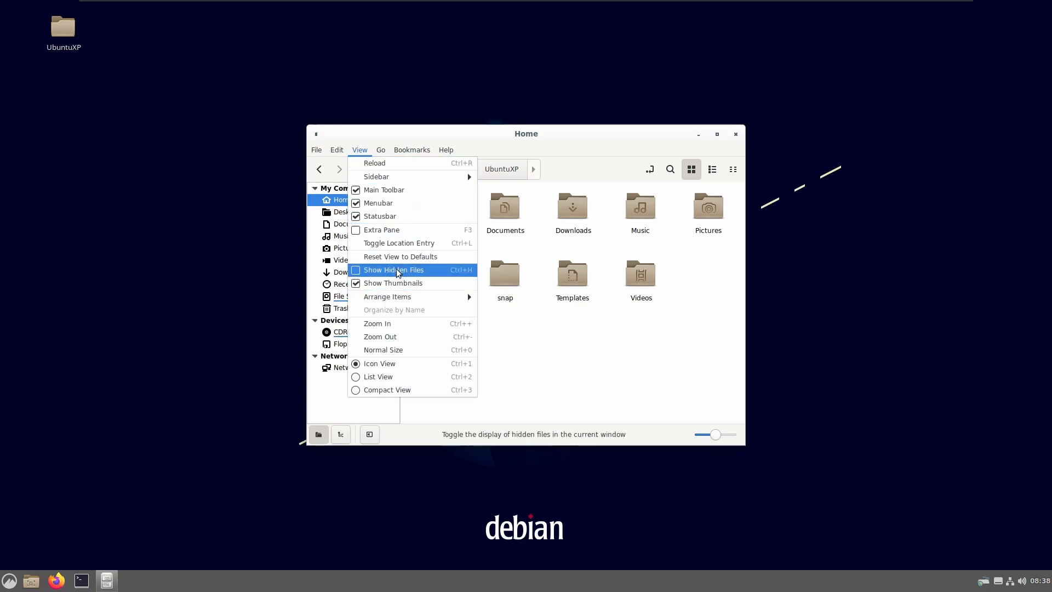
pyautogui.click(393, 269)
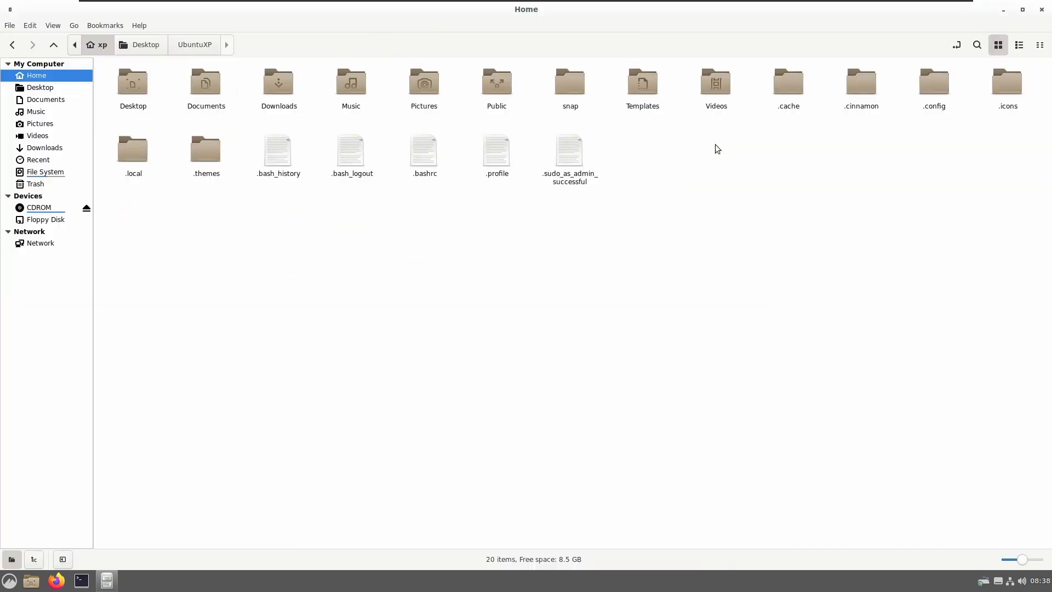
pyautogui.moveTo(1006, 83)
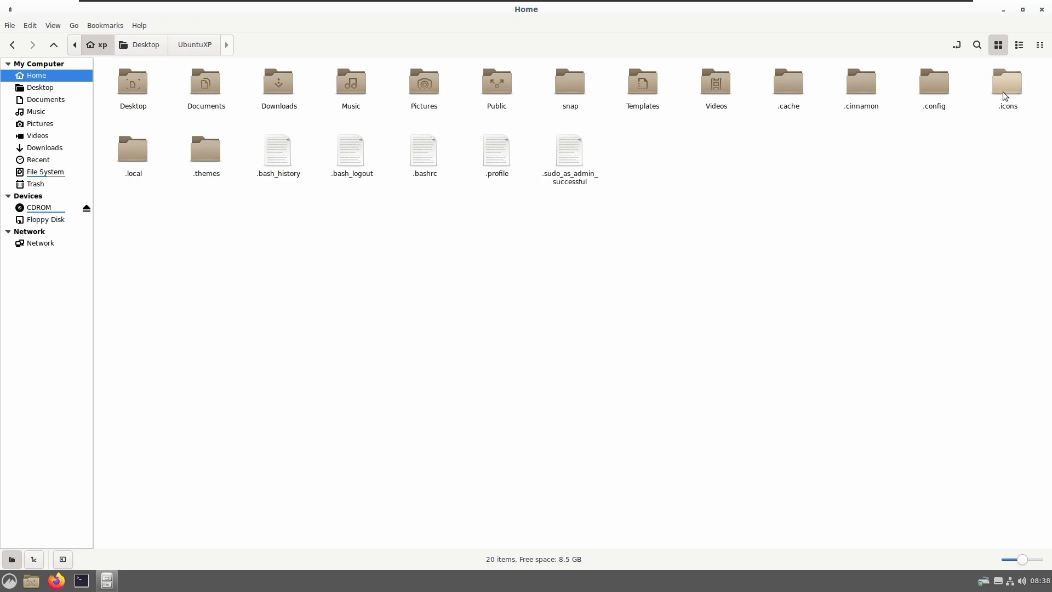
# Enter the .themes folder and bring up the Themes settings from the panel
pyautogui.doubleClick(205, 150)
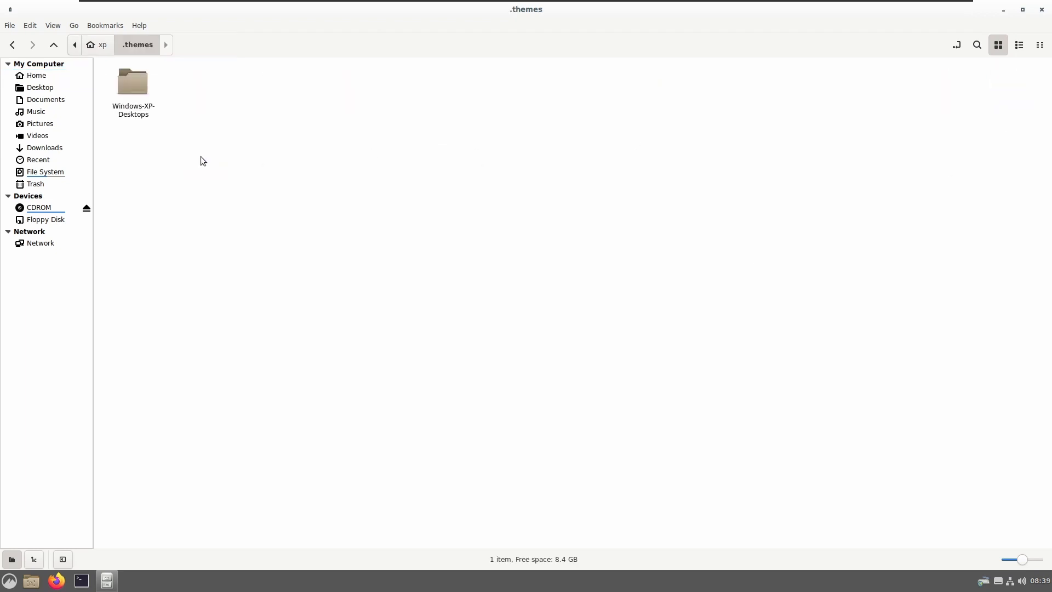
pyautogui.click(8, 581)
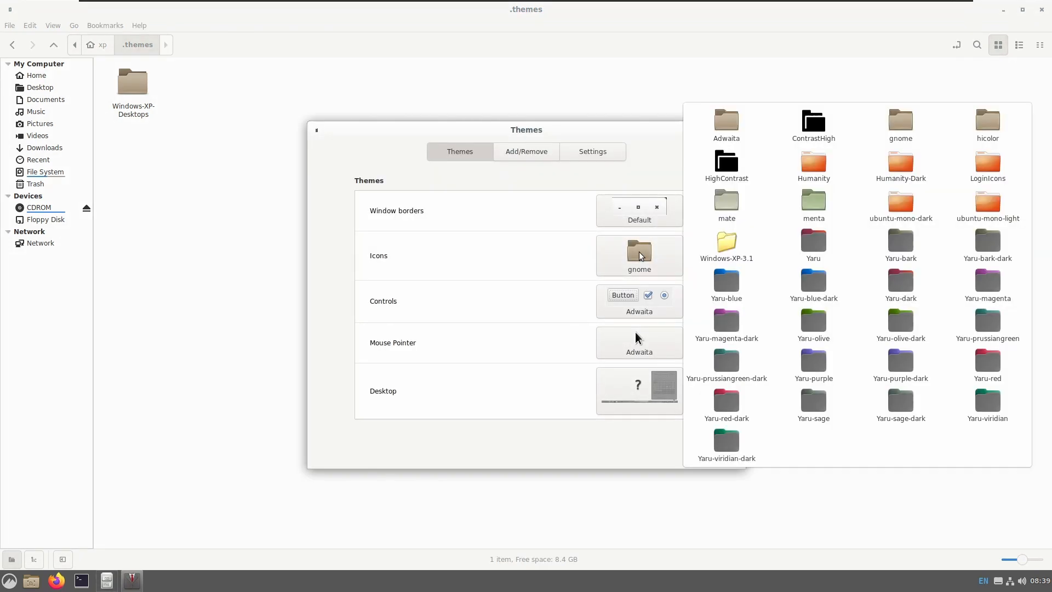
# Make Windows-XP-3.1 the icon theme and look at the desktop theme list
pyautogui.click(725, 241)
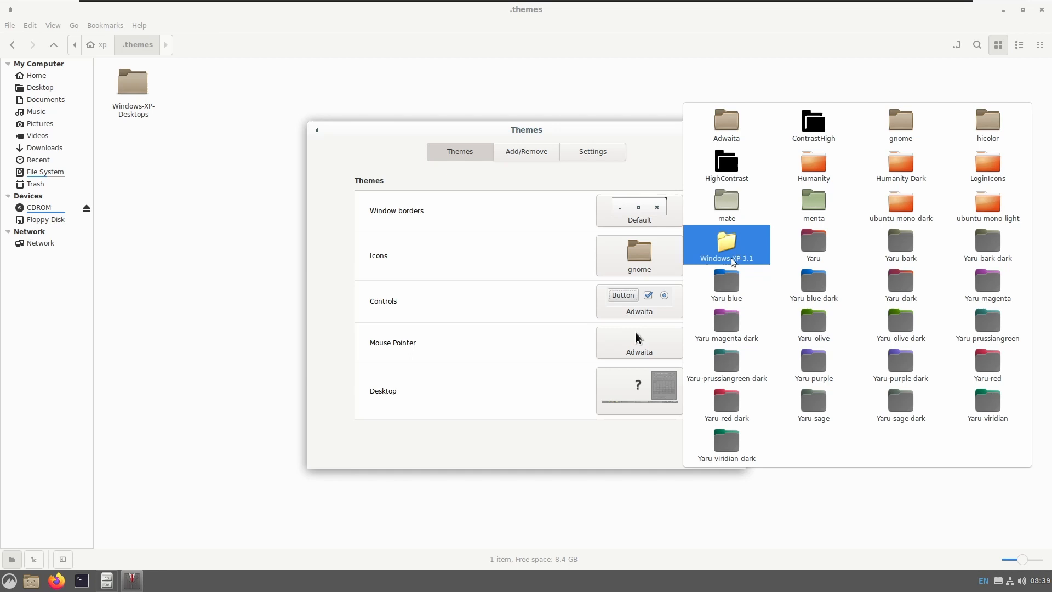
pyautogui.click(726, 245)
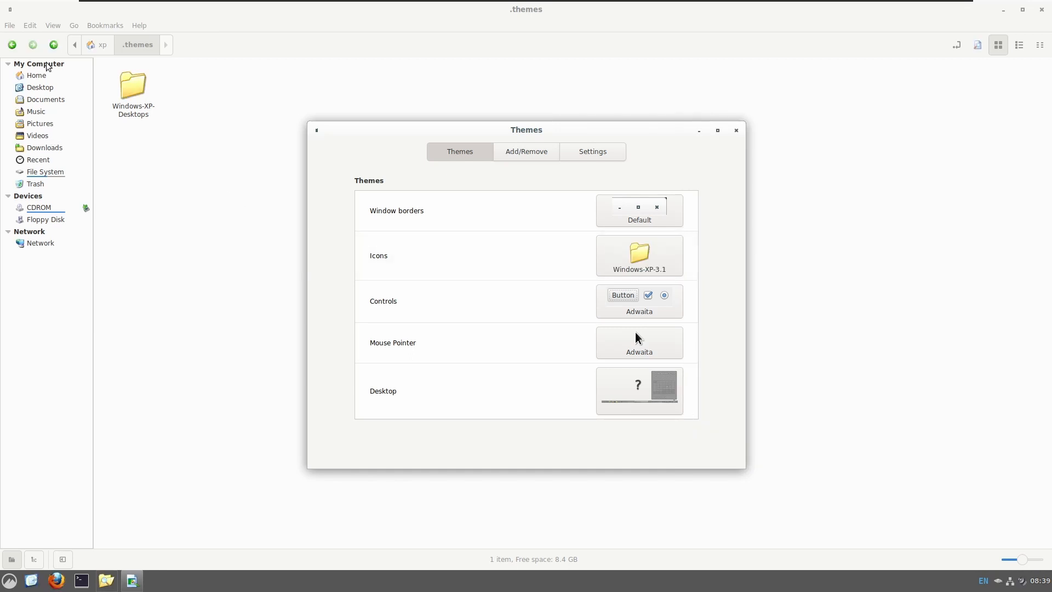
pyautogui.click(638, 390)
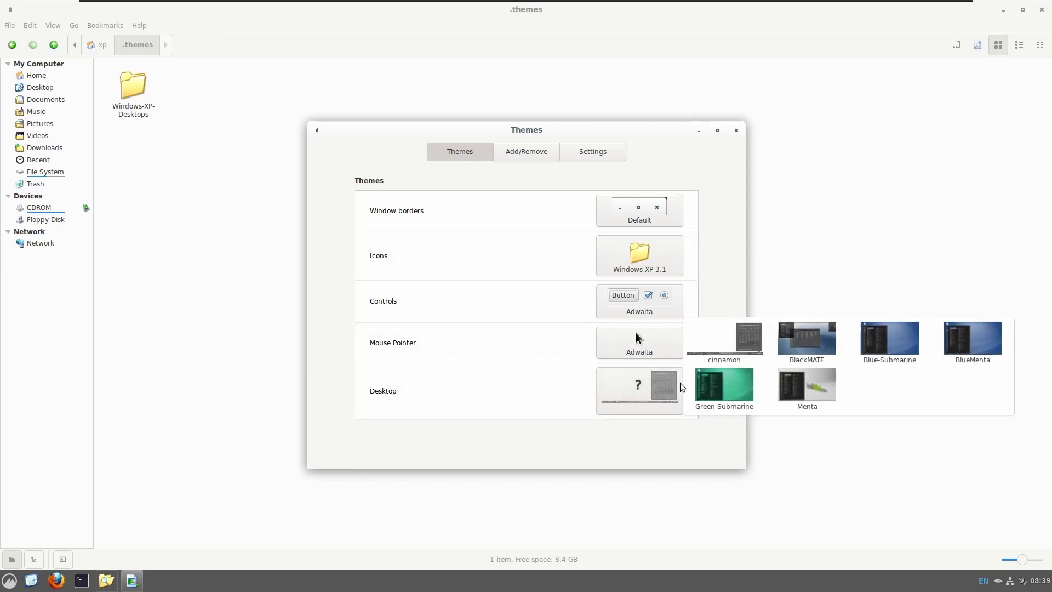
pyautogui.click(725, 387)
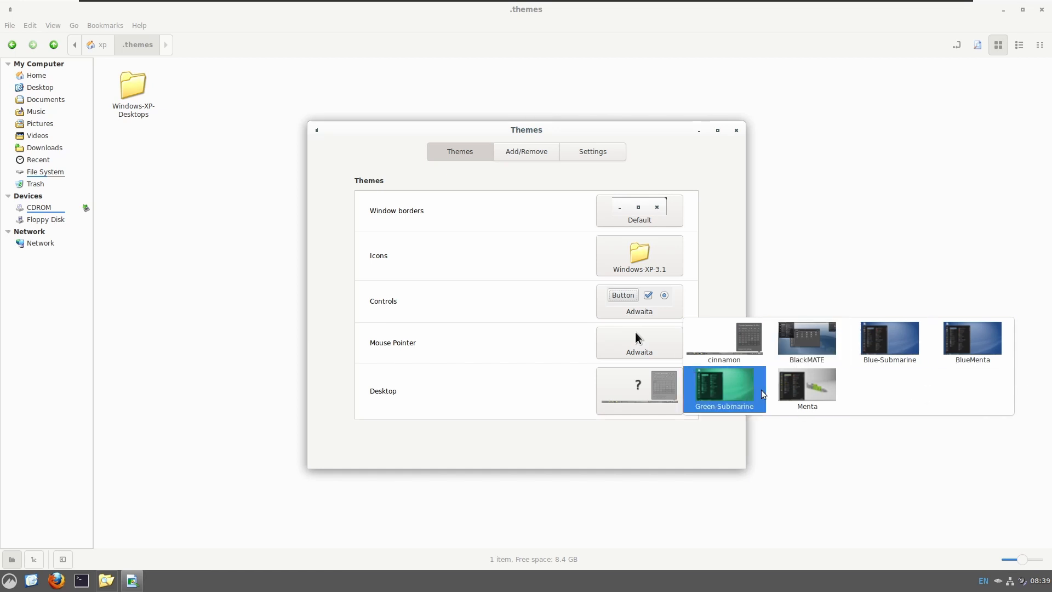
# Dismiss the desktop and window border lists unchanged and enter Windows-XP-Desktops in Nemo
pyautogui.click(638, 300)
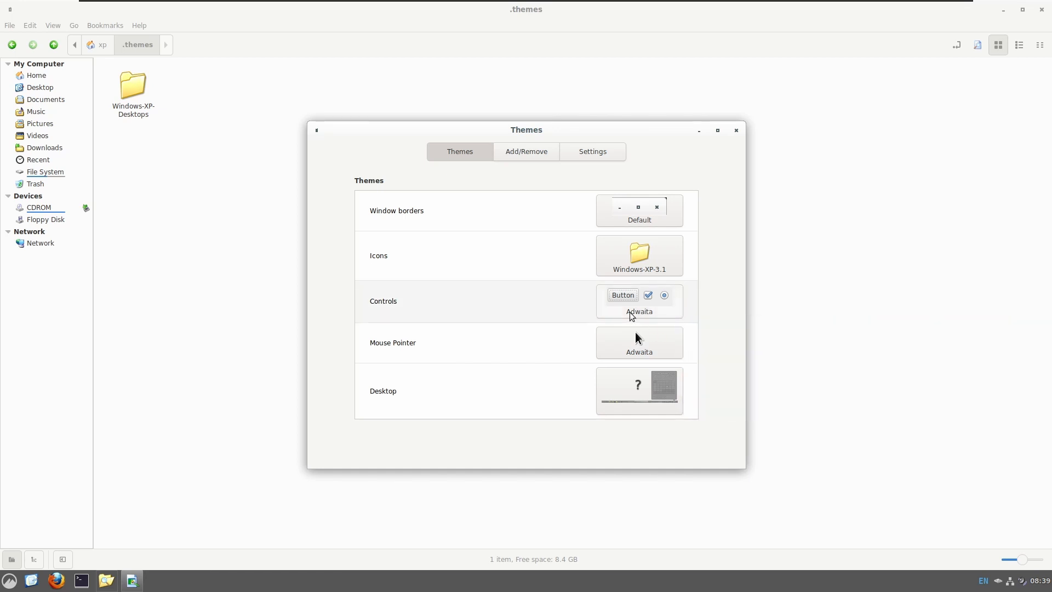
pyautogui.moveTo(616, 213)
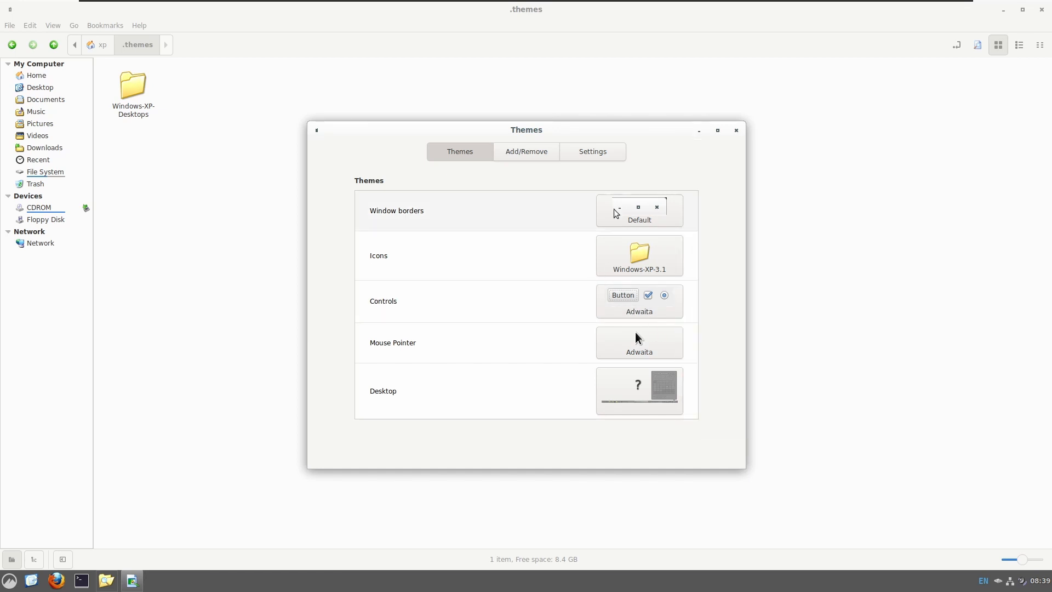
pyautogui.click(638, 211)
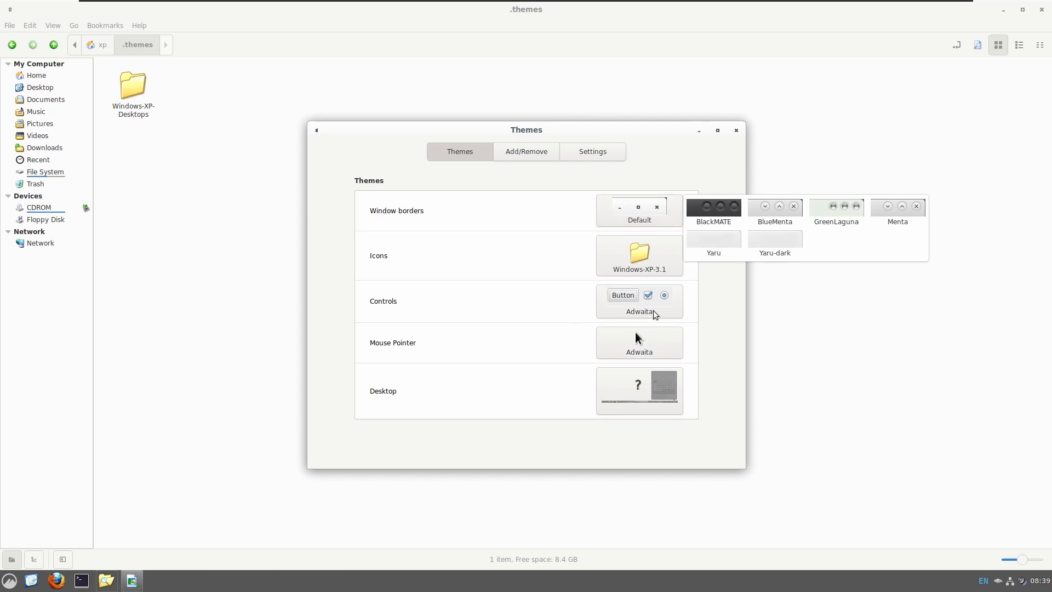
pyautogui.click(735, 131)
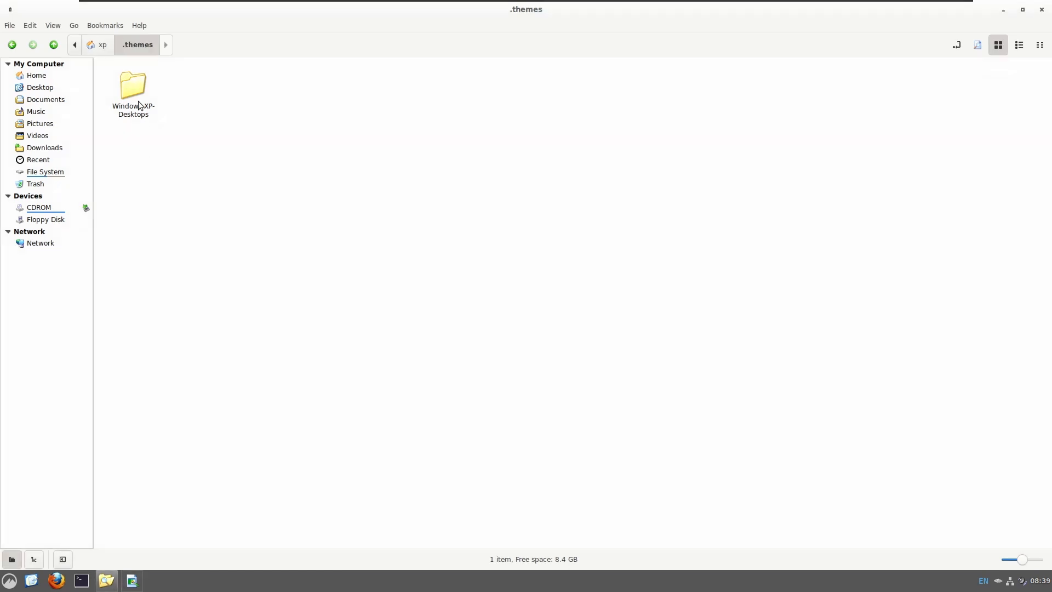
pyautogui.doubleClick(133, 85)
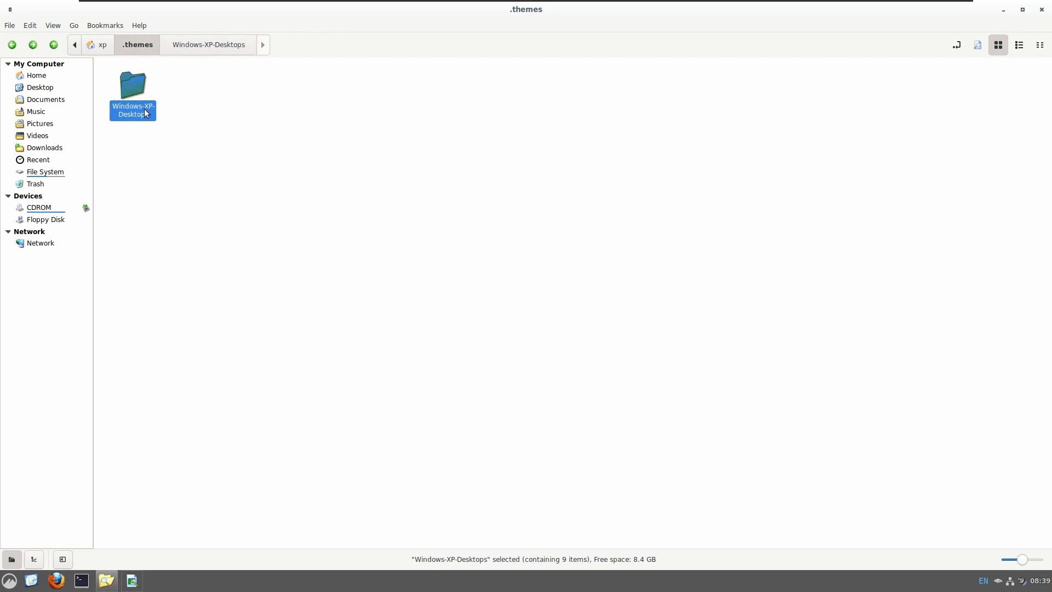
# Cut the seven XP theme folders from Windows-XP-Desktops and paste them directly into .themes
pyautogui.doubleClick(133, 87)
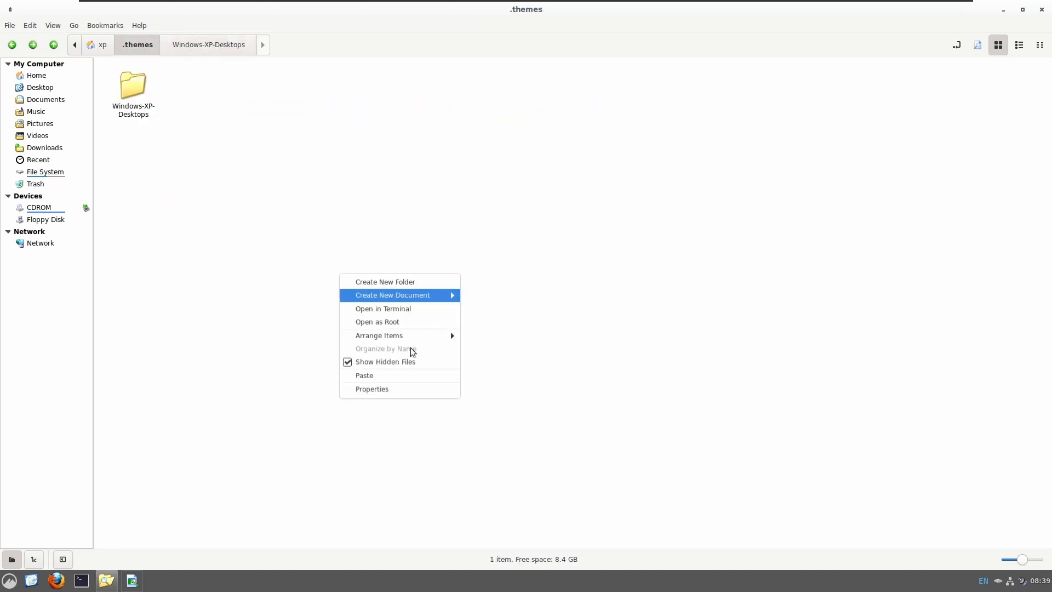
pyautogui.click(312, 411)
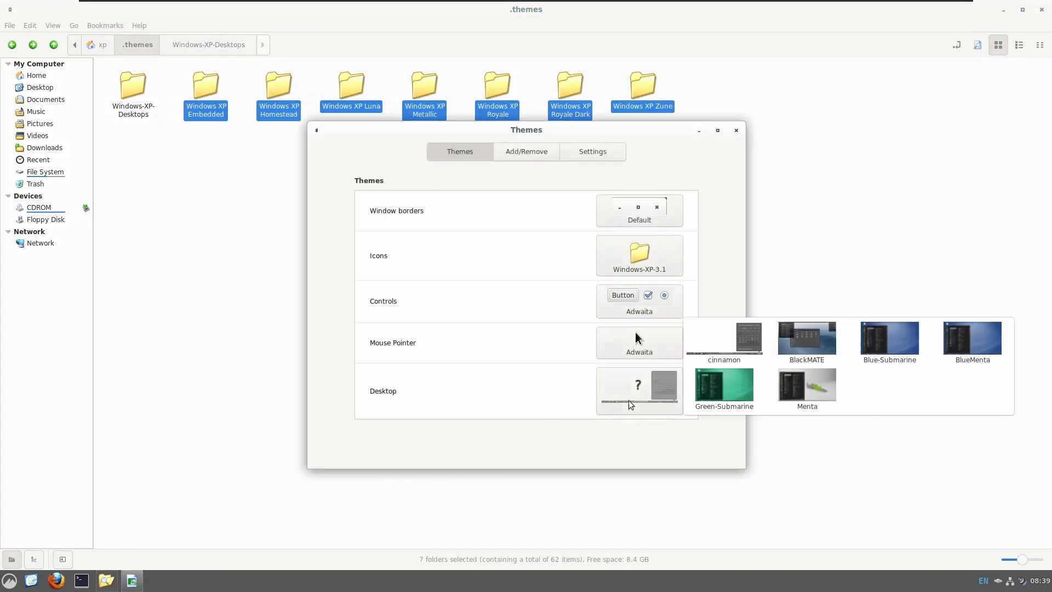
pyautogui.moveTo(618, 420)
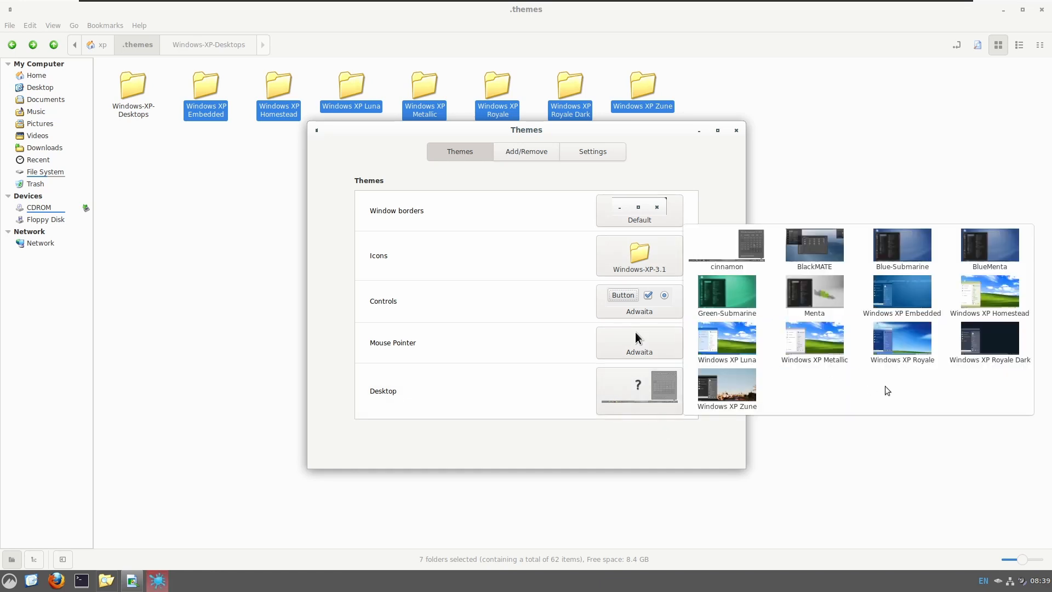
# Apply Windows XP Luna as the Cinnamon desktop theme
pyautogui.click(727, 339)
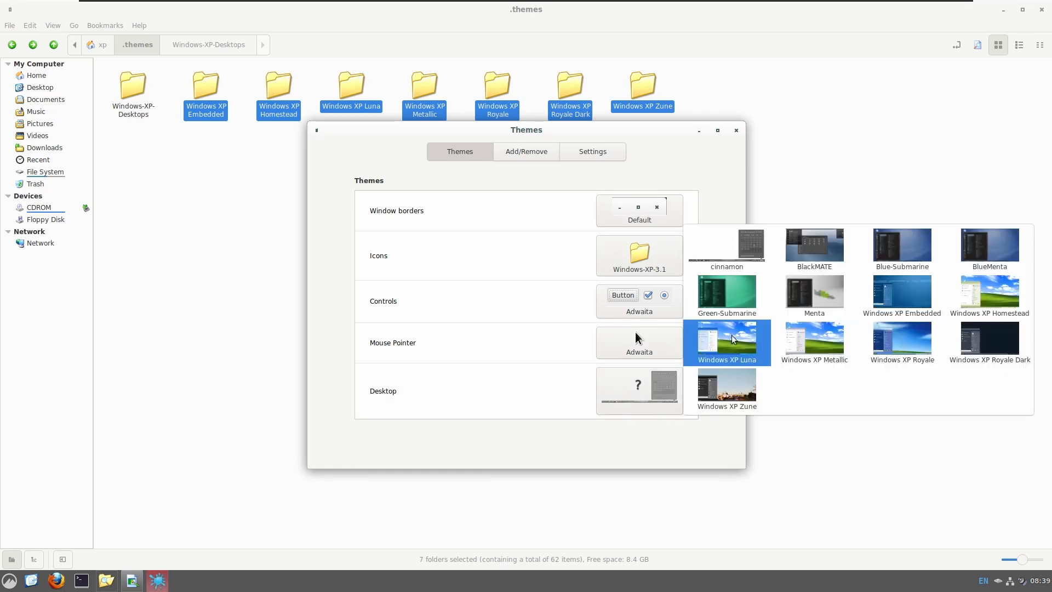
pyautogui.click(726, 342)
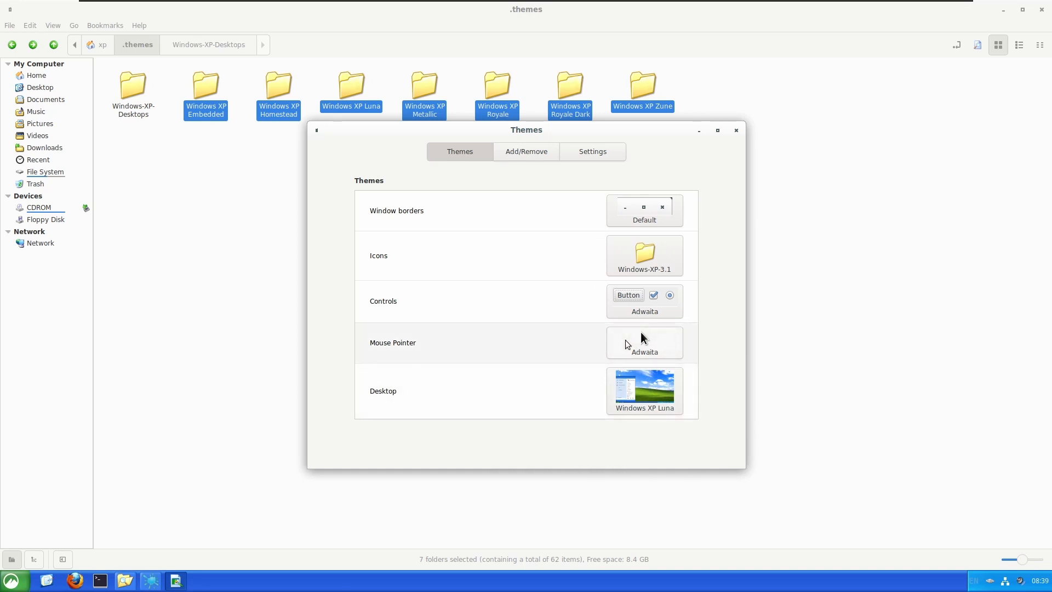
pyautogui.click(644, 300)
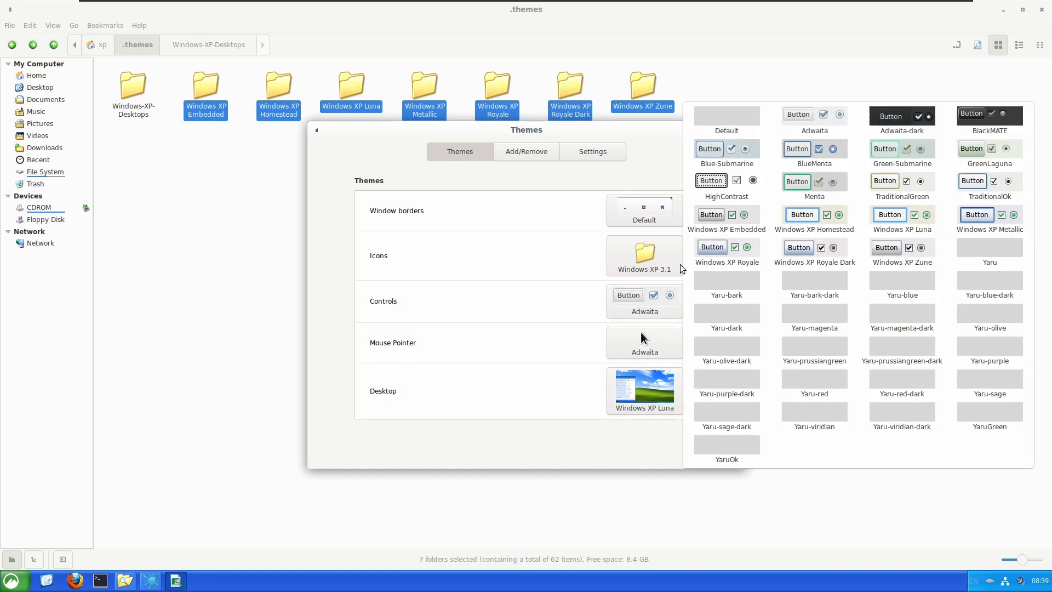
# Apply Windows XP Luna for the controls and the window borders
pyautogui.click(902, 214)
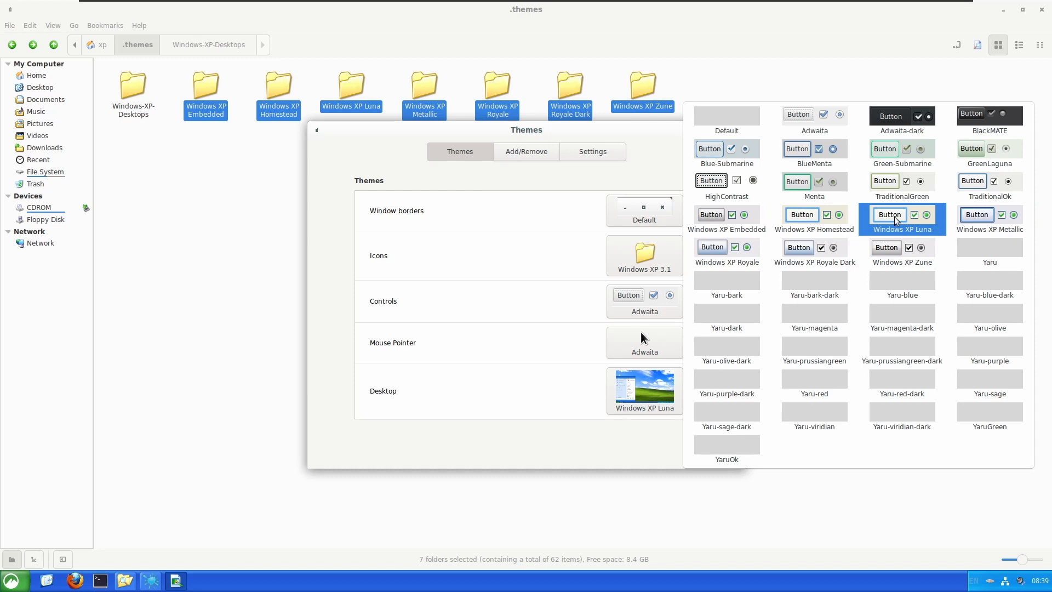
pyautogui.click(901, 218)
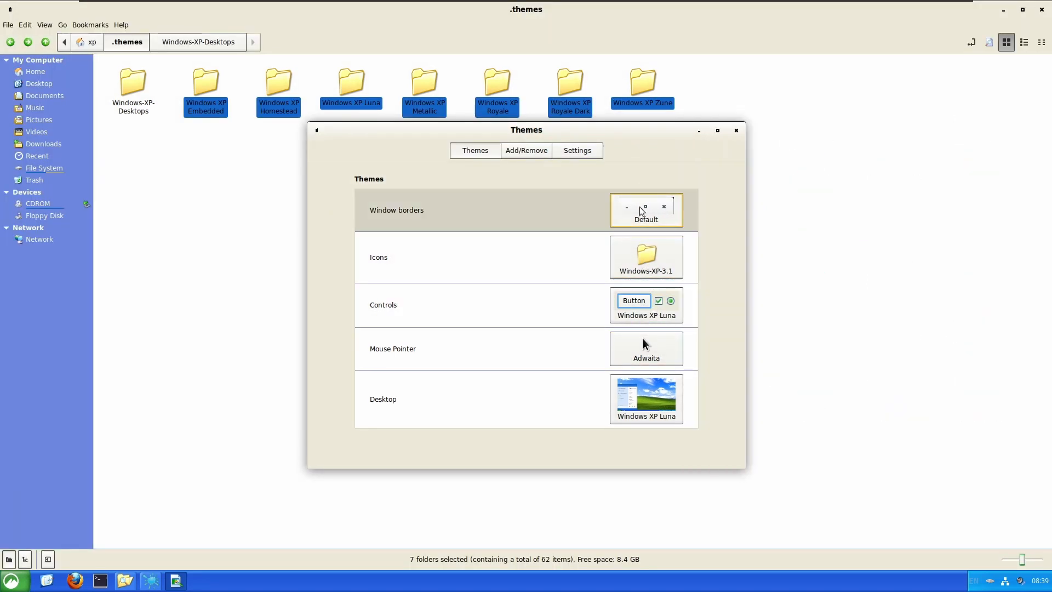
pyautogui.click(644, 209)
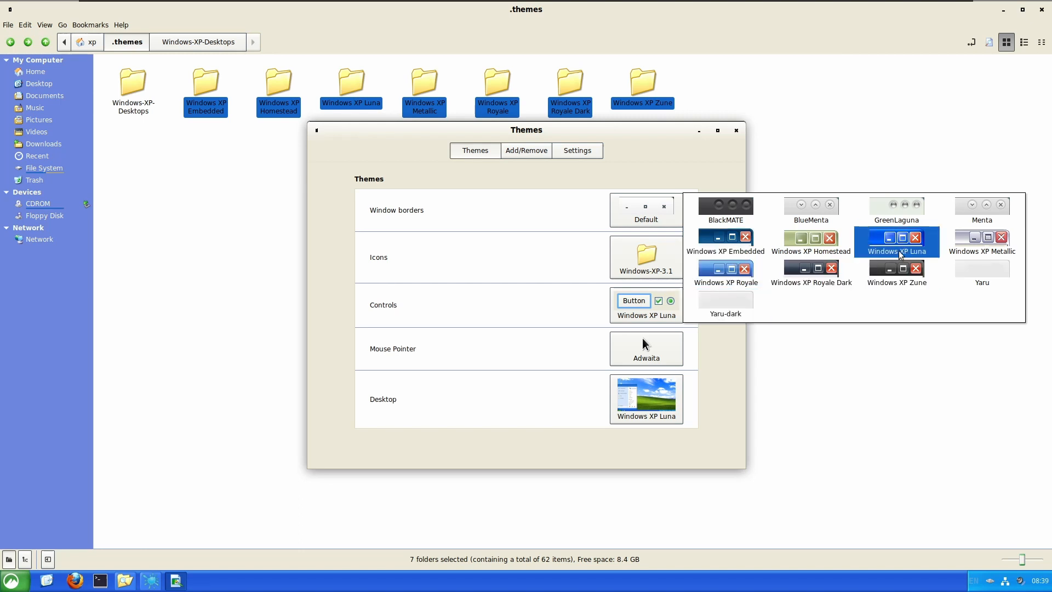
pyautogui.click(896, 242)
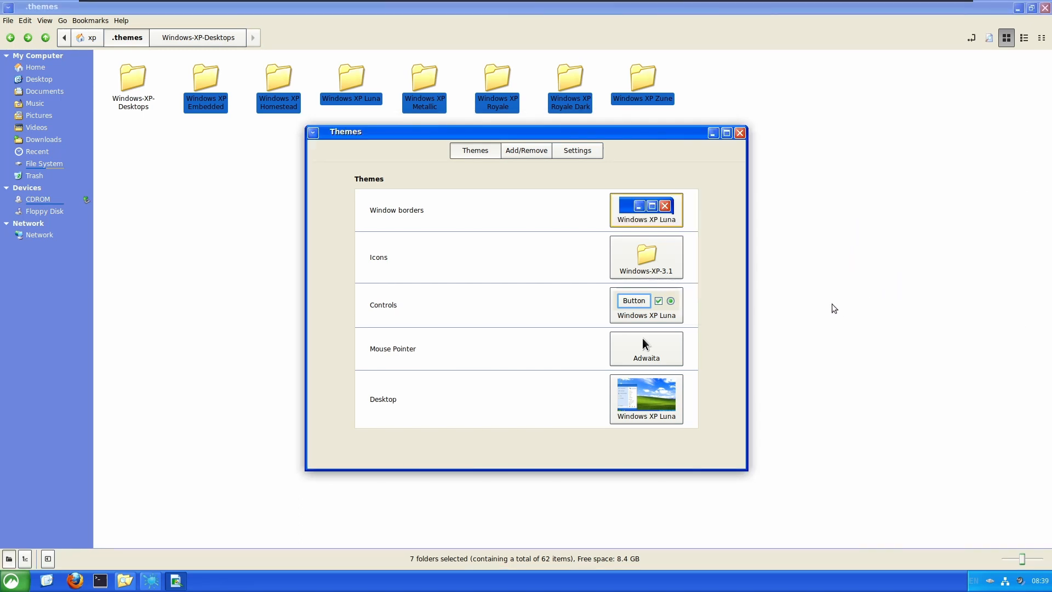
pyautogui.moveTo(742, 140)
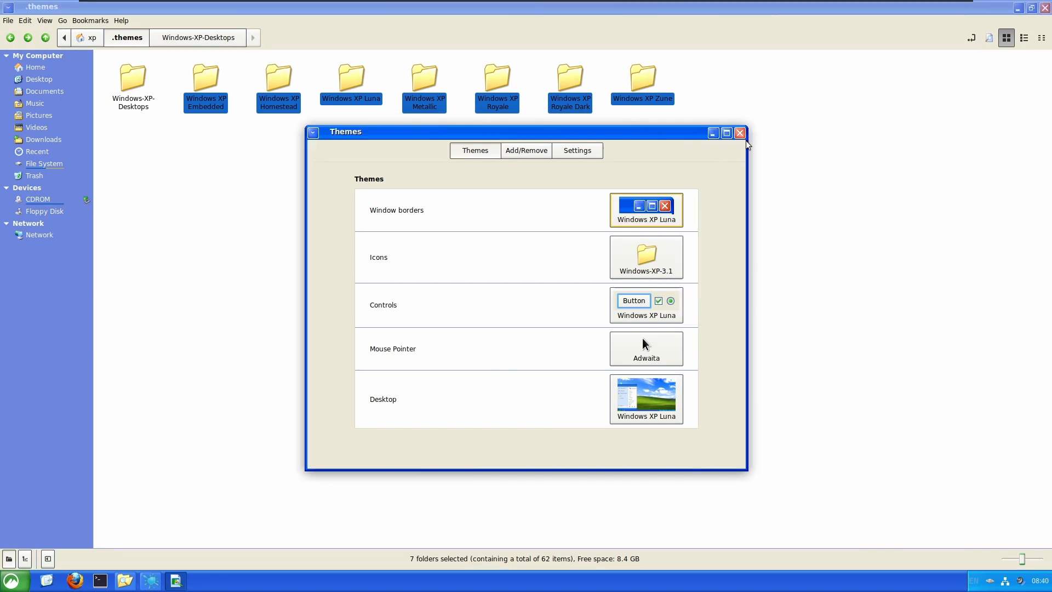
# Close Themes settings and browse the applications menu through Games to Accessories
pyautogui.click(11, 580)
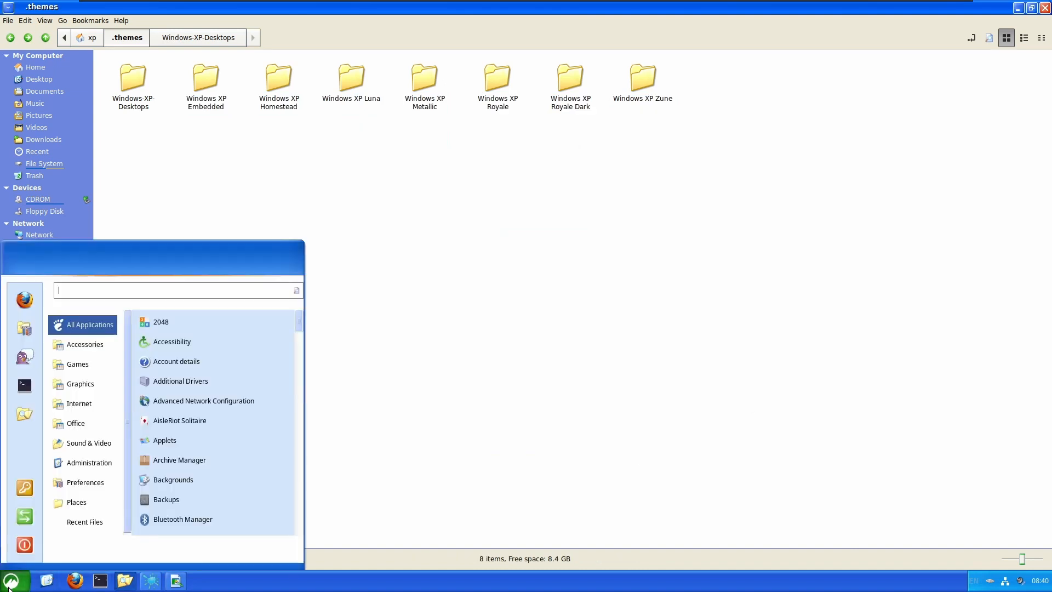
pyautogui.click(77, 363)
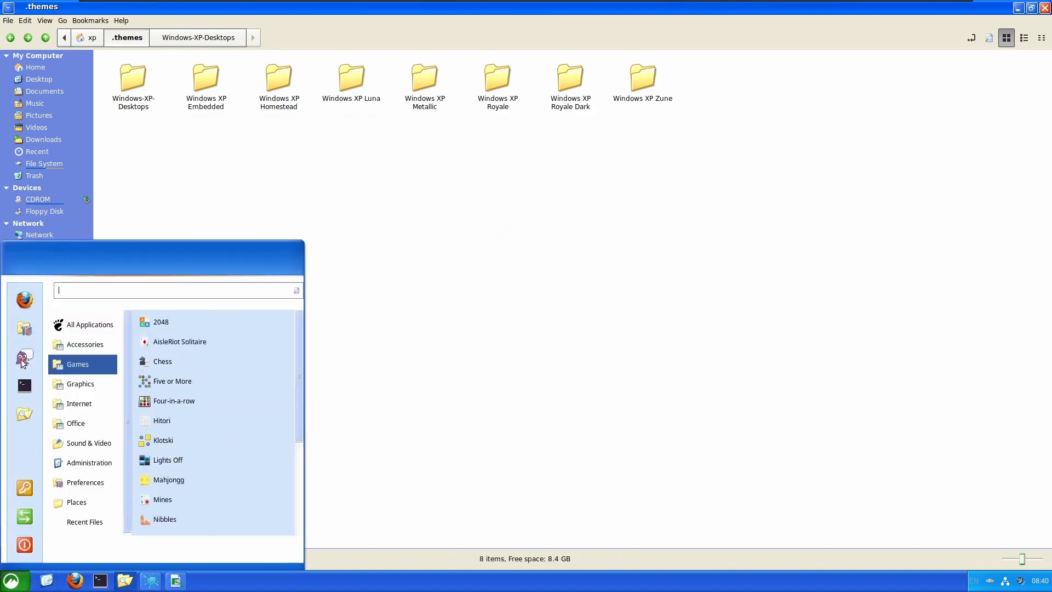
pyautogui.click(88, 442)
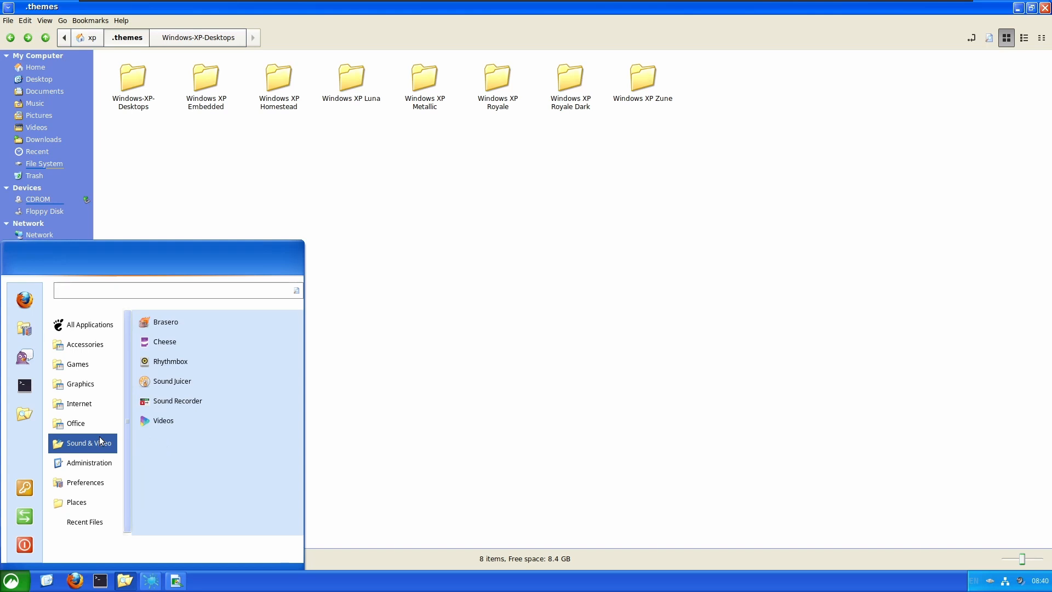
pyautogui.click(178, 289)
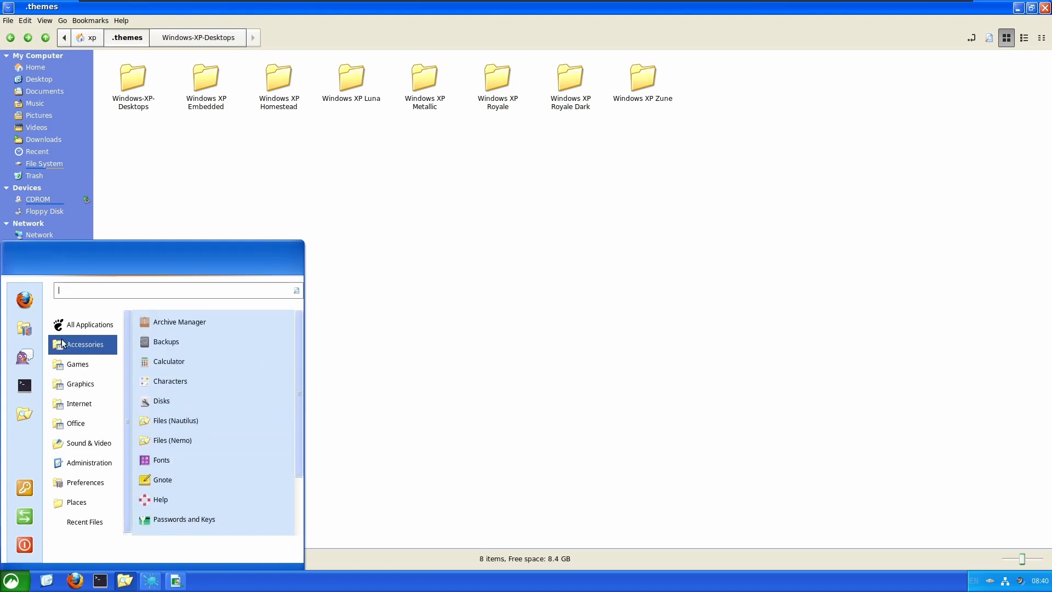
# Hover through further menu categories such as Sound & Video and Recent Files
pyautogui.click(85, 521)
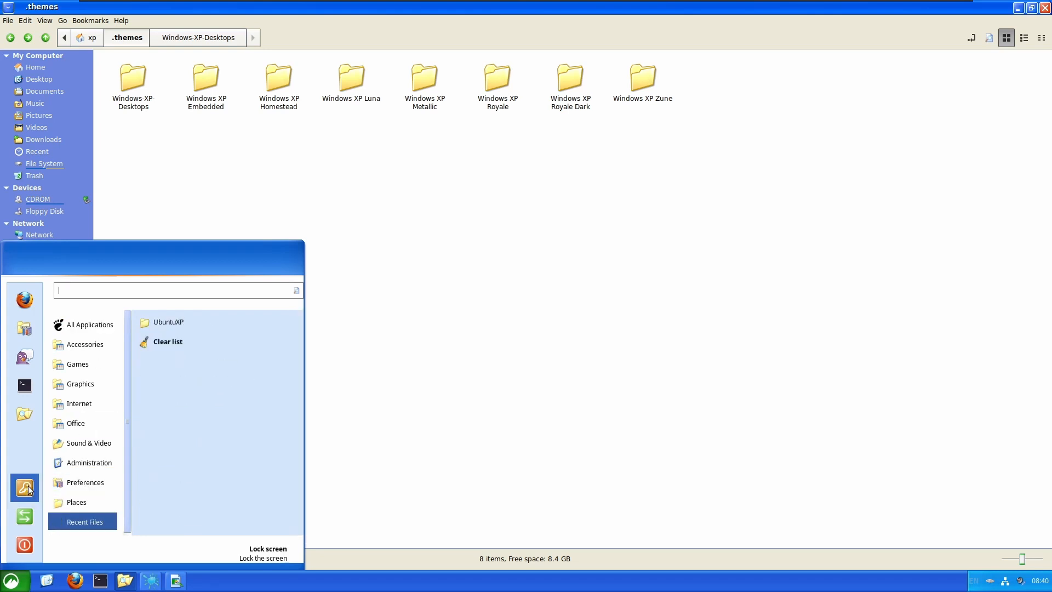
pyautogui.moveTo(10, 529)
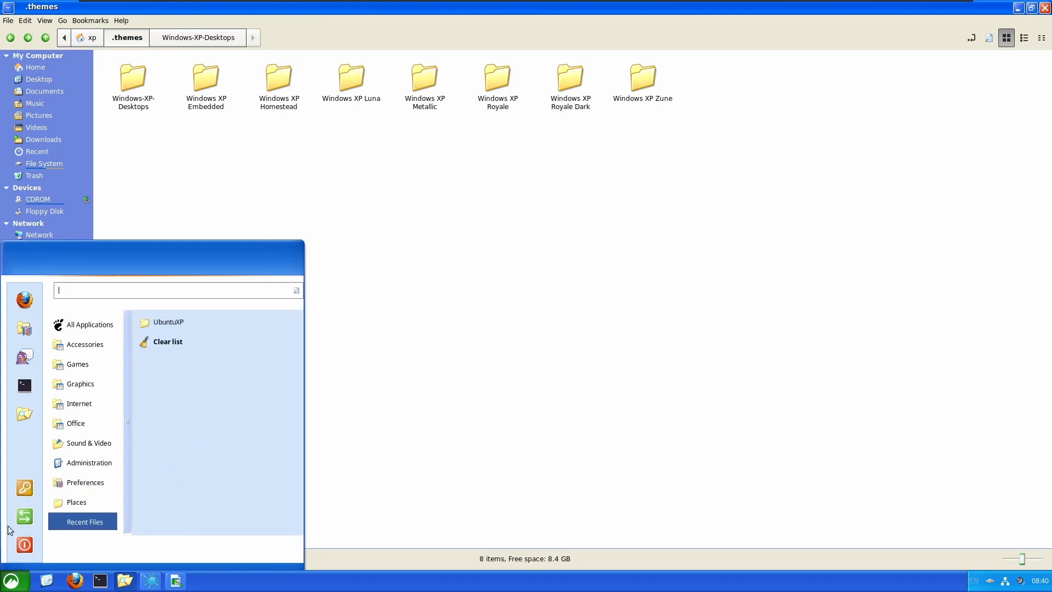
pyautogui.moveTo(23, 413)
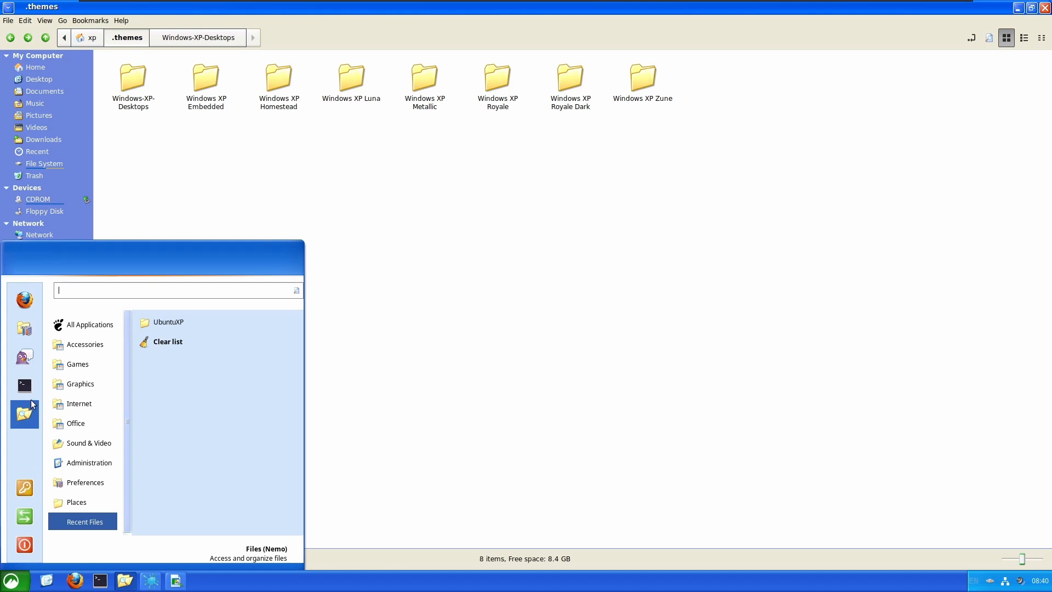
pyautogui.click(85, 344)
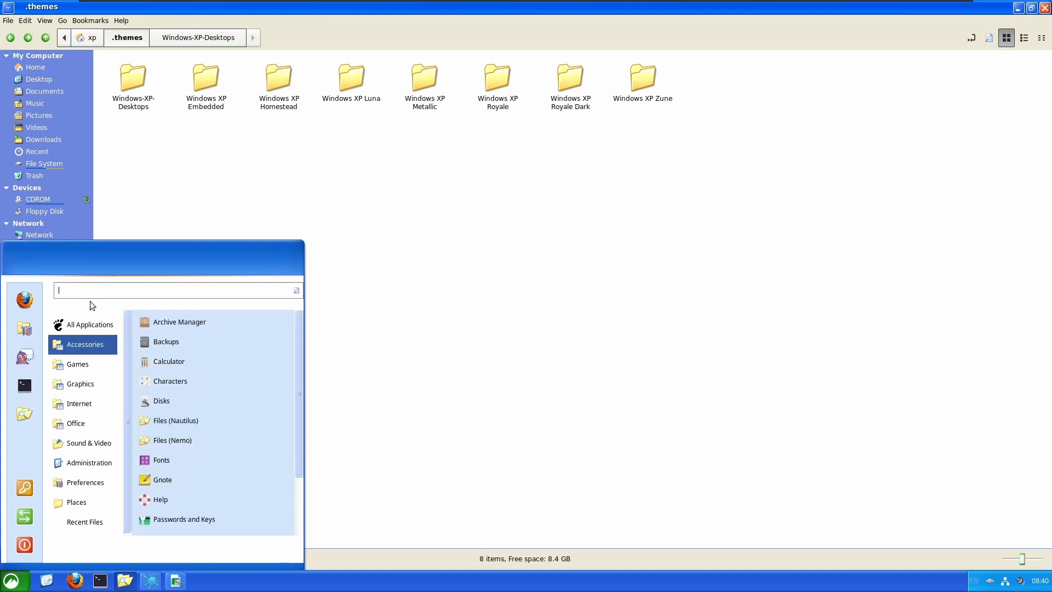
pyautogui.click(89, 325)
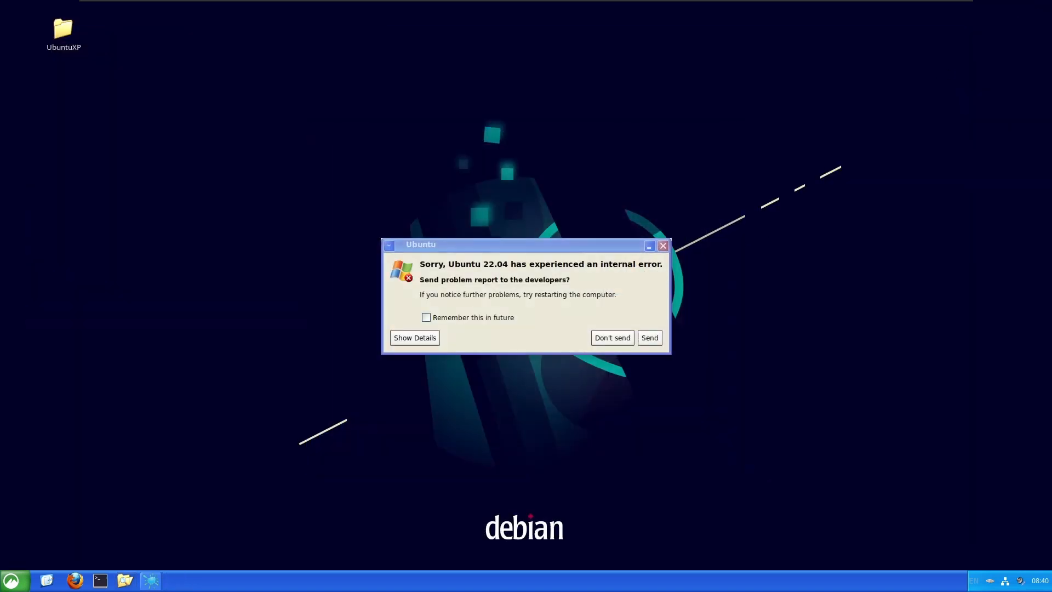
pyautogui.moveTo(647, 262)
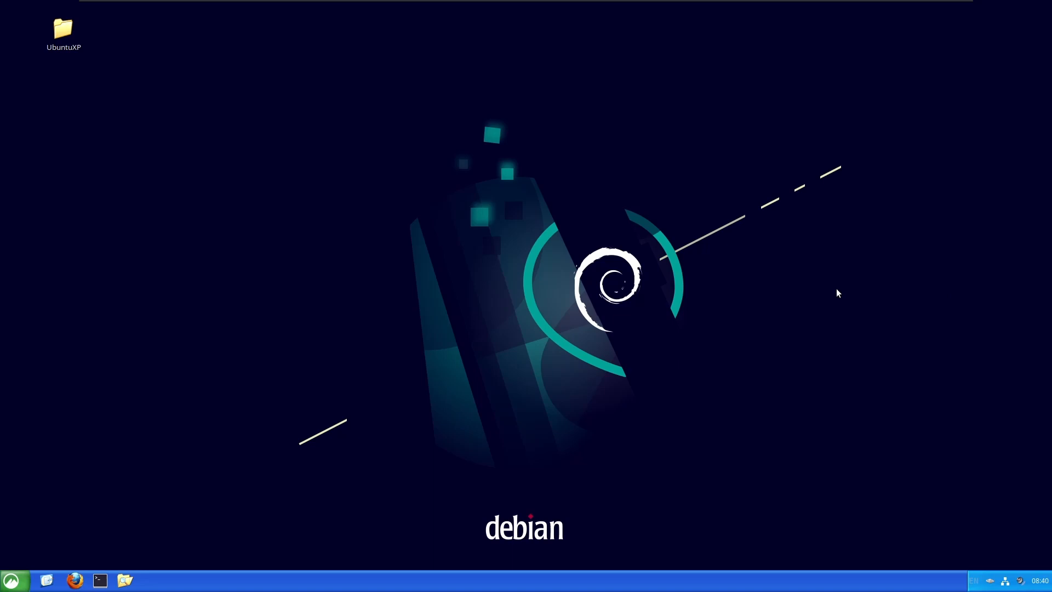
pyautogui.moveTo(265, 470)
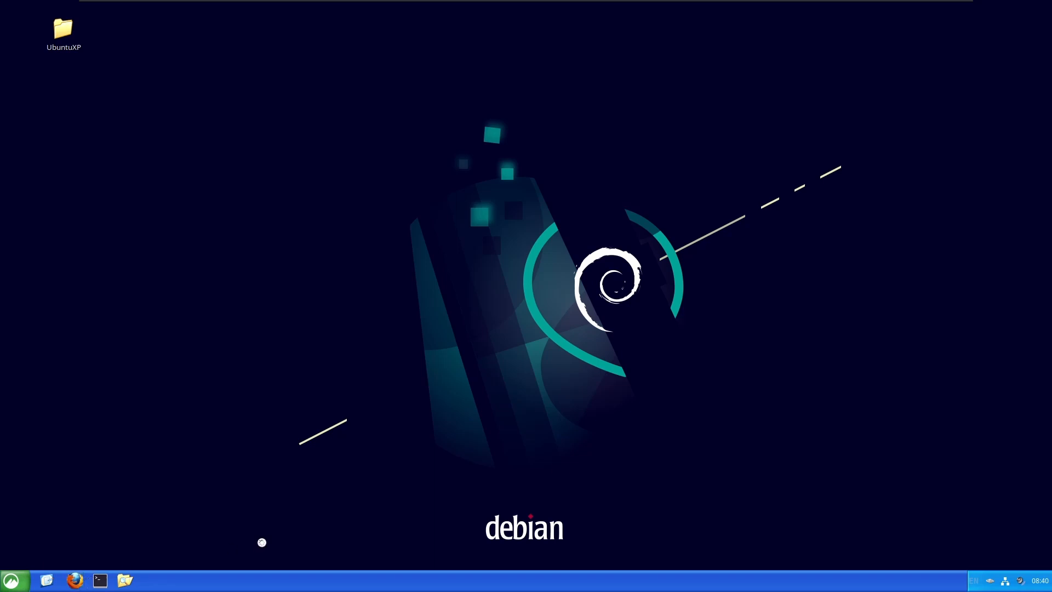
# Launch Firefox from the panel after the error prompt is dismissed
pyautogui.click(74, 579)
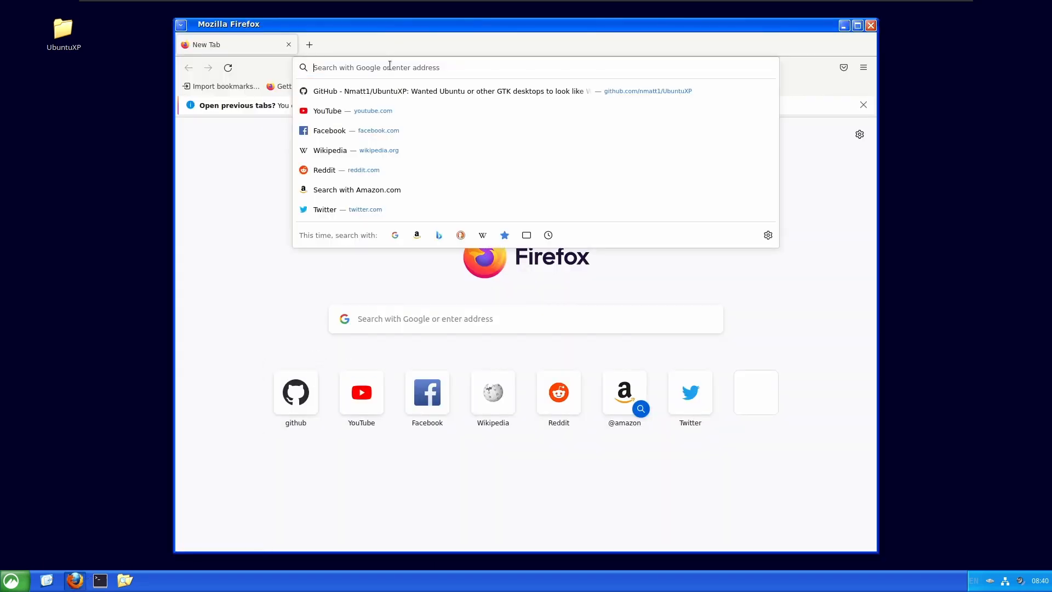
# Navigate Firefox to github.com/nmatt1/UbuntuXP to reach the repository page
pyautogui.write('giut')
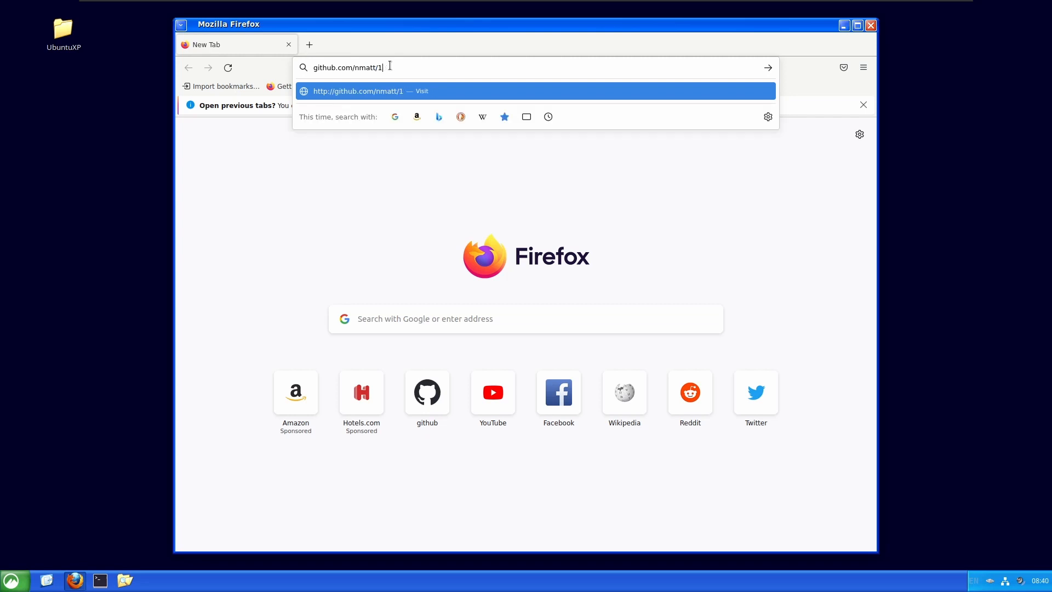
pyautogui.write('Ubnu')
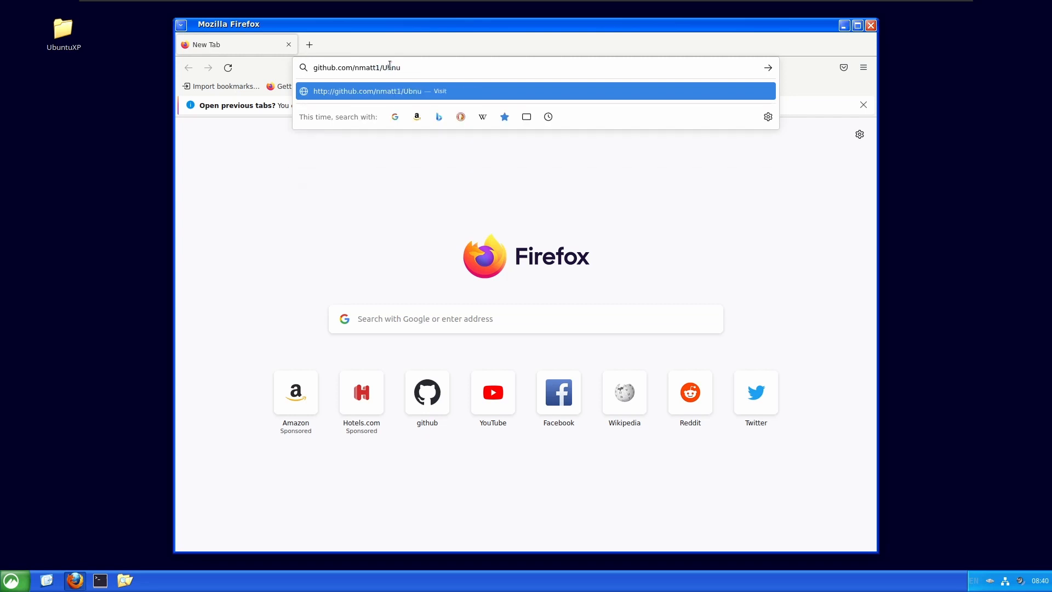
pyautogui.write('buntuXP')
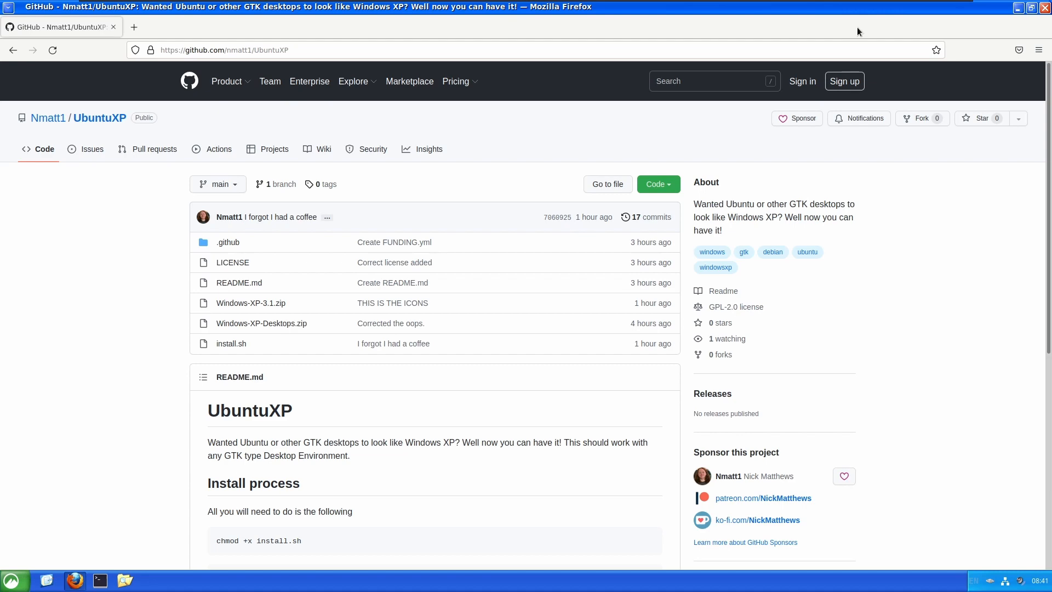
pyautogui.scroll(-3)
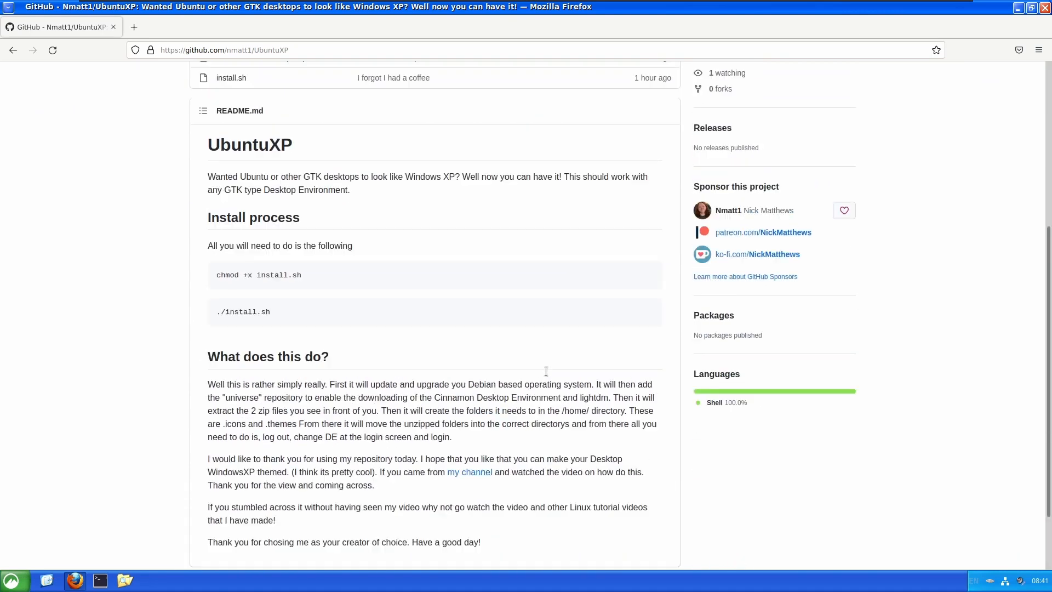
pyautogui.scroll(3)
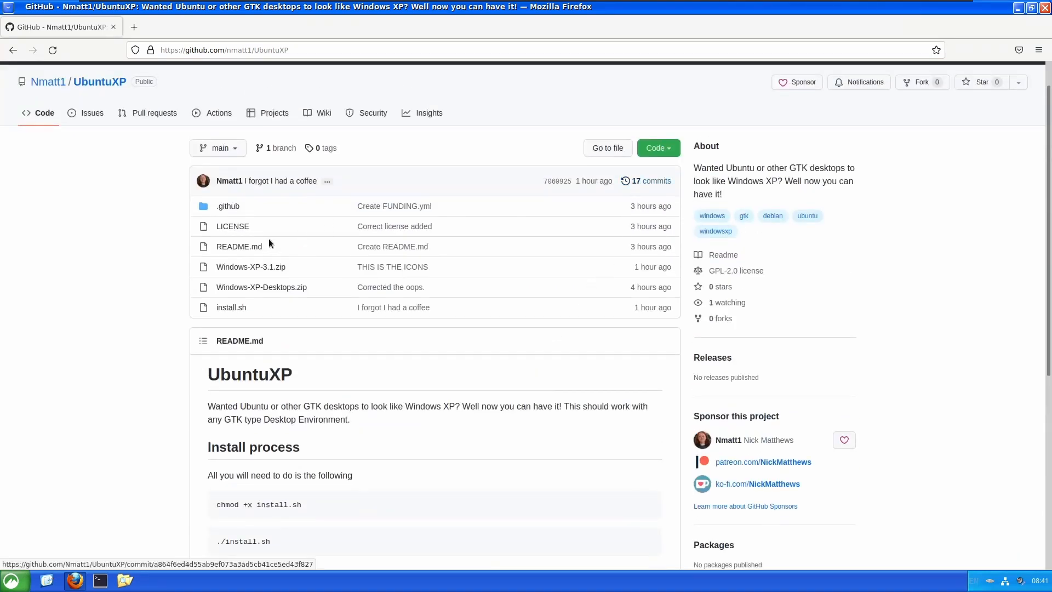
pyautogui.moveTo(129, 392)
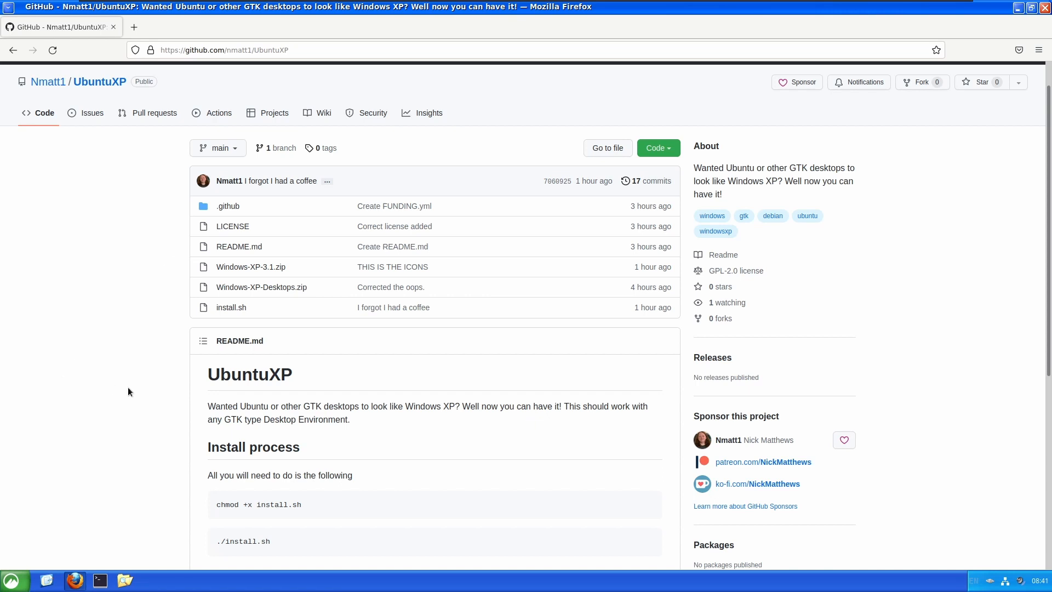
pyautogui.moveTo(647, 296)
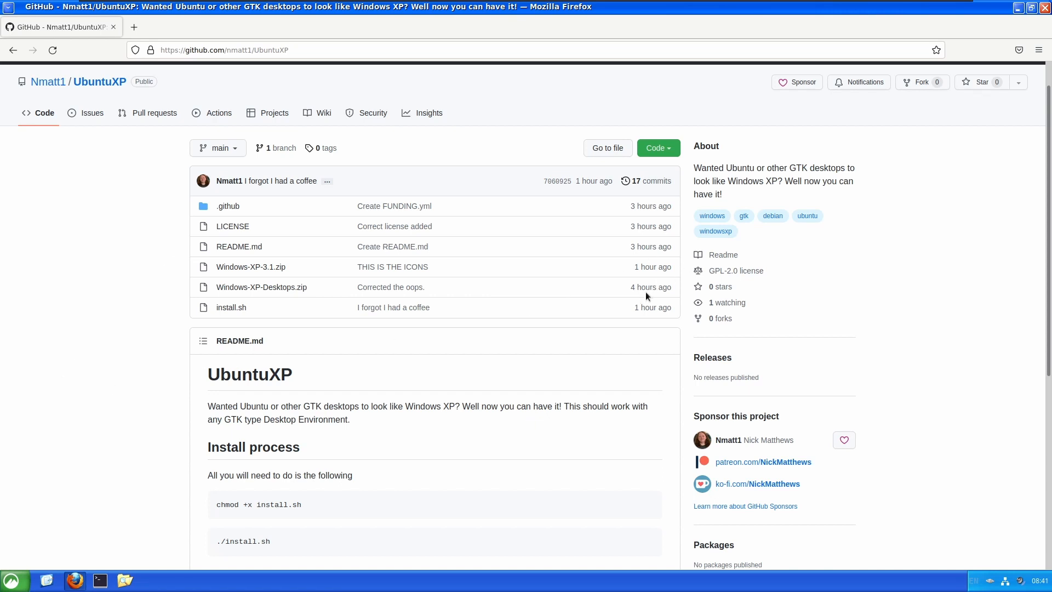
pyautogui.scroll(-3)
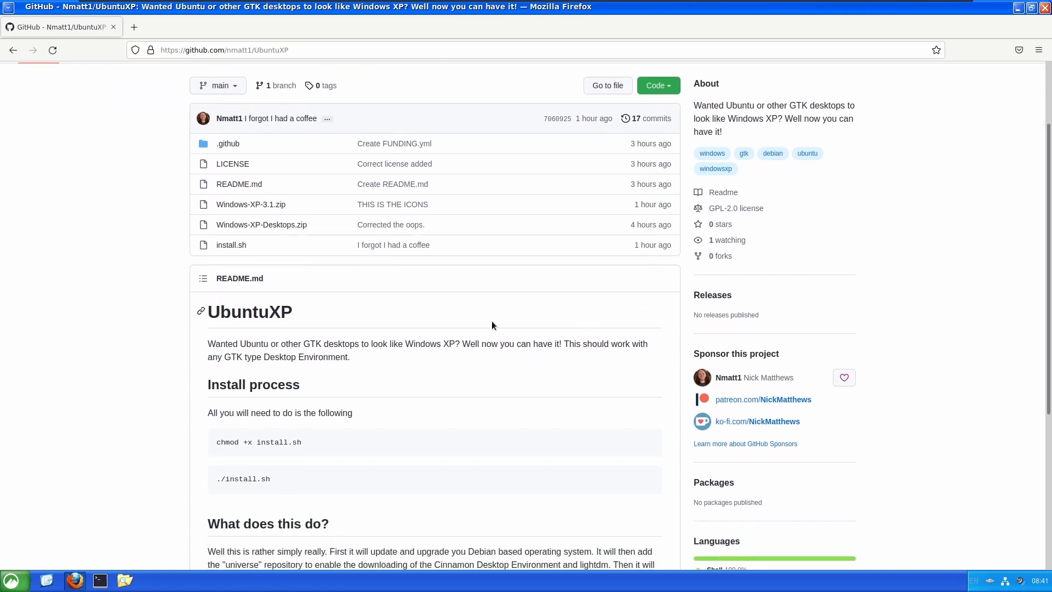
pyautogui.scroll(3)
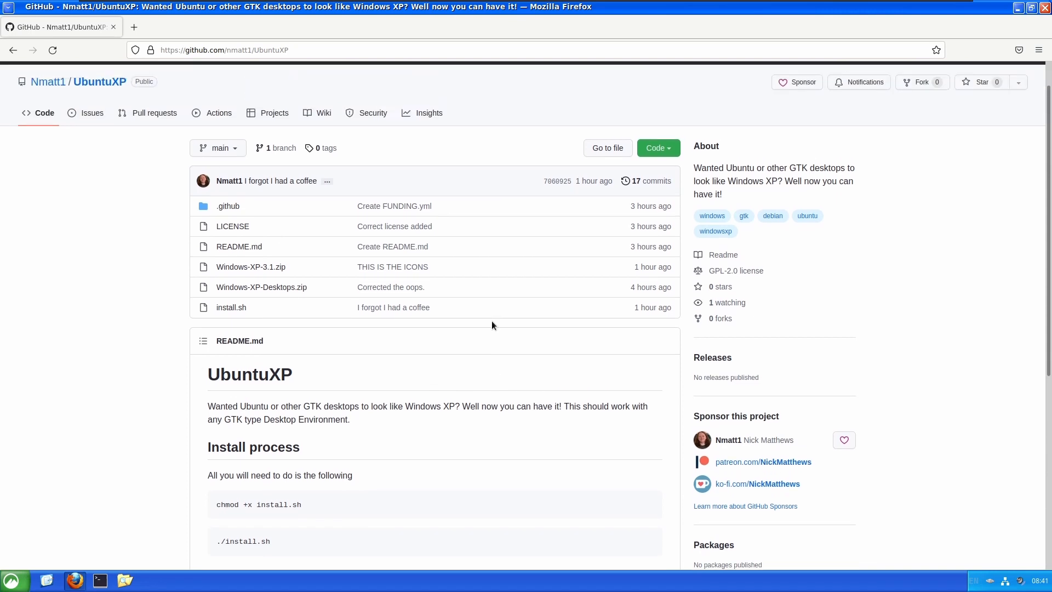